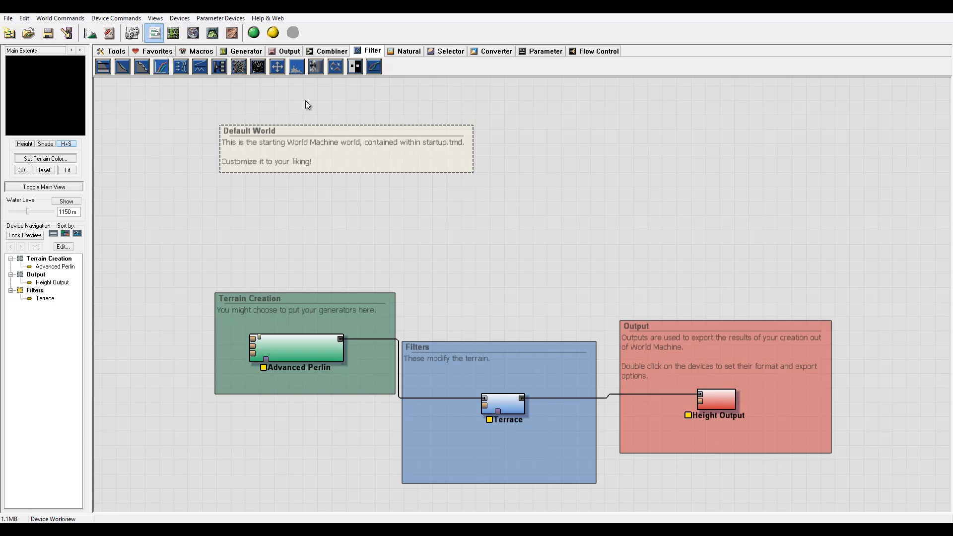
mouse_move(200, 66)
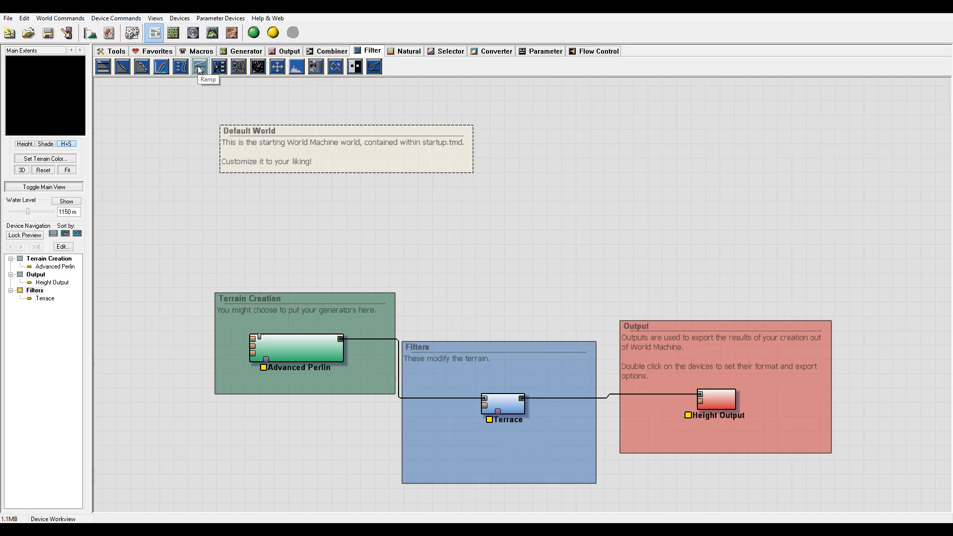
Add a Ramp filter device to the graph above the Terrain Creation group
click(200, 66)
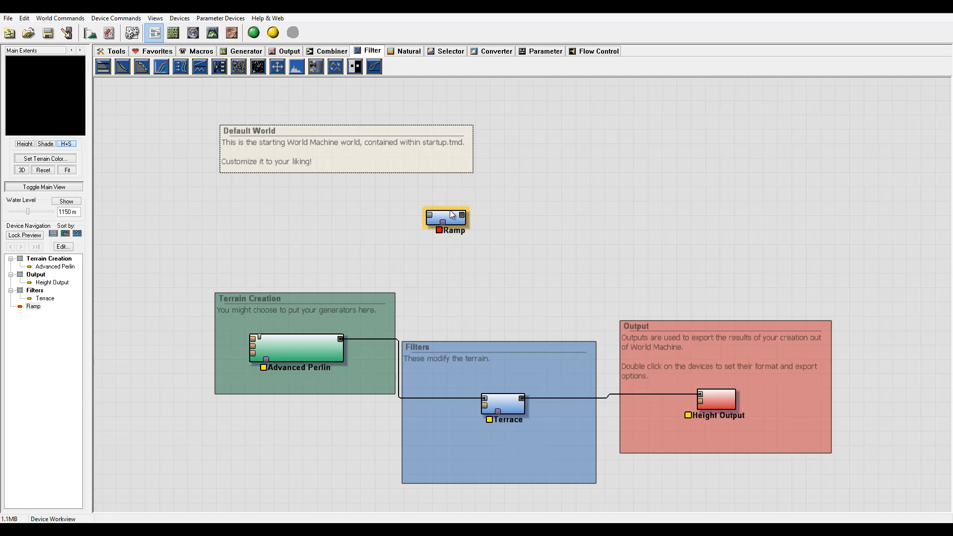
click(494, 227)
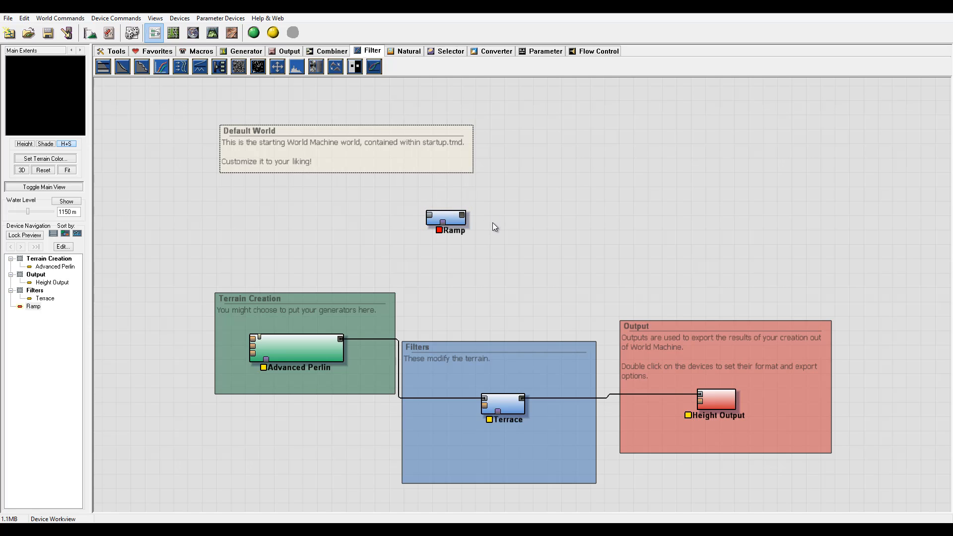
click(445, 218)
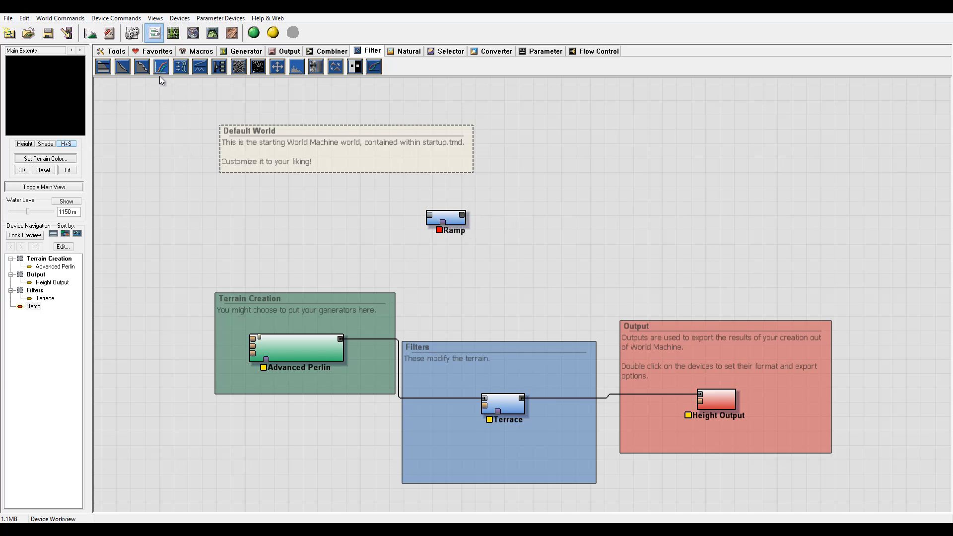
Add a Gradient generator and wire its output into the Ramp
click(247, 50)
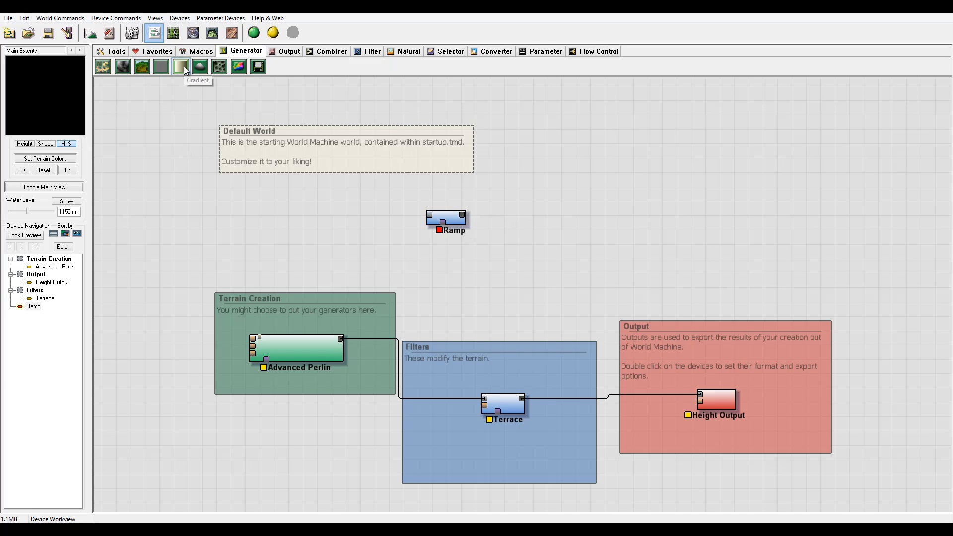
click(179, 67)
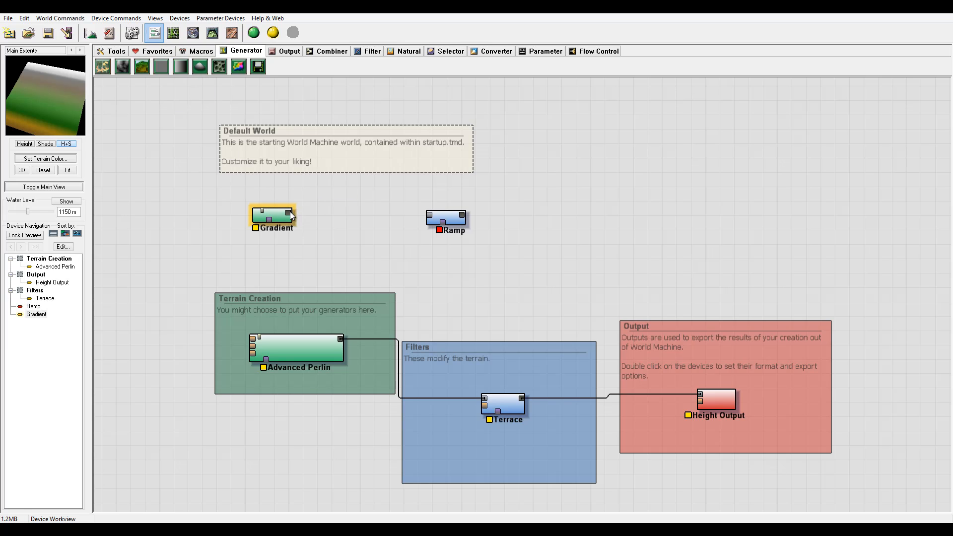
drag(292, 218, 432, 218)
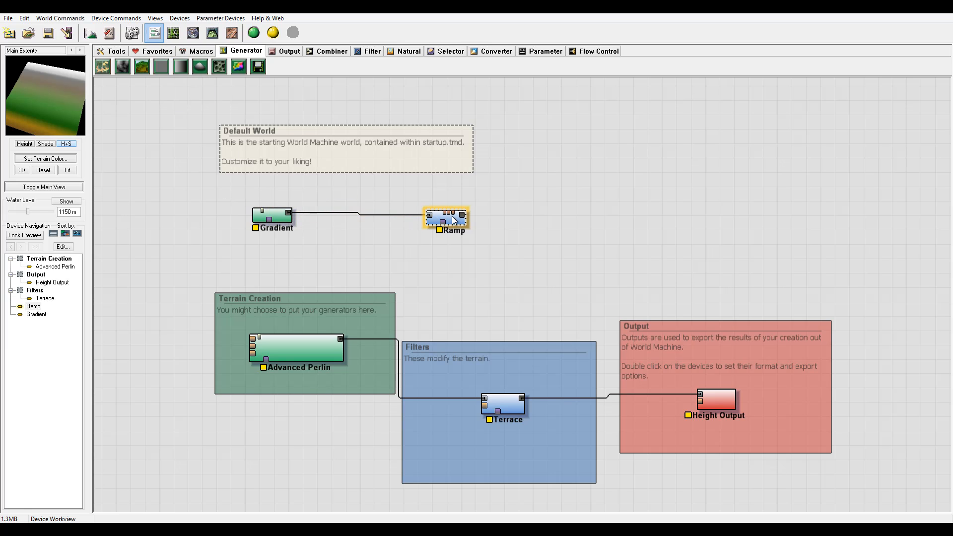
Set the Ramp to Standard Ramp at frequency about 5.84 and confirm
double_click(447, 217)
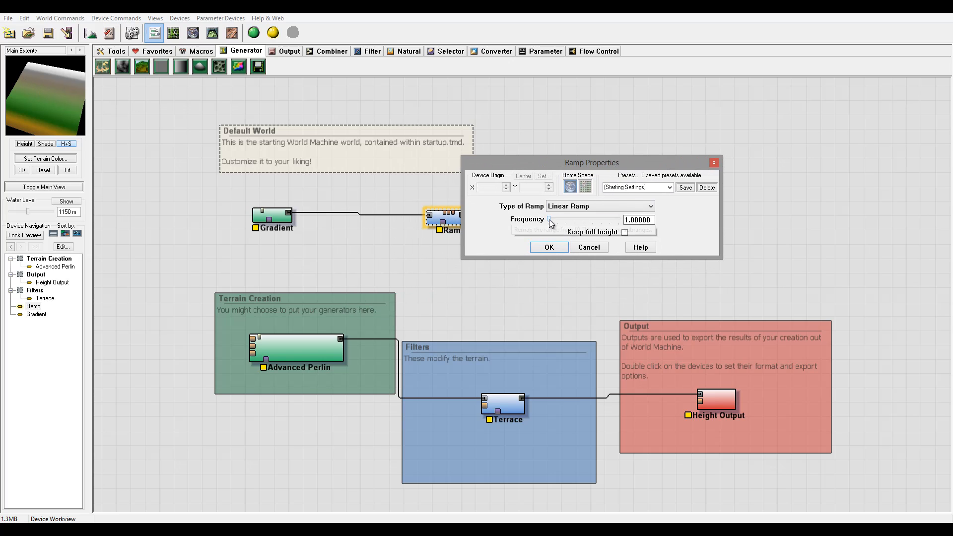
drag(550, 224, 570, 223)
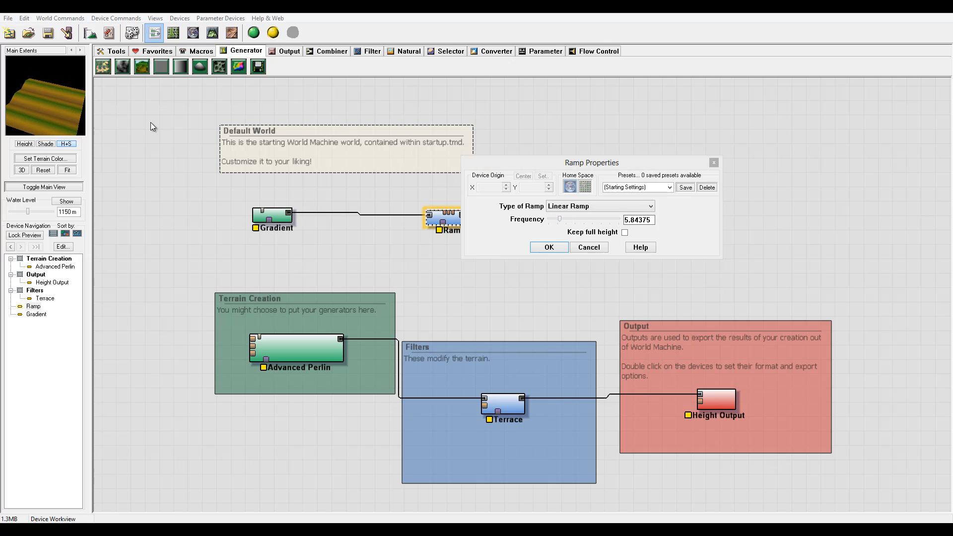
click(600, 206)
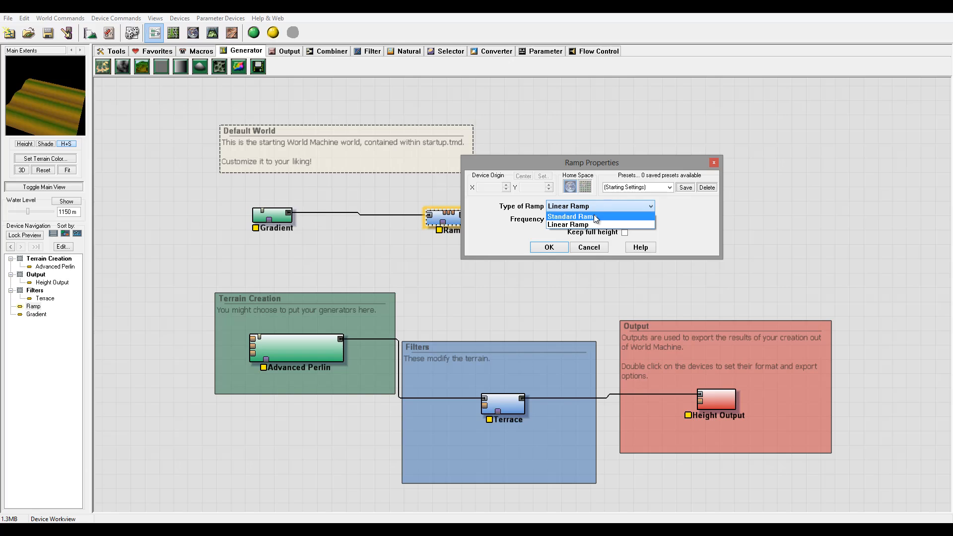
click(569, 216)
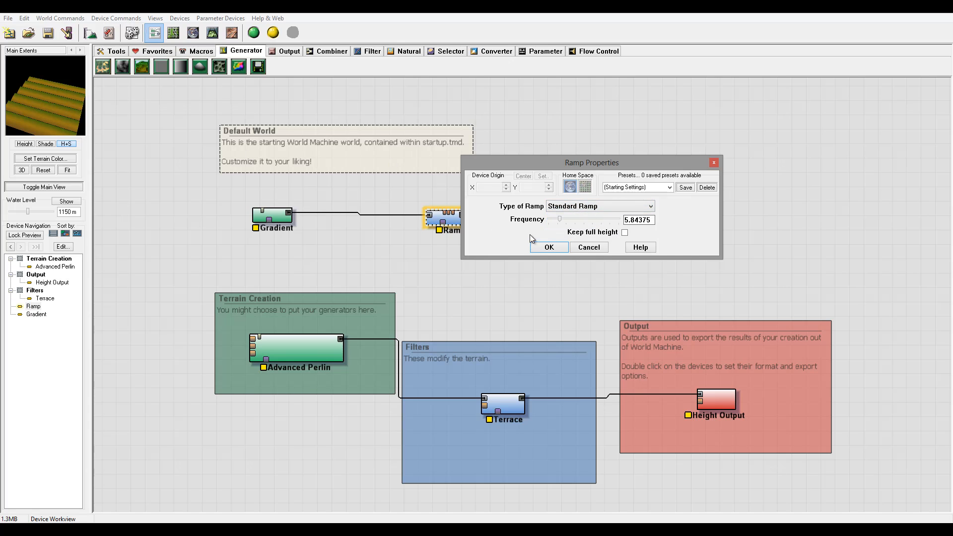
click(548, 247)
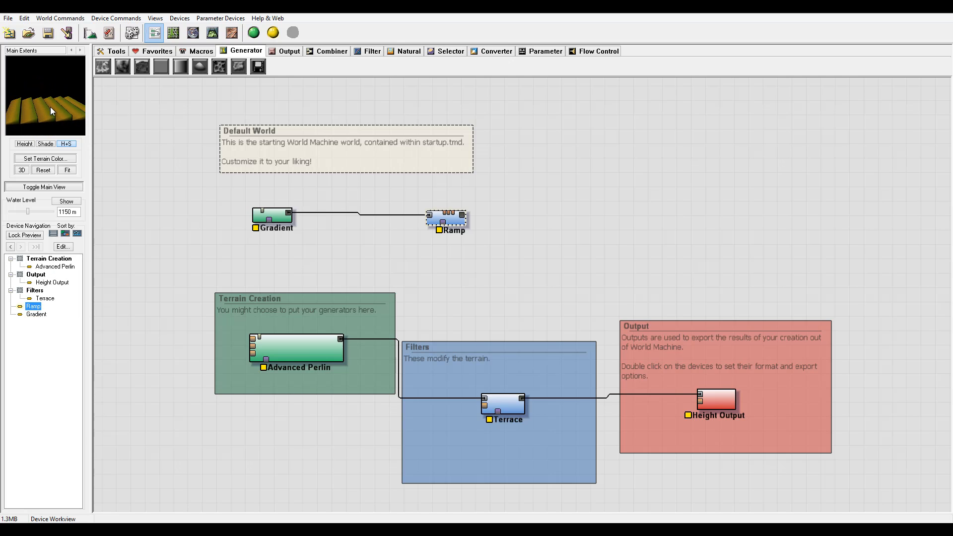
Try Ramp frequencies up to about 18.4, toggle Keep full height, and settle near 8.27
double_click(447, 217)
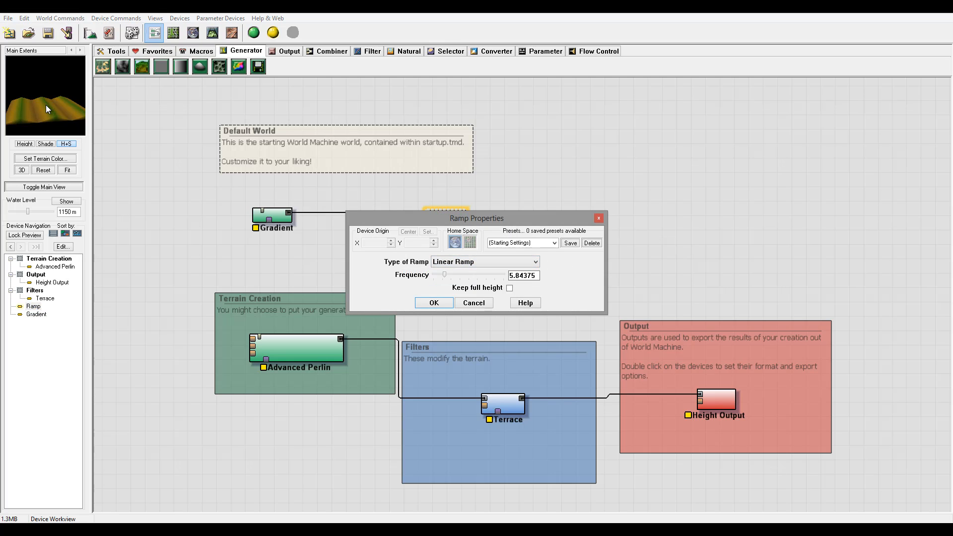
mouse_move(53, 115)
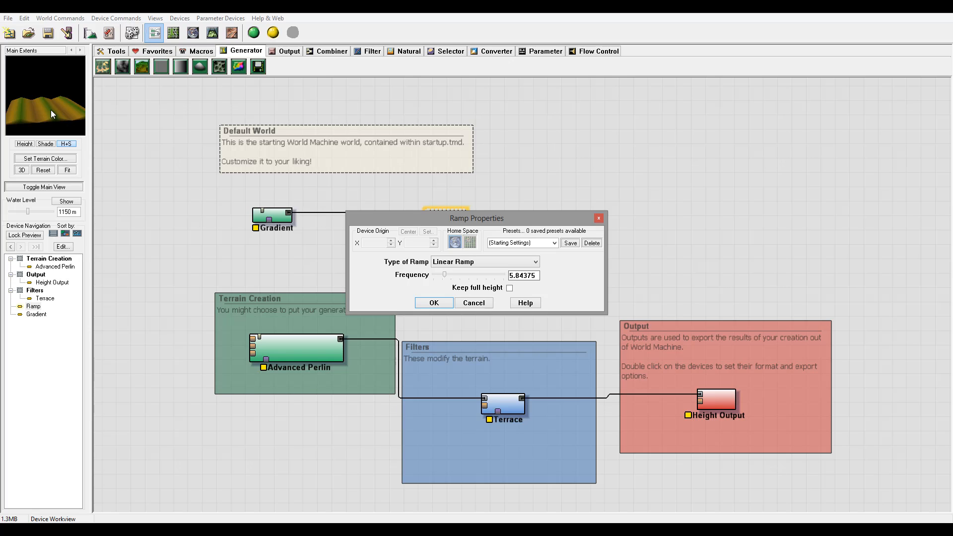
drag(445, 274, 451, 274)
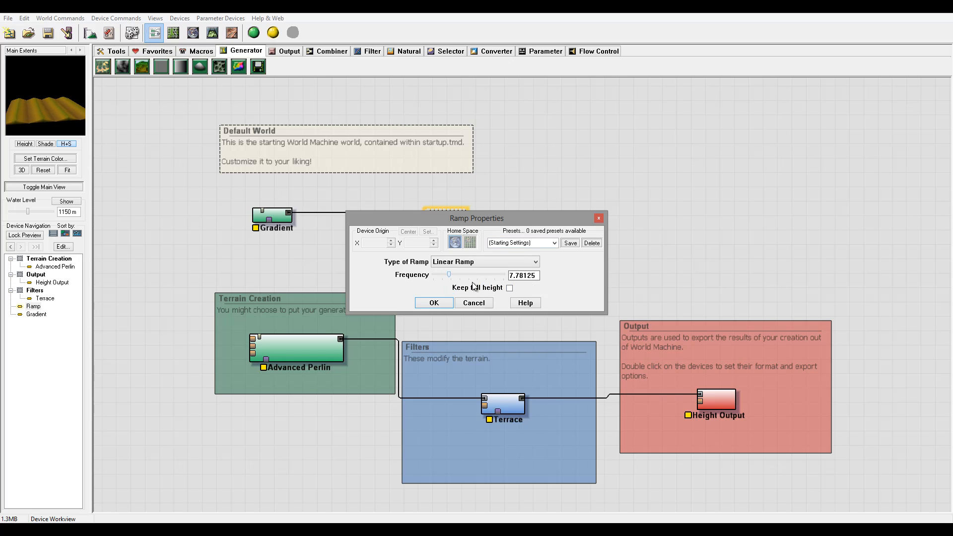
click(509, 288)
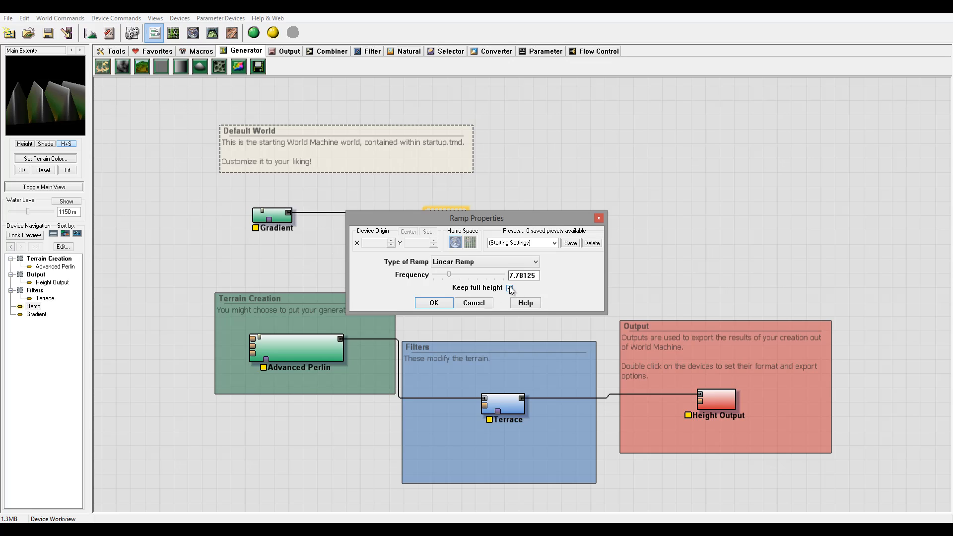
drag(449, 275, 459, 275)
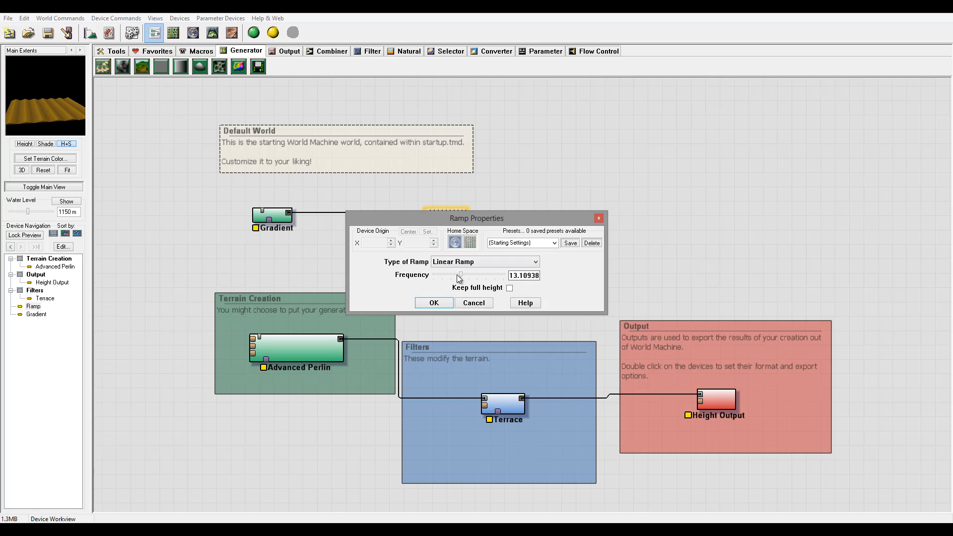
drag(459, 279, 472, 277)
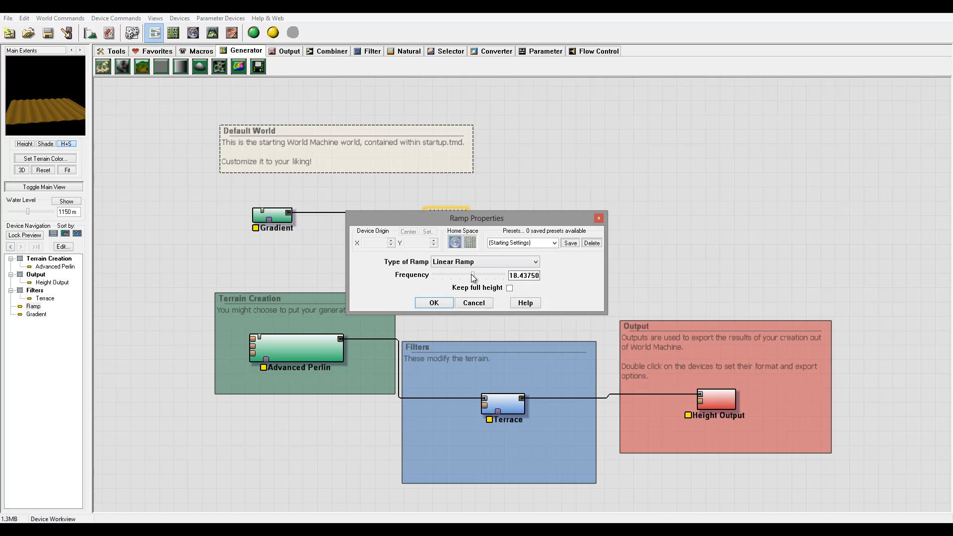
drag(484, 274, 449, 274)
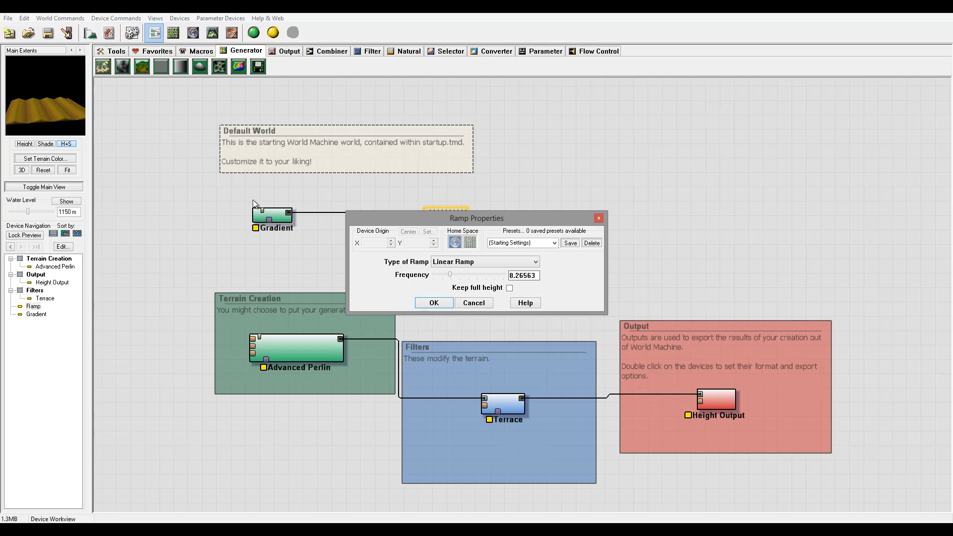
drag(477, 217, 636, 122)
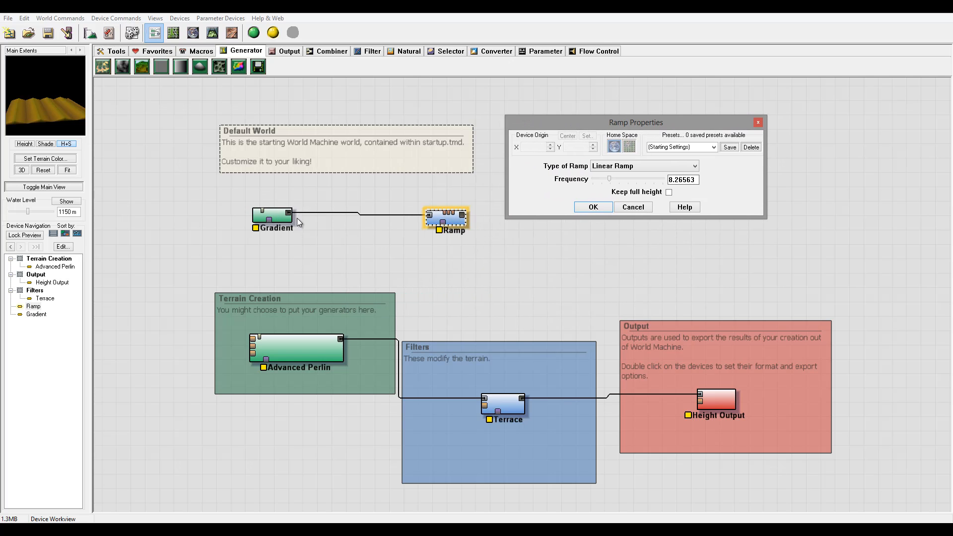
Confirm the Ramp settings, then reopen the Ramp's properties
click(592, 206)
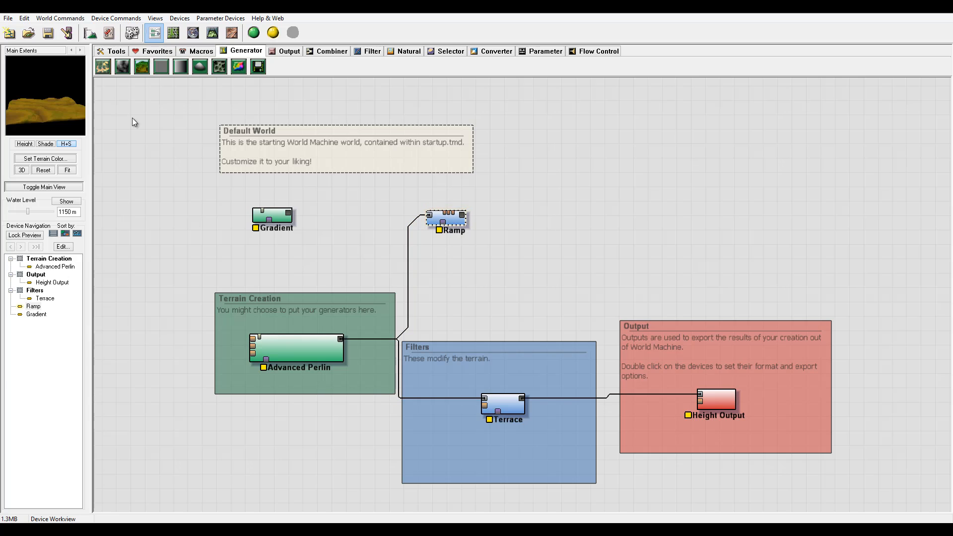
click(447, 218)
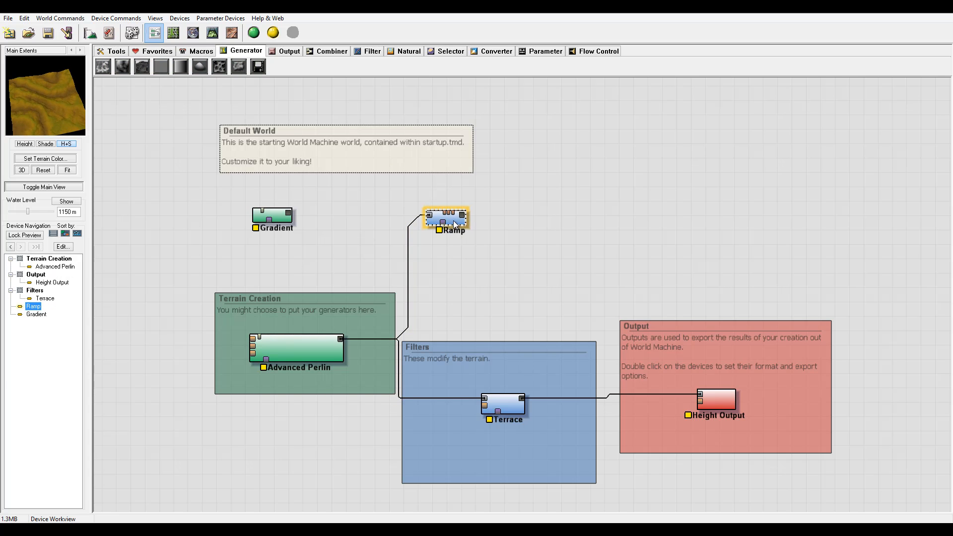
double_click(445, 218)
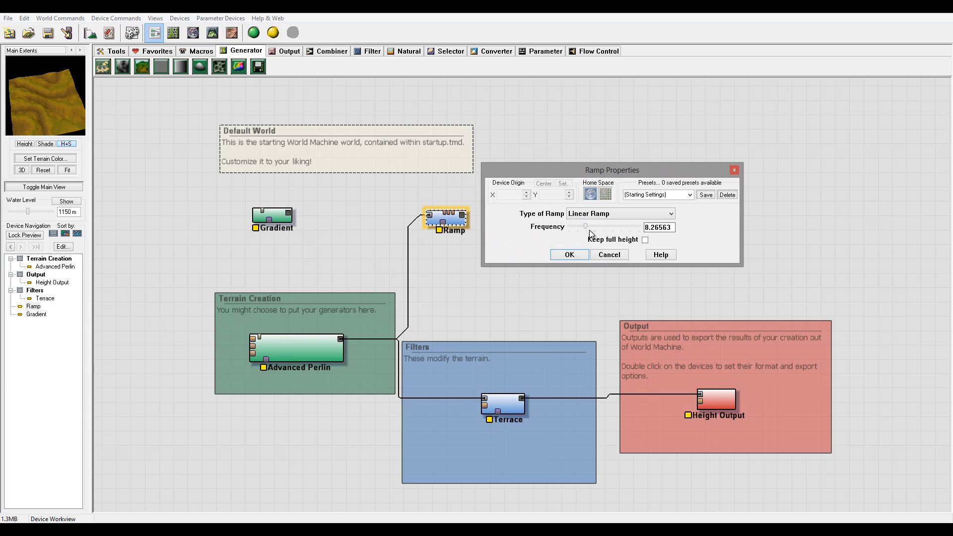
Raise the Ramp frequency to about 14.6 and leave Keep full height off
drag(586, 226, 619, 226)
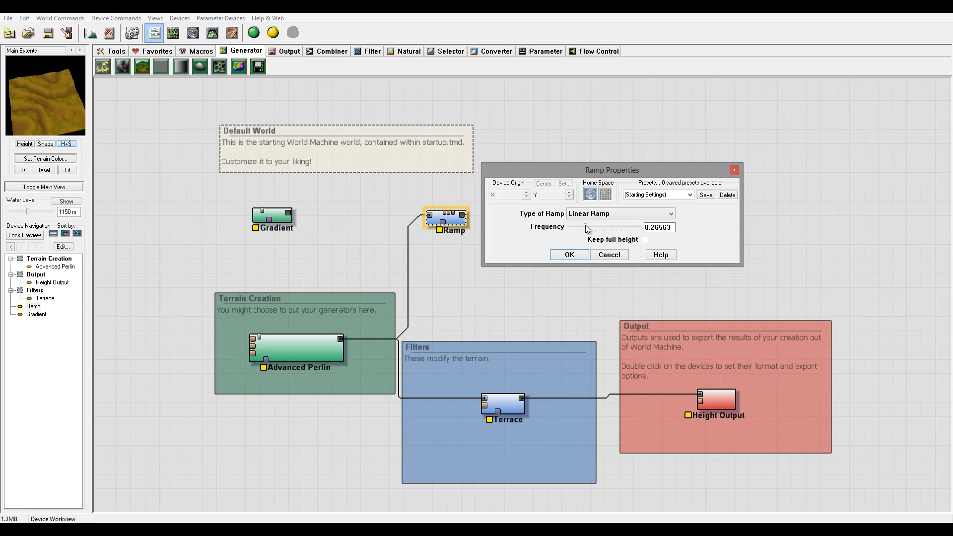
drag(585, 227, 599, 226)
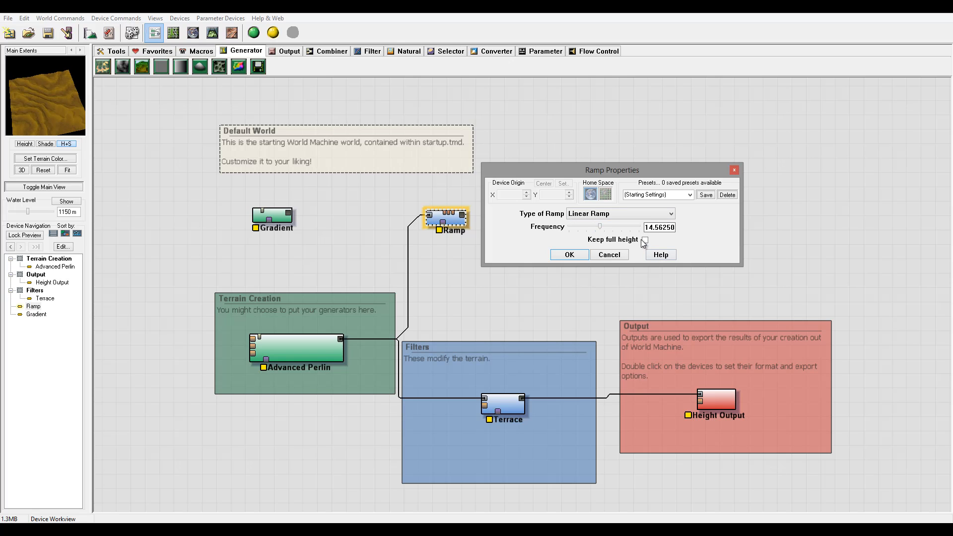
click(644, 239)
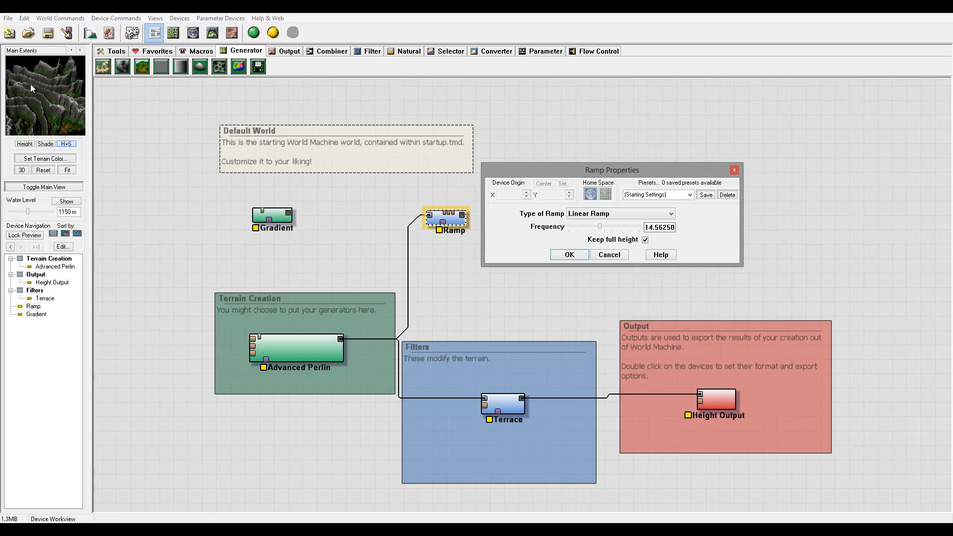
click(646, 239)
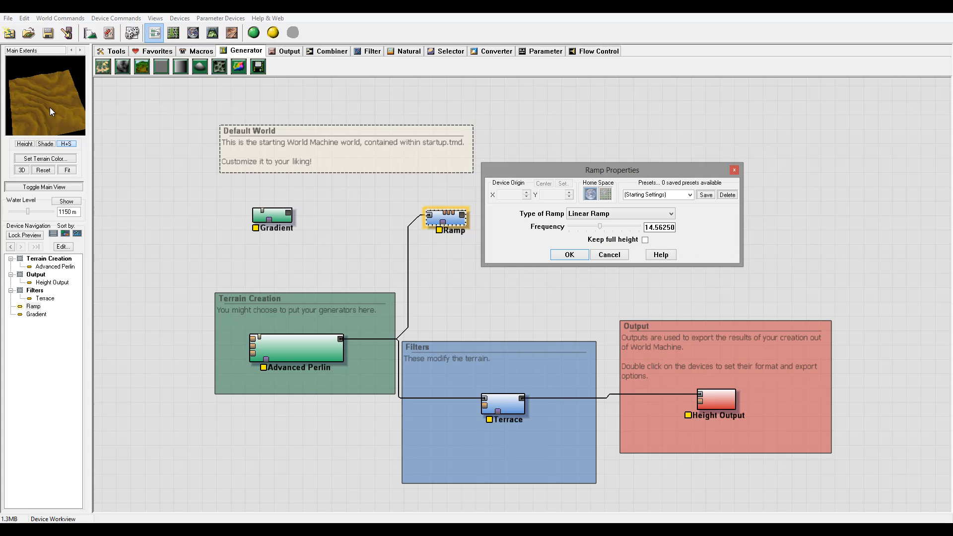
mouse_move(29, 92)
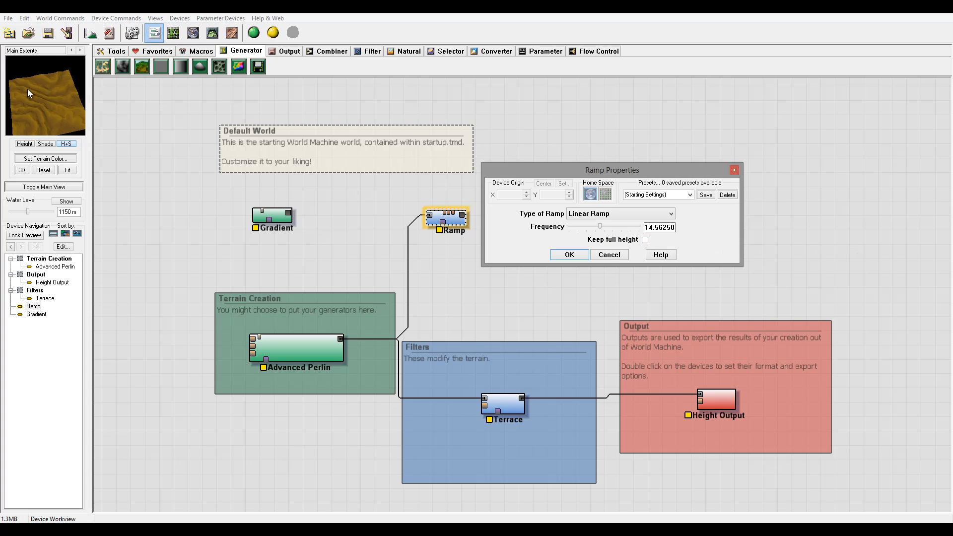
mouse_move(45, 108)
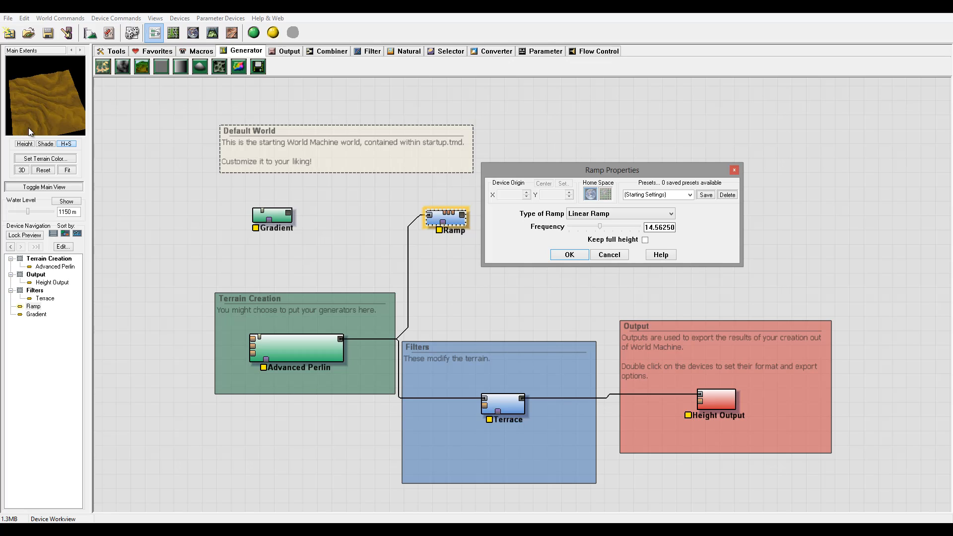
mouse_move(54, 88)
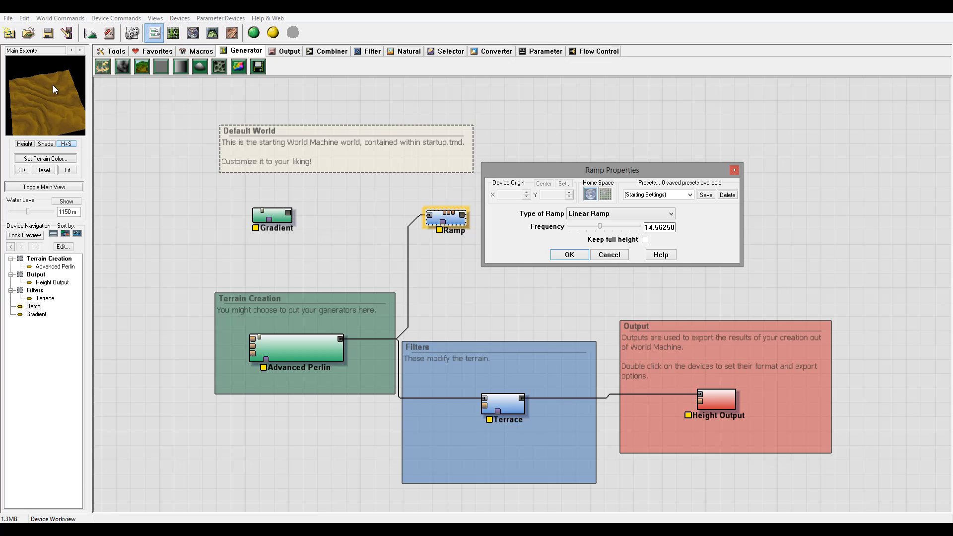
mouse_move(51, 80)
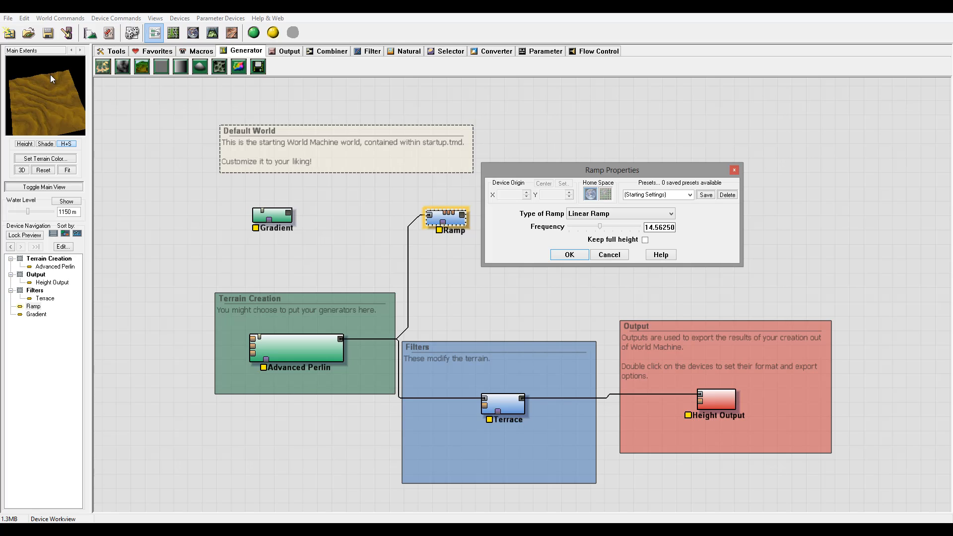
mouse_move(56, 92)
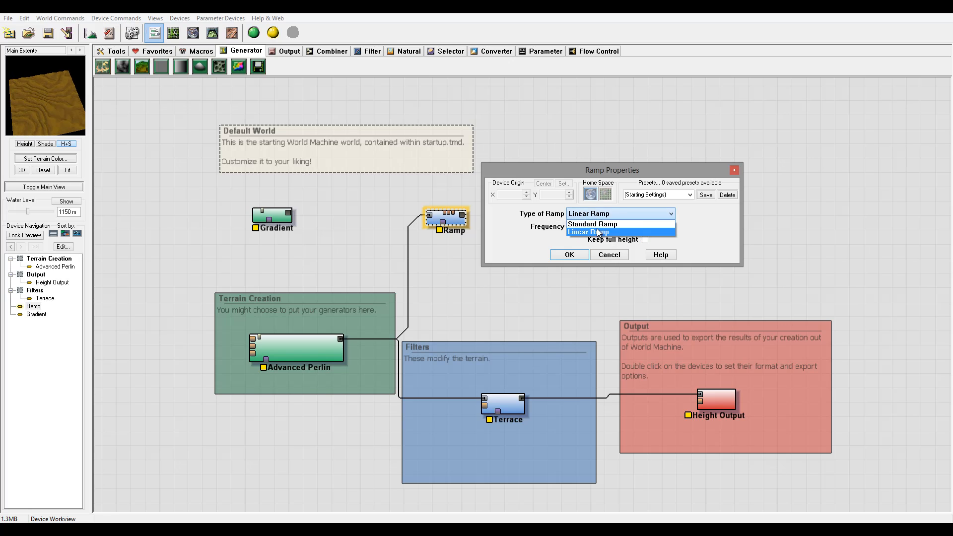
Make the Ramp a Standard Ramp, apply it, and check the settings once more
click(591, 223)
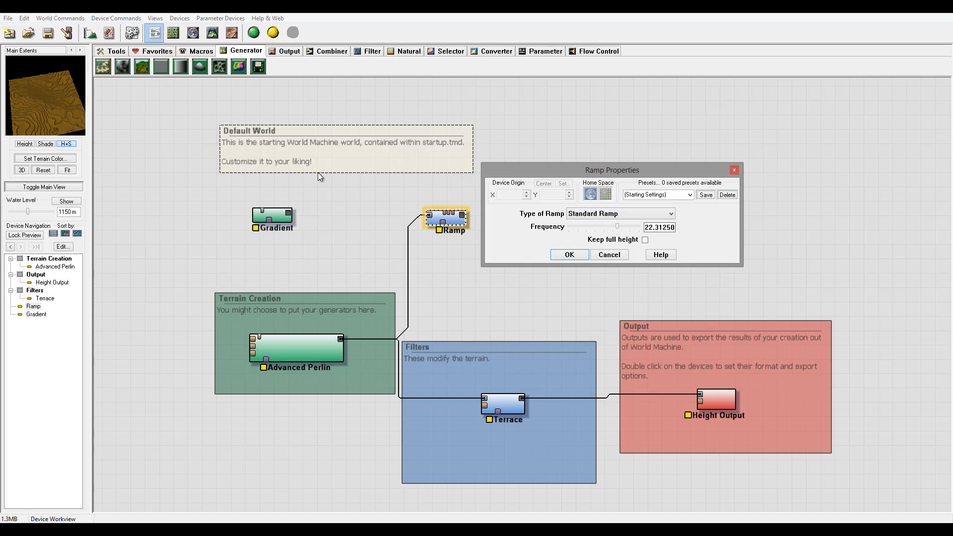
click(568, 254)
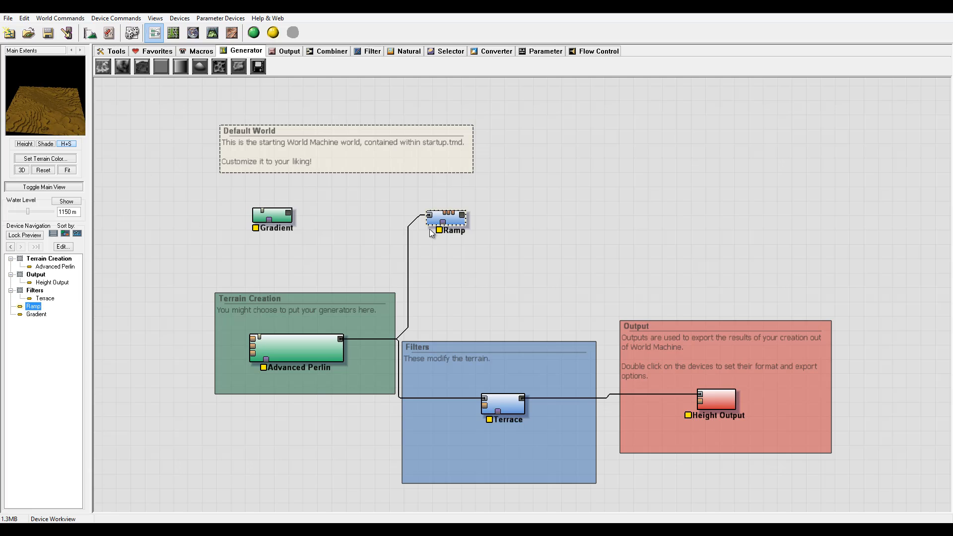
double_click(446, 217)
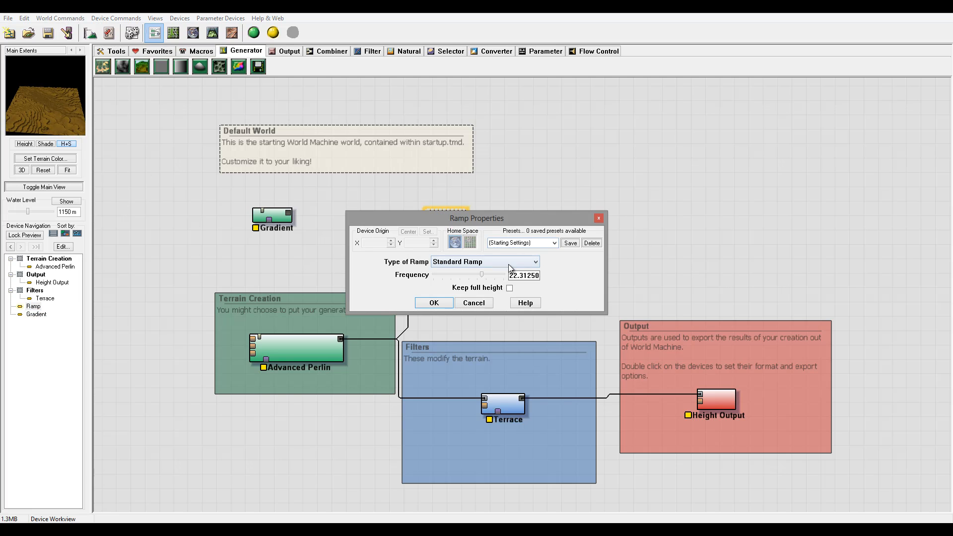
click(434, 302)
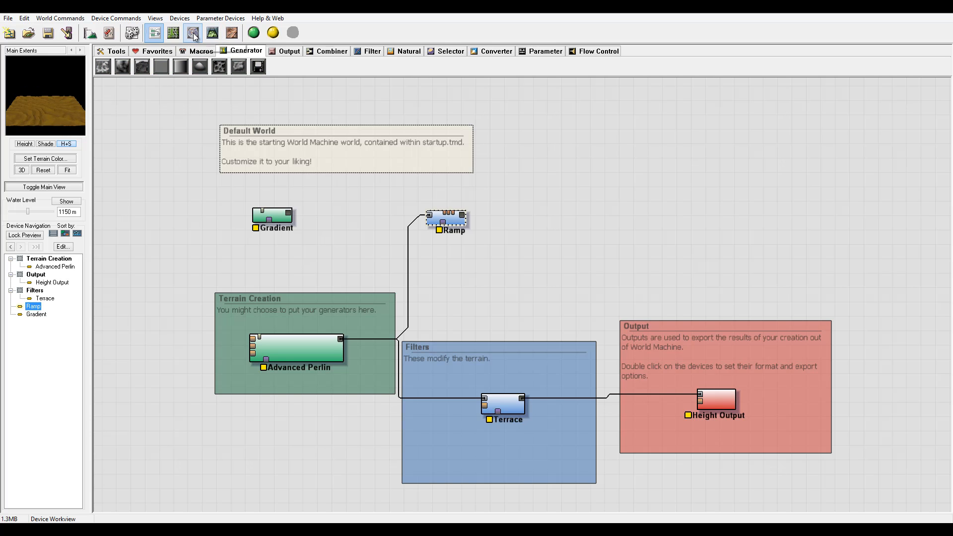
click(192, 33)
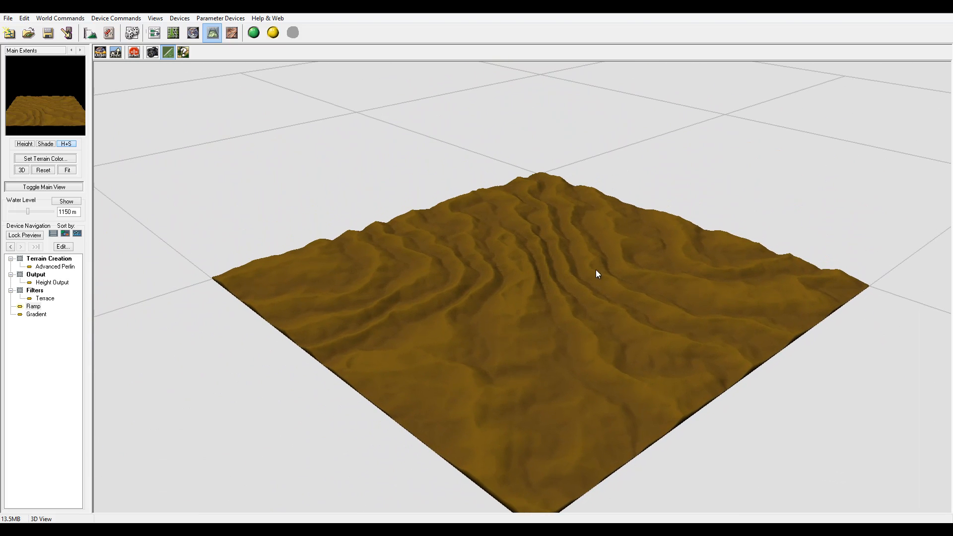
click(154, 32)
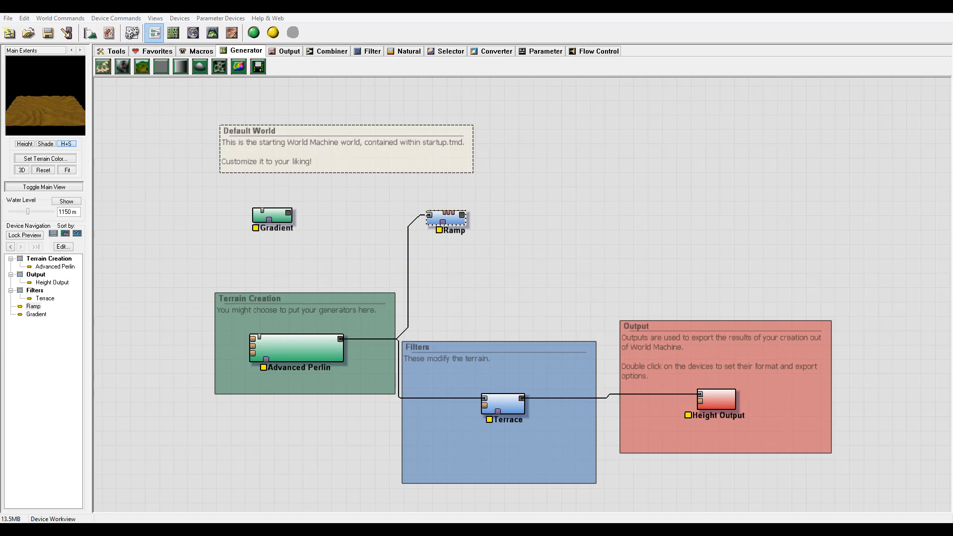
Delete the Ramp and add a Height Splitter fed by the Gradient
click(370, 51)
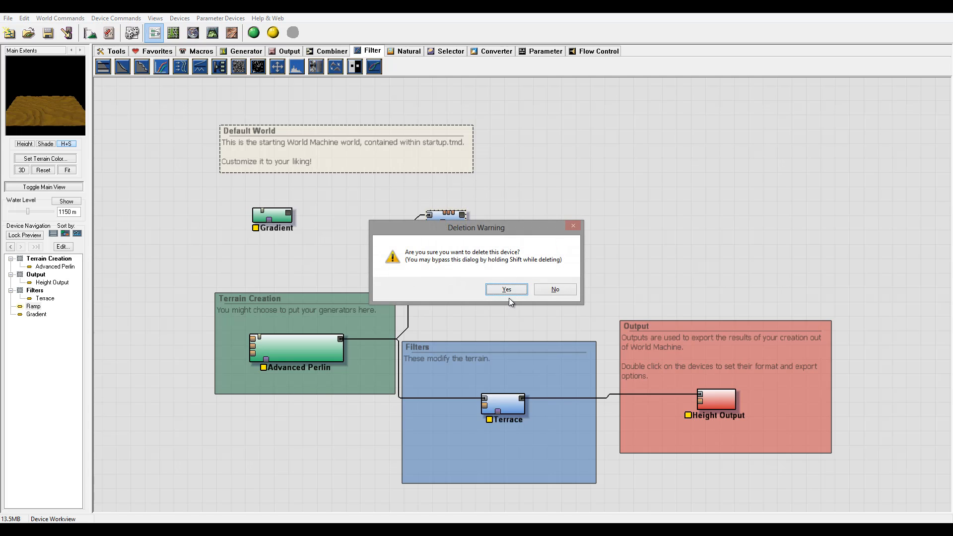
click(506, 289)
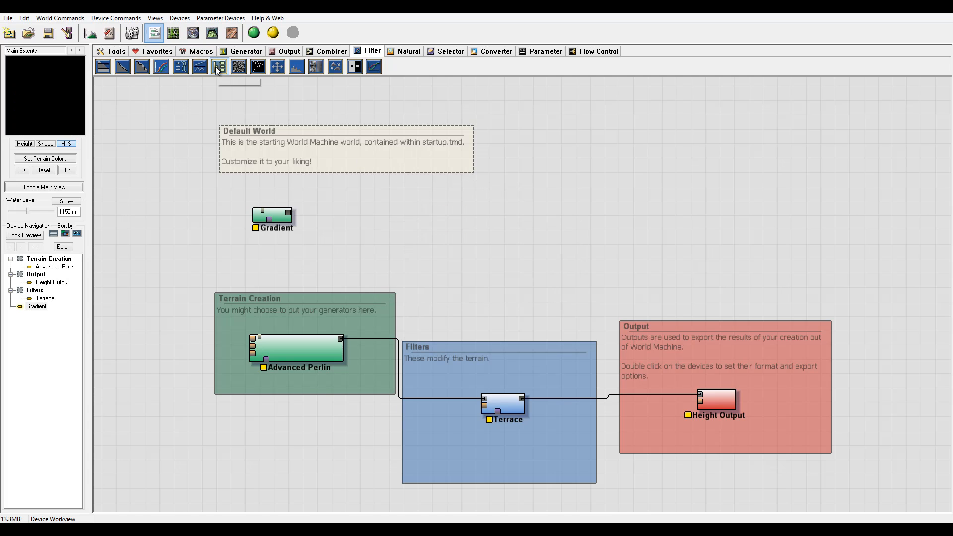
click(219, 66)
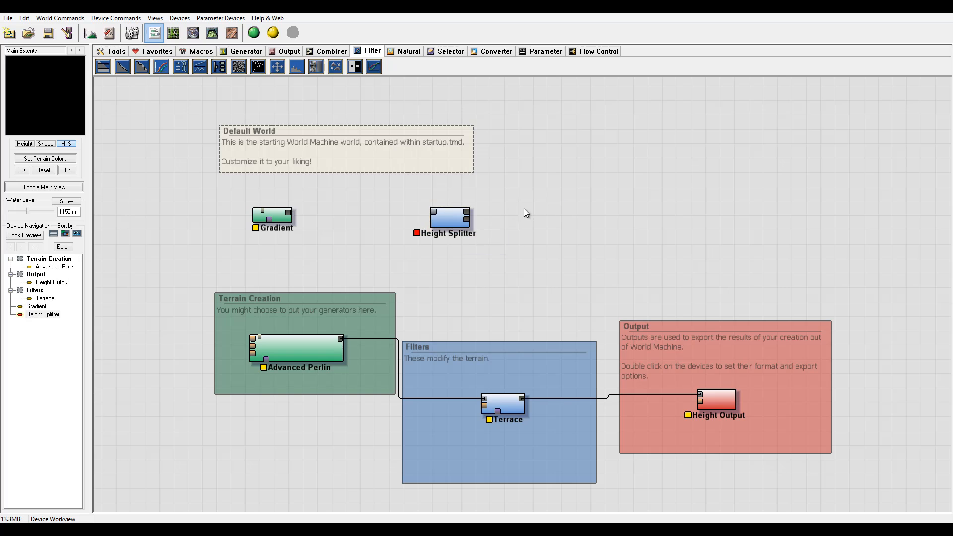
drag(289, 212, 434, 217)
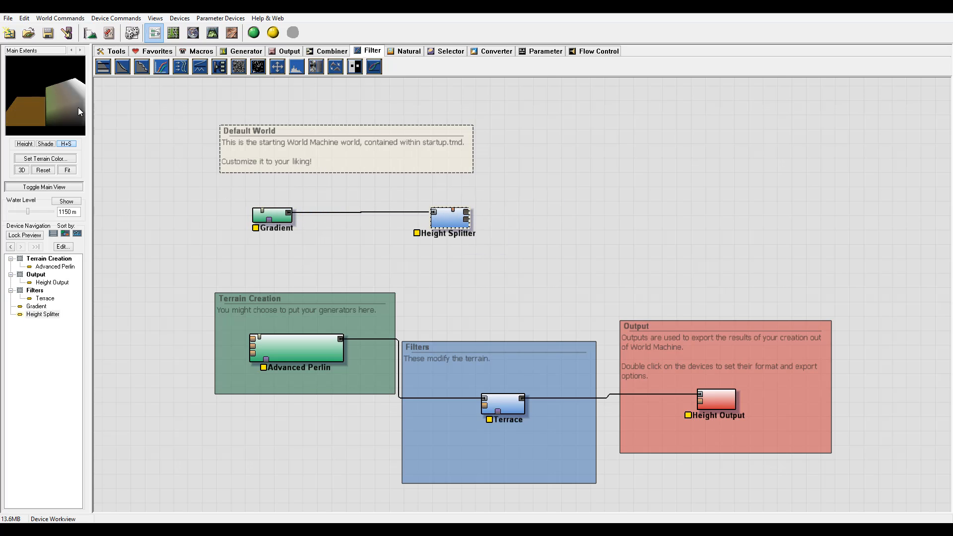
mouse_move(426, 213)
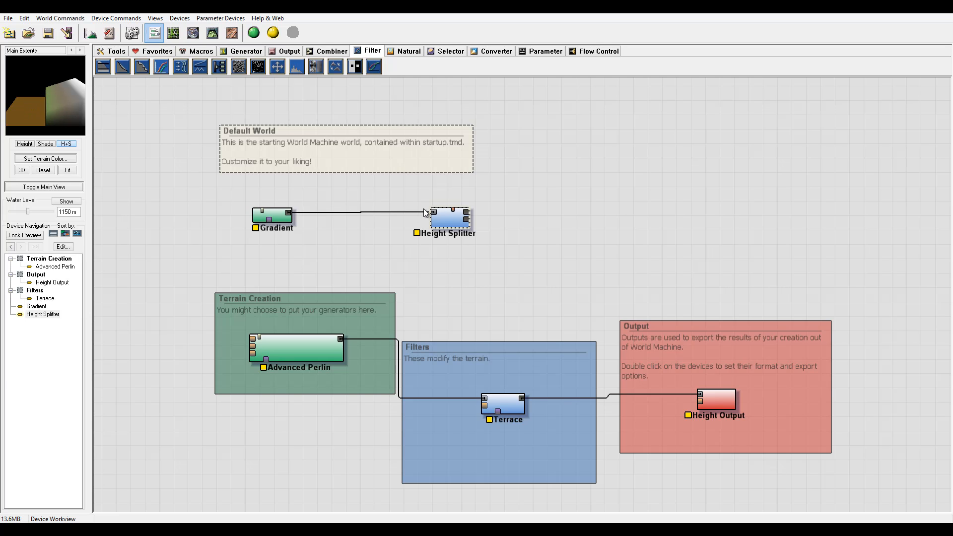
Try band counts from 3 up to 11 and apply the Height Splitter with 4 bands
double_click(450, 215)
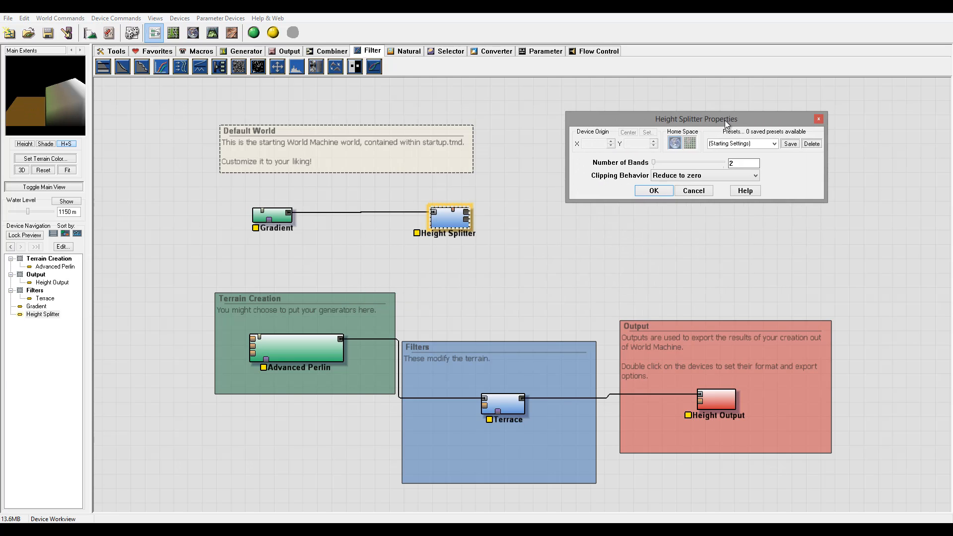
drag(697, 118, 638, 119)
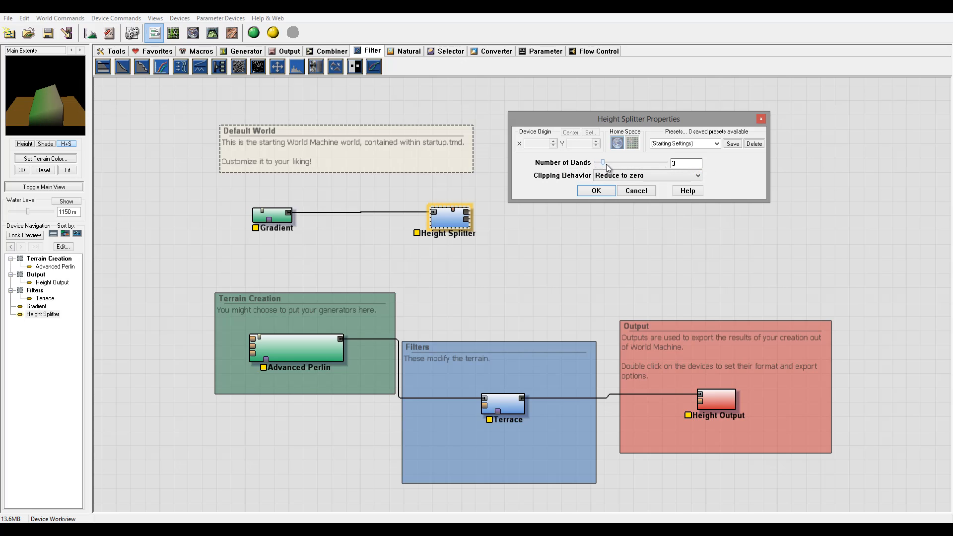
drag(604, 162, 616, 162)
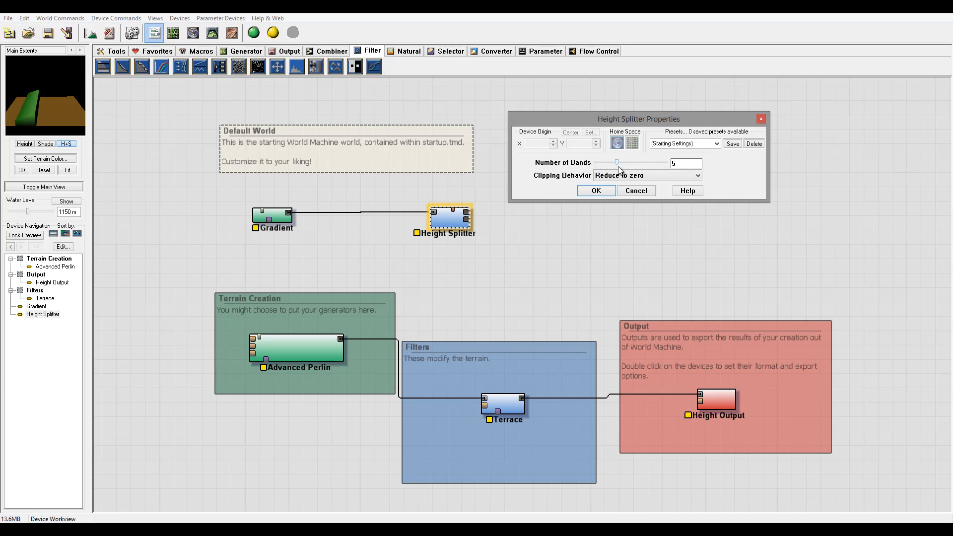
mouse_move(175, 121)
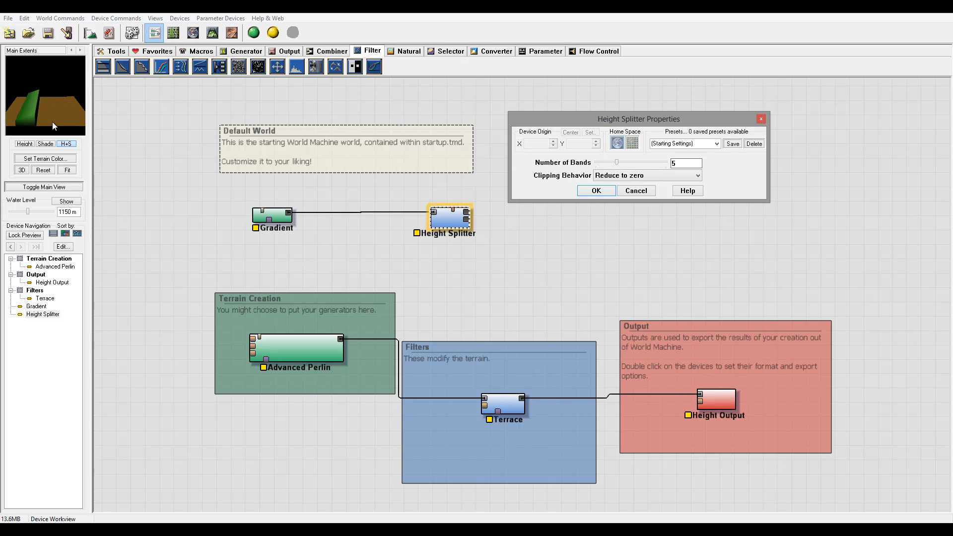
mouse_move(619, 167)
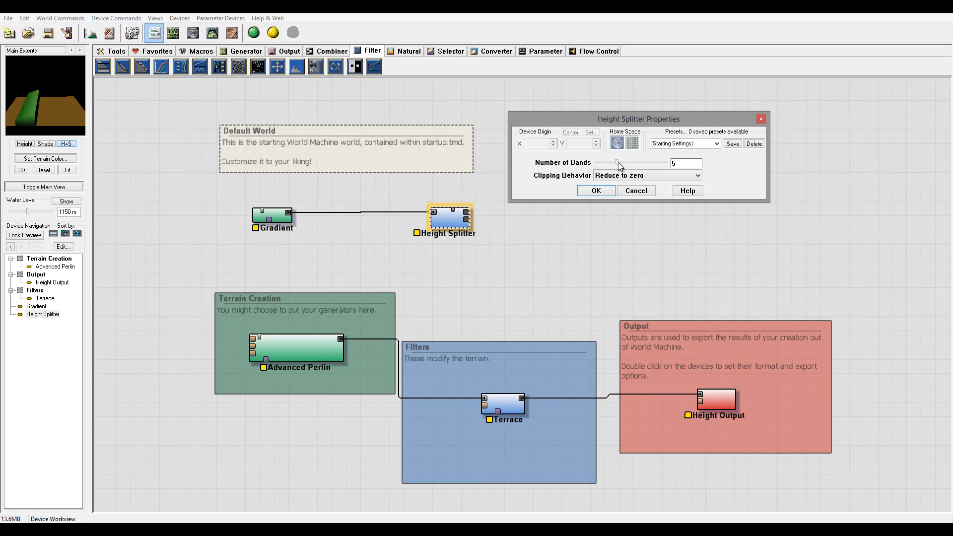
drag(617, 166, 659, 166)
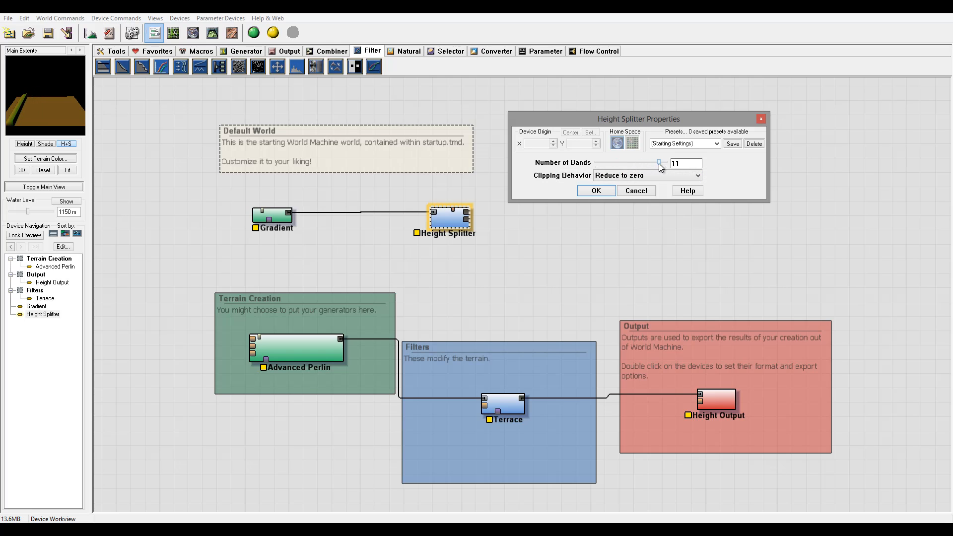
drag(661, 163, 605, 164)
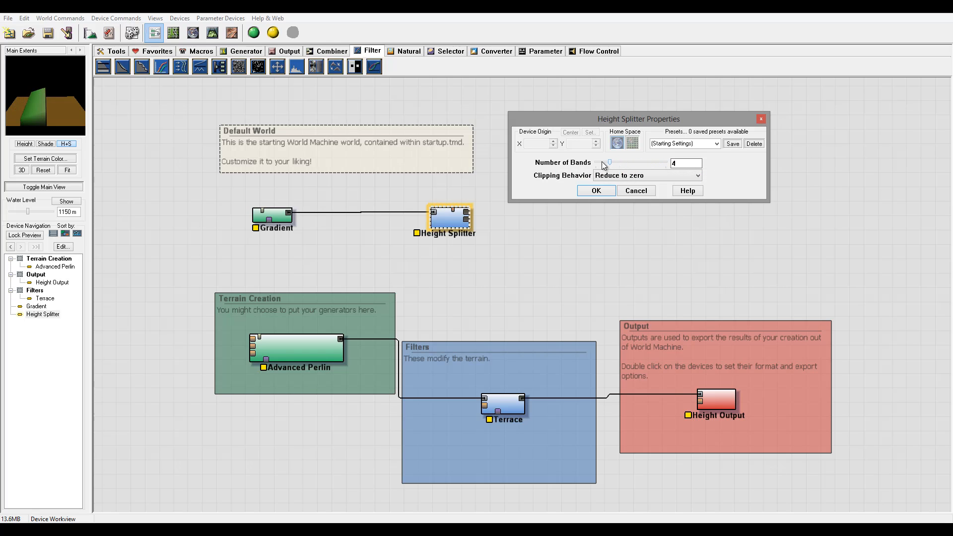
click(594, 190)
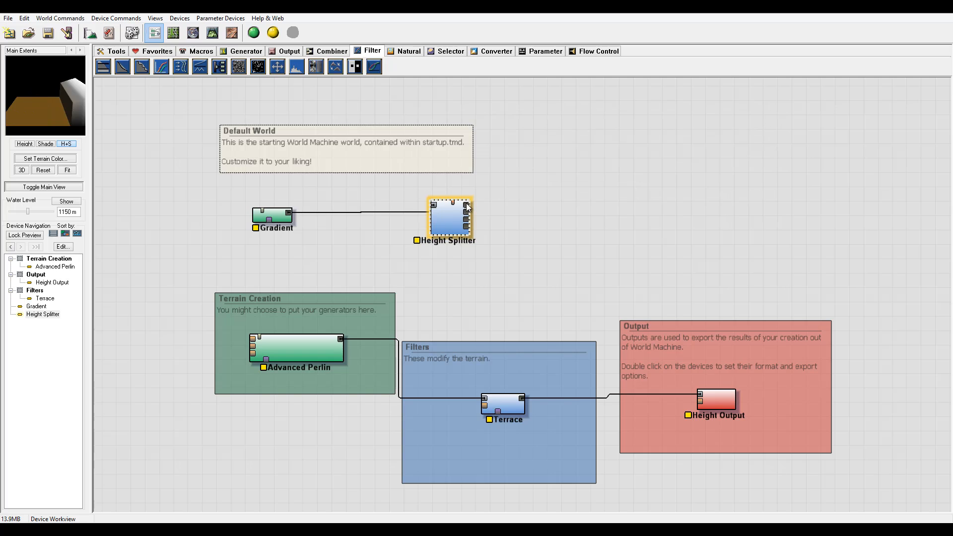
mouse_move(468, 235)
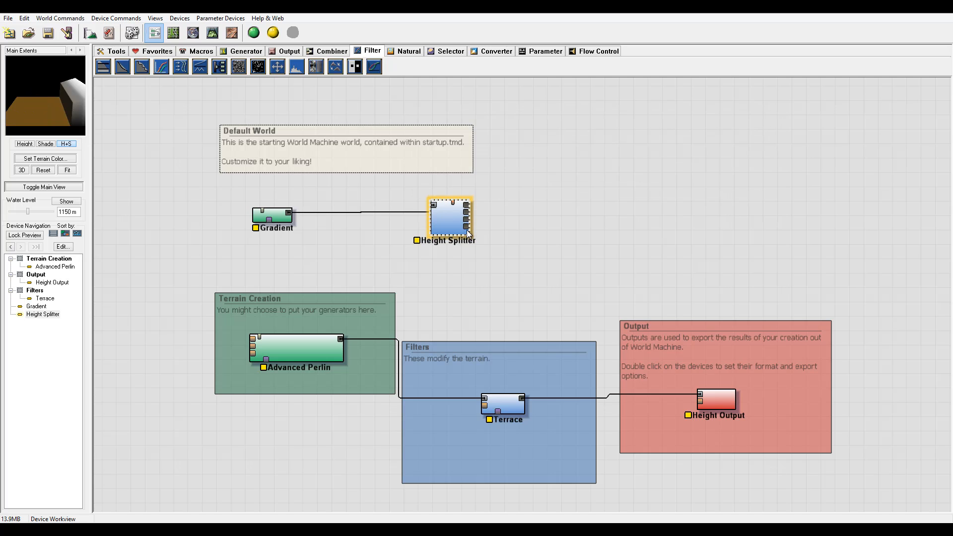
double_click(449, 218)
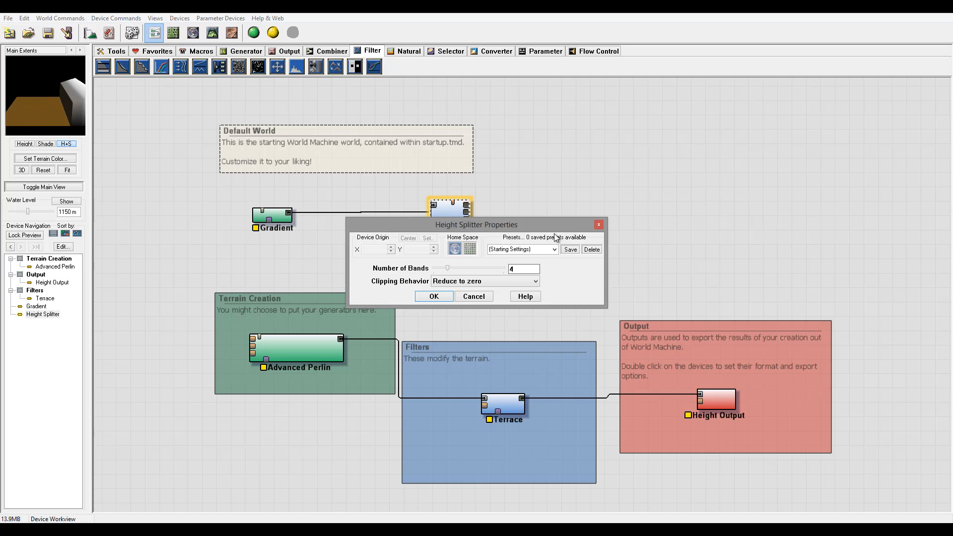
click(434, 295)
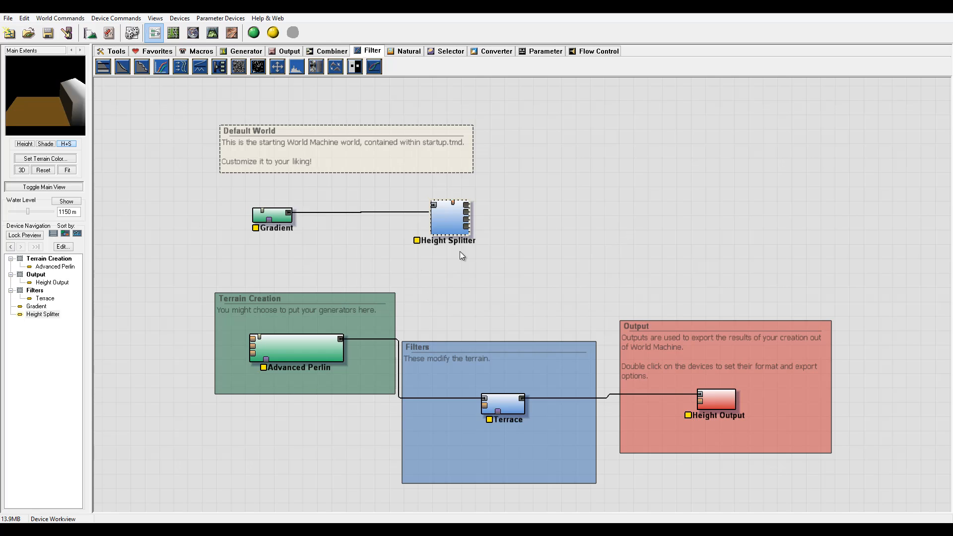
mouse_move(72, 83)
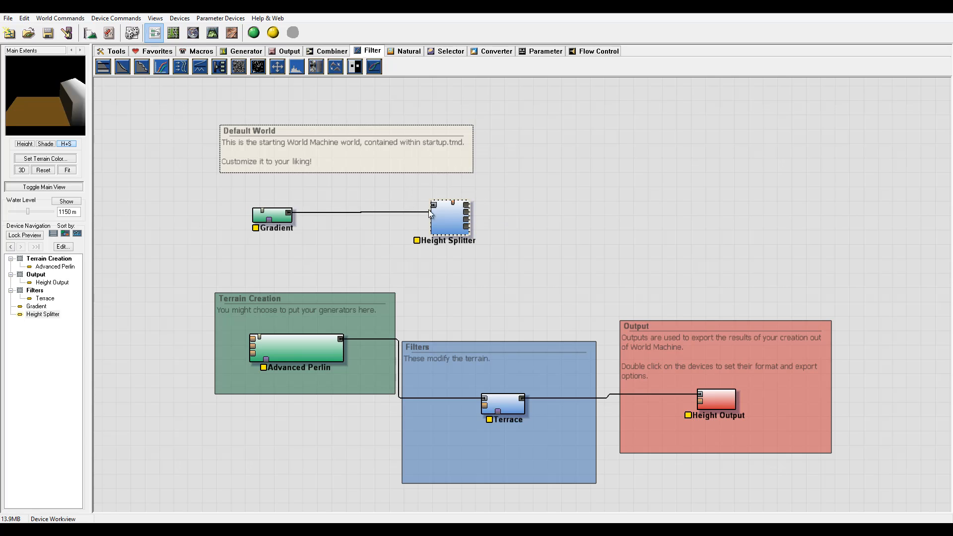
mouse_move(515, 223)
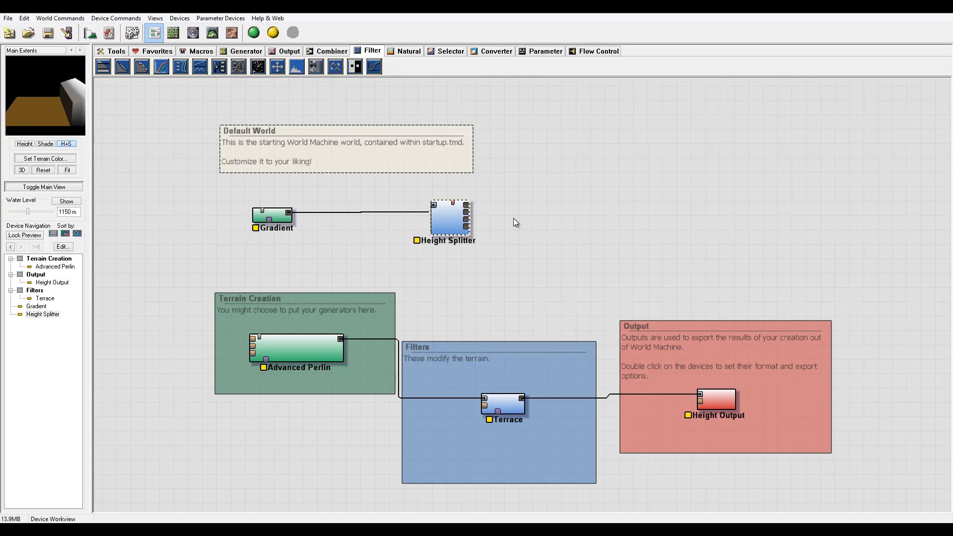
mouse_move(29, 106)
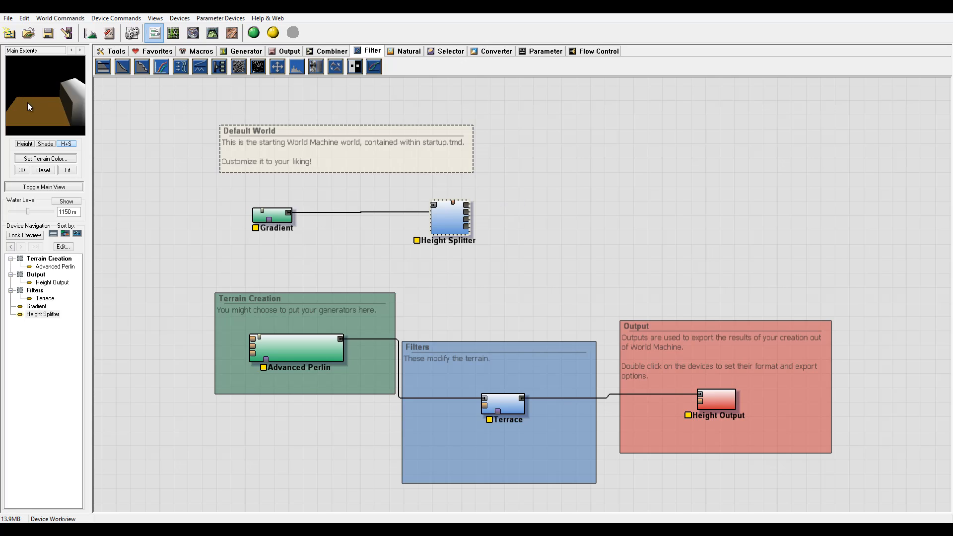
mouse_move(28, 107)
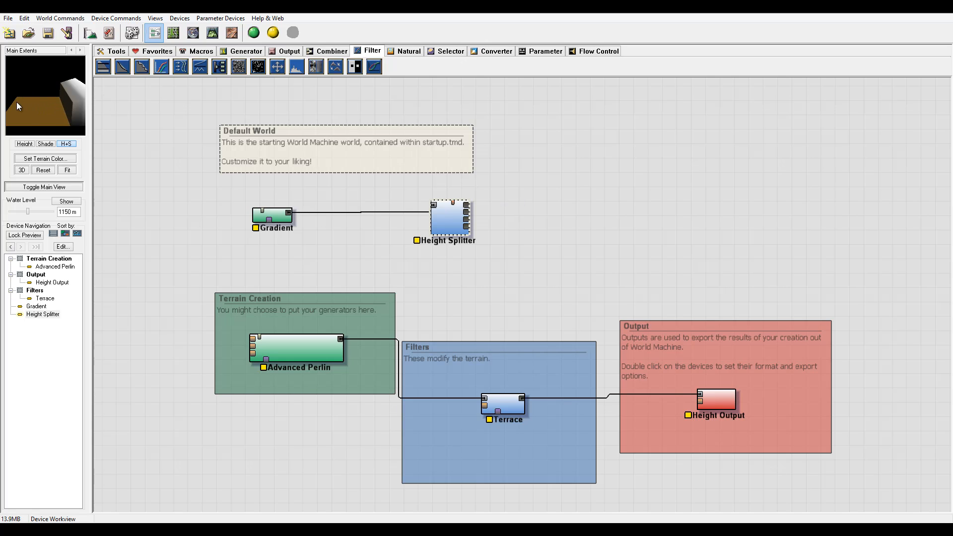
mouse_move(71, 104)
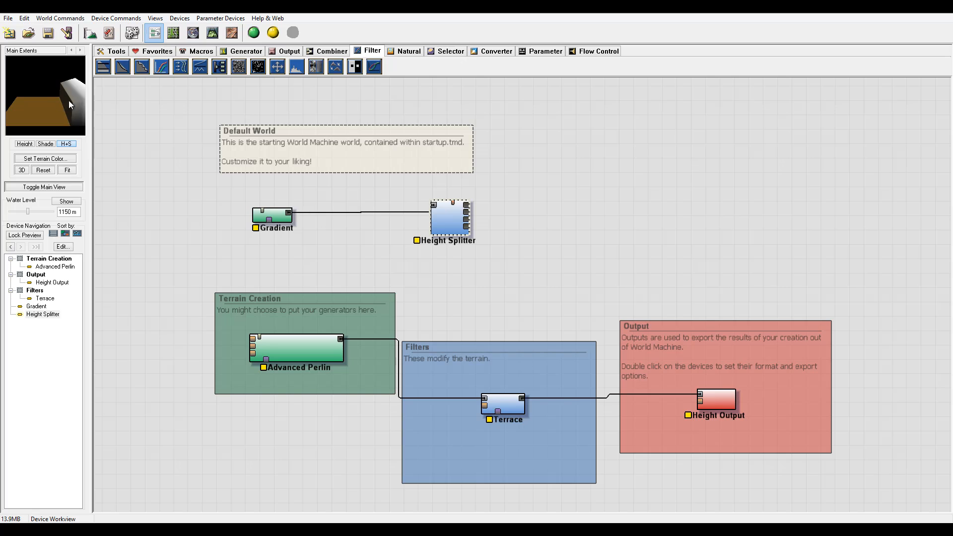
mouse_move(78, 108)
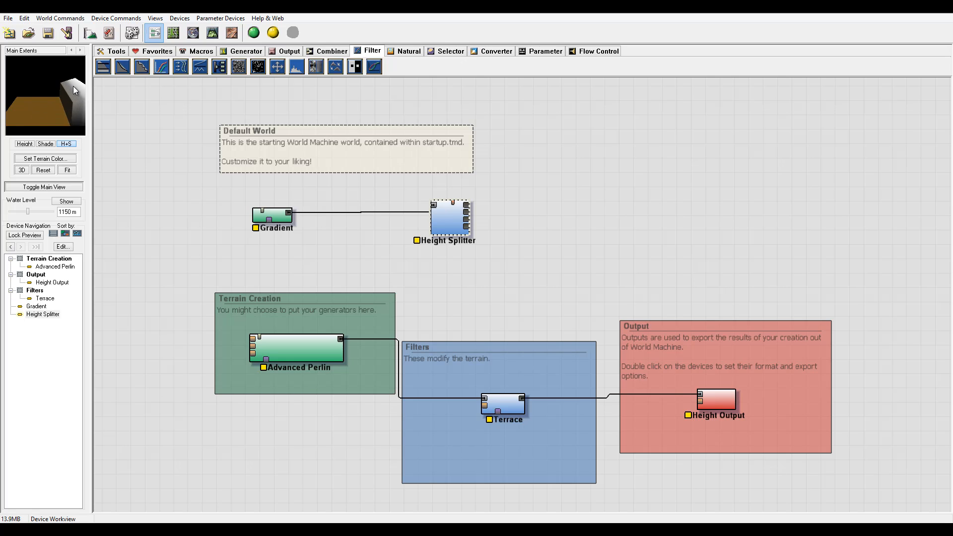
mouse_move(37, 112)
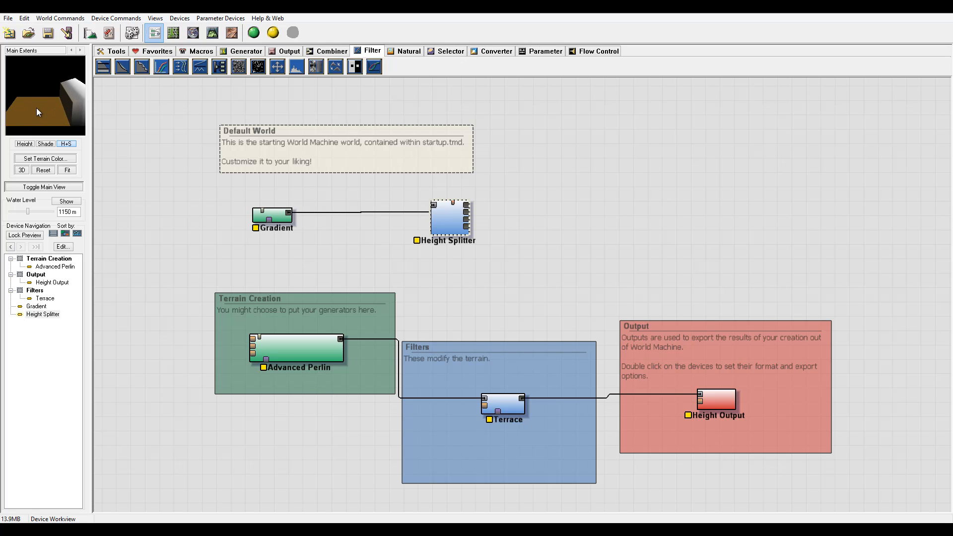
Try Coverage Bands clipping on the Height Splitter, then confirm it back at Reduce to zero
click(450, 218)
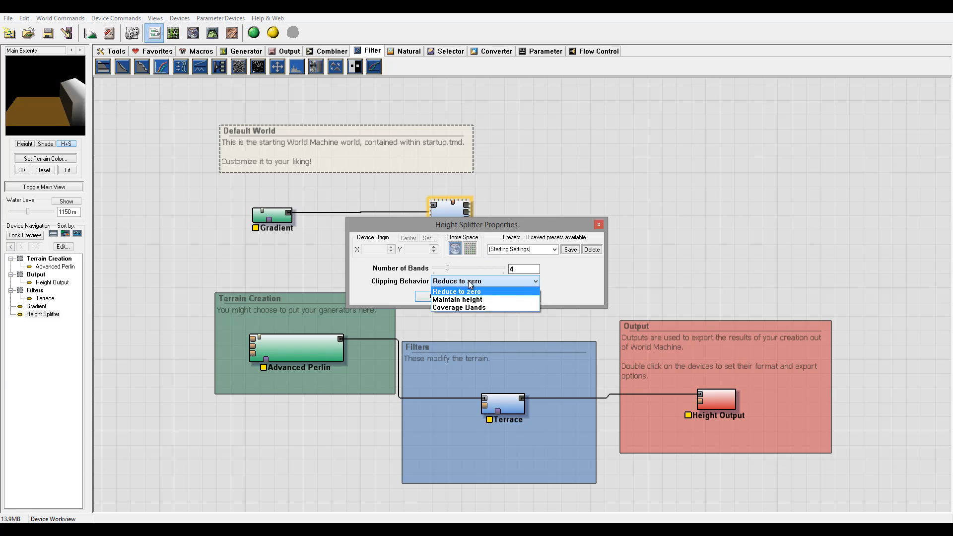
click(457, 299)
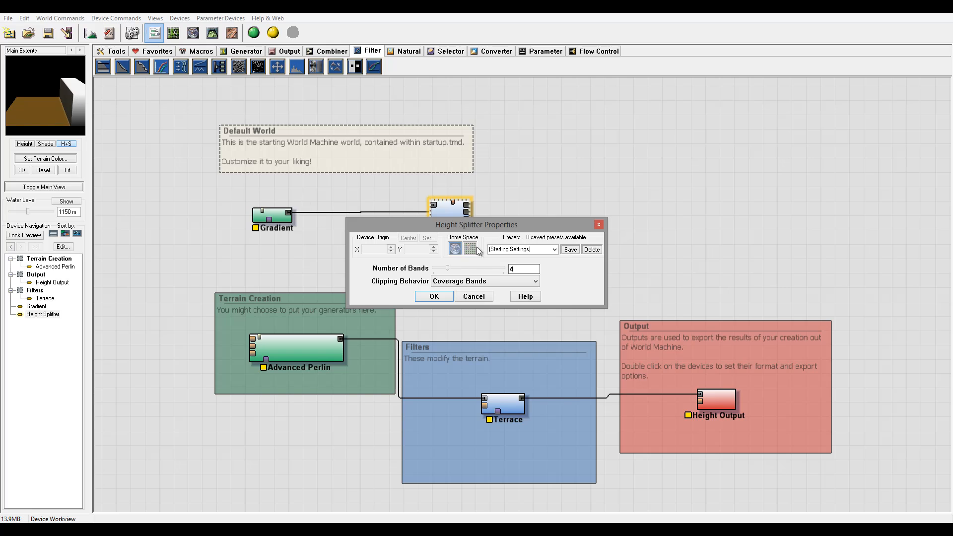
click(485, 281)
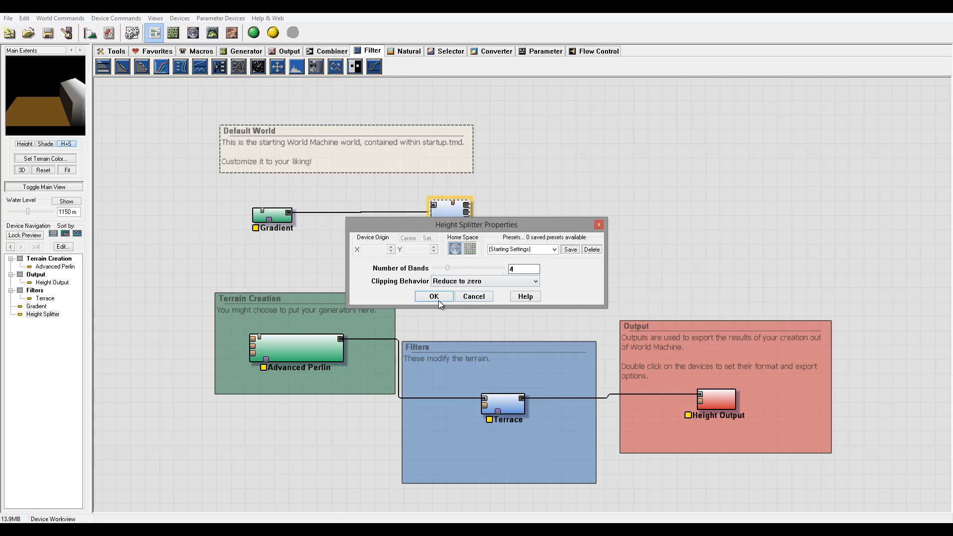
click(433, 297)
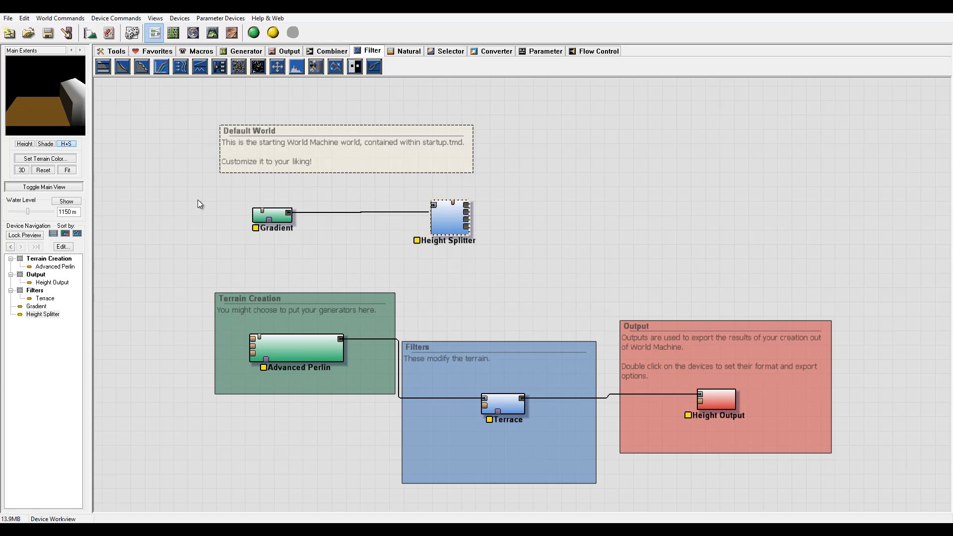
mouse_move(572, 206)
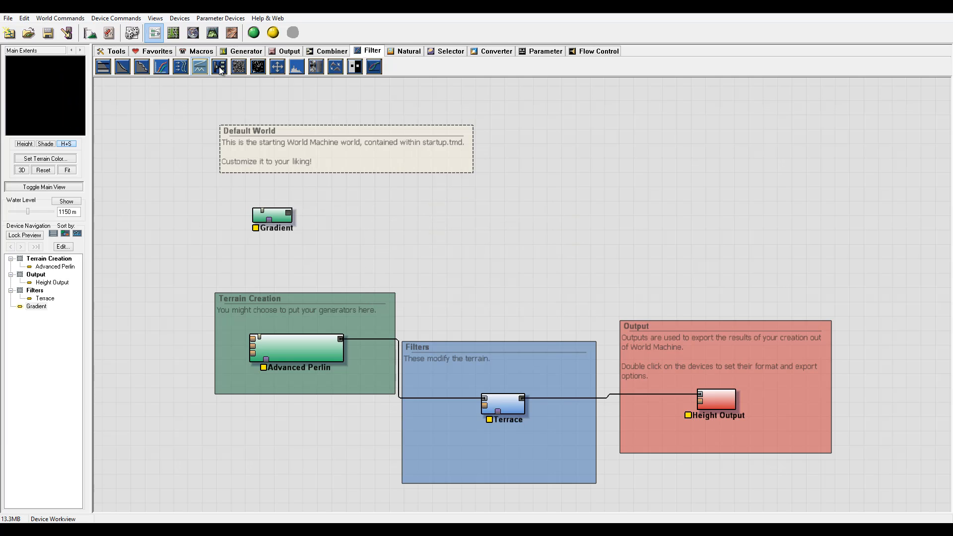
mouse_move(238, 66)
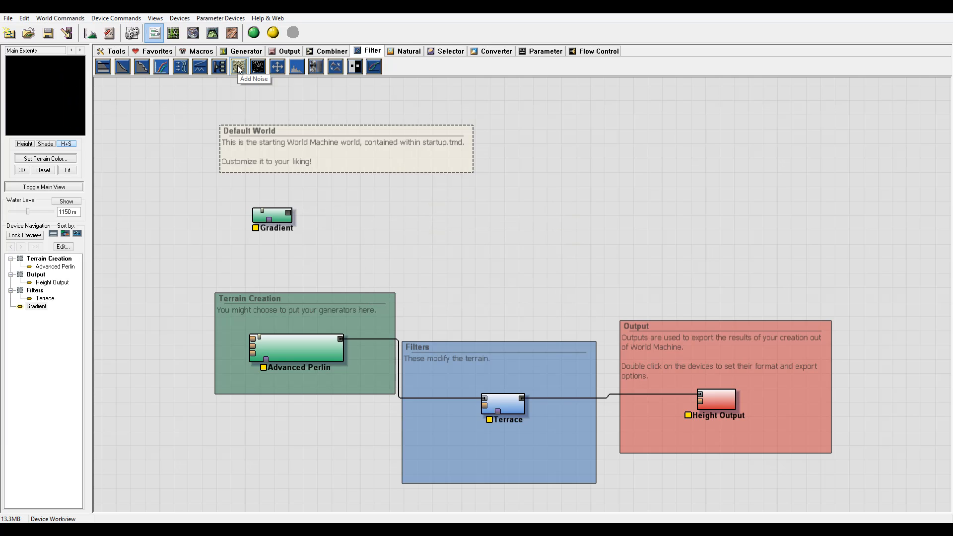
Add an Add Noise device and raise its noise amount to about 0.71 with seed 11387
click(238, 67)
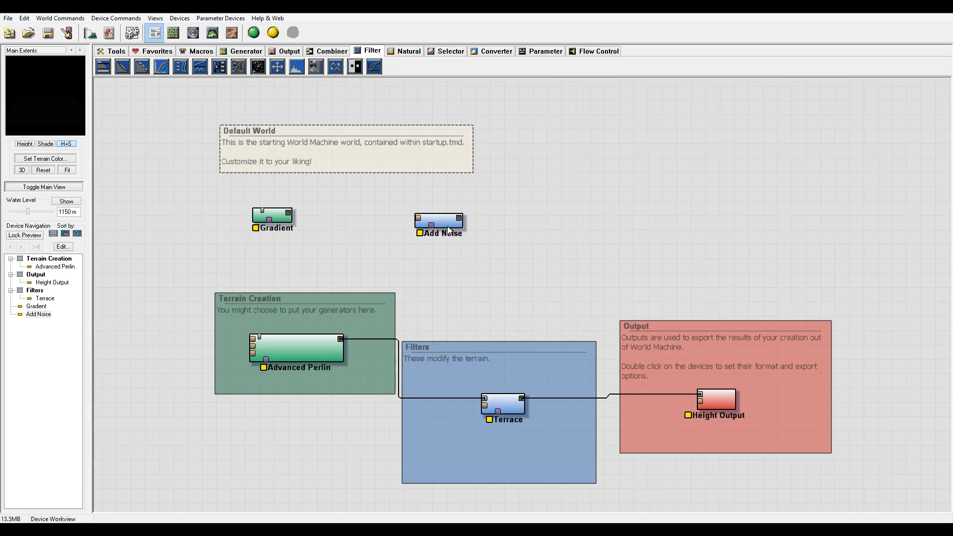
double_click(439, 220)
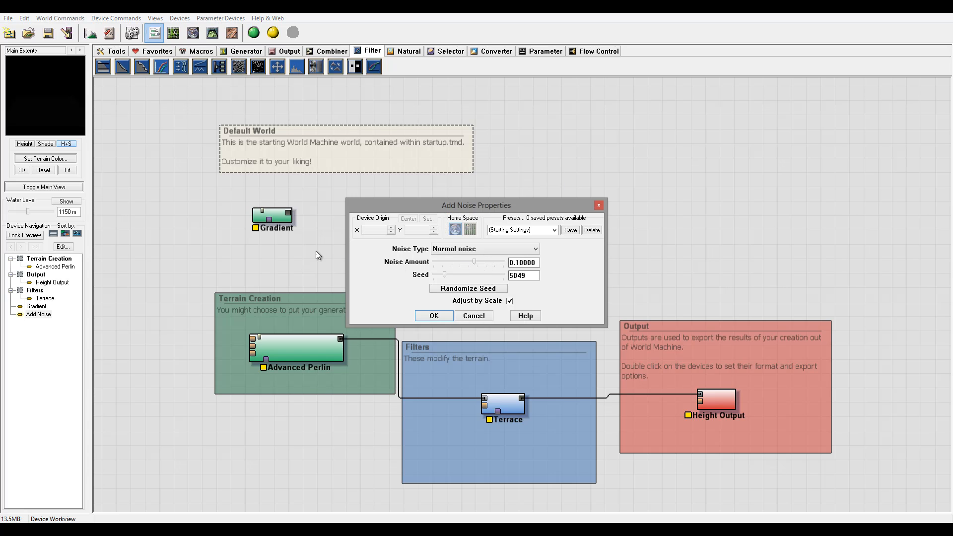
mouse_move(488, 266)
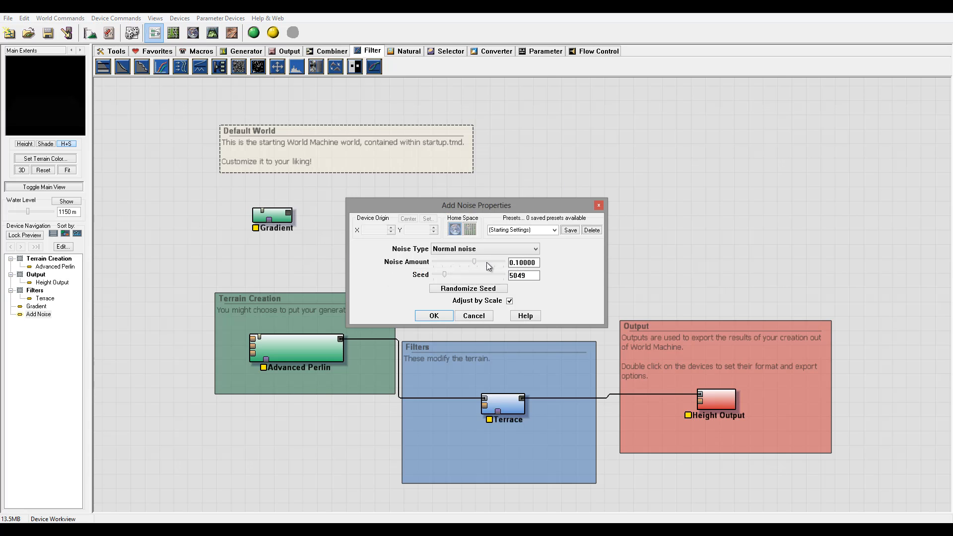
drag(476, 261, 492, 261)
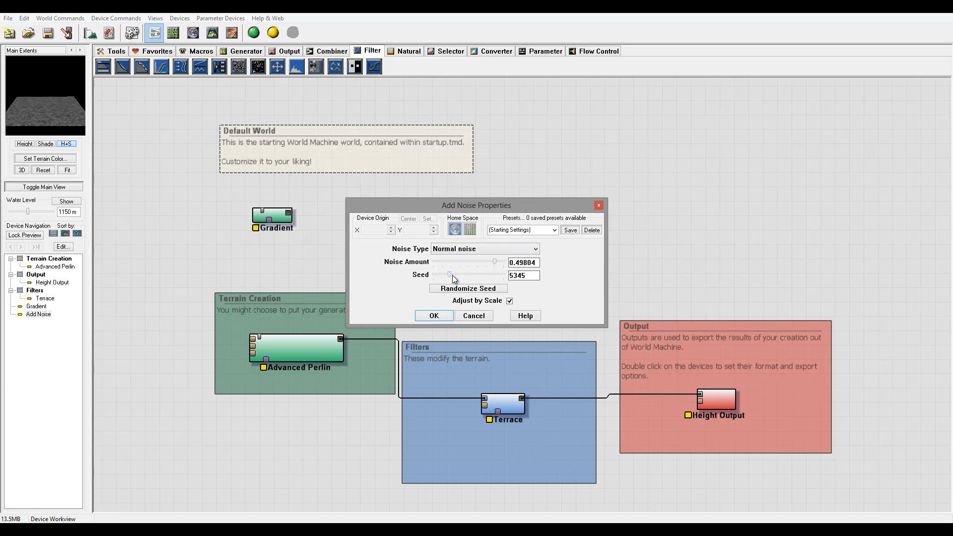
click(468, 288)
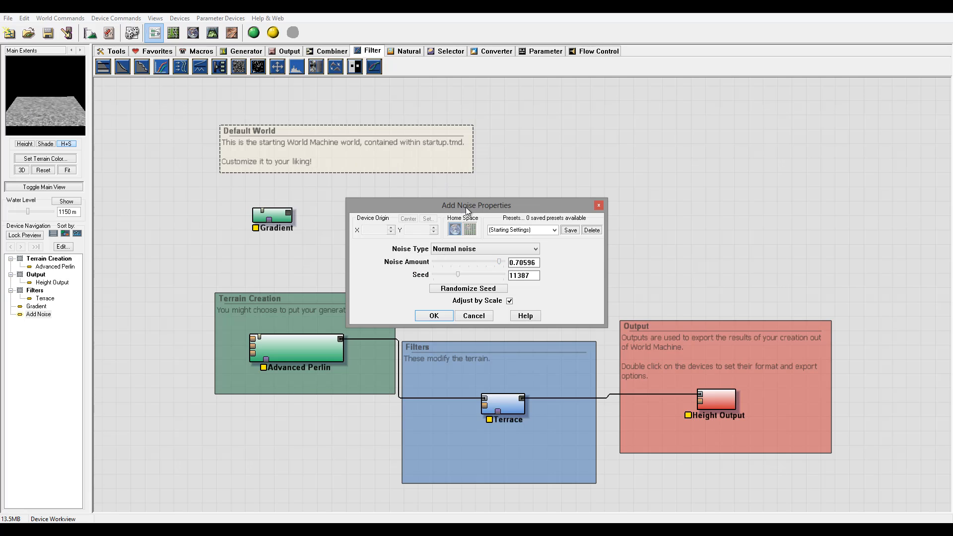
drag(476, 205, 606, 138)
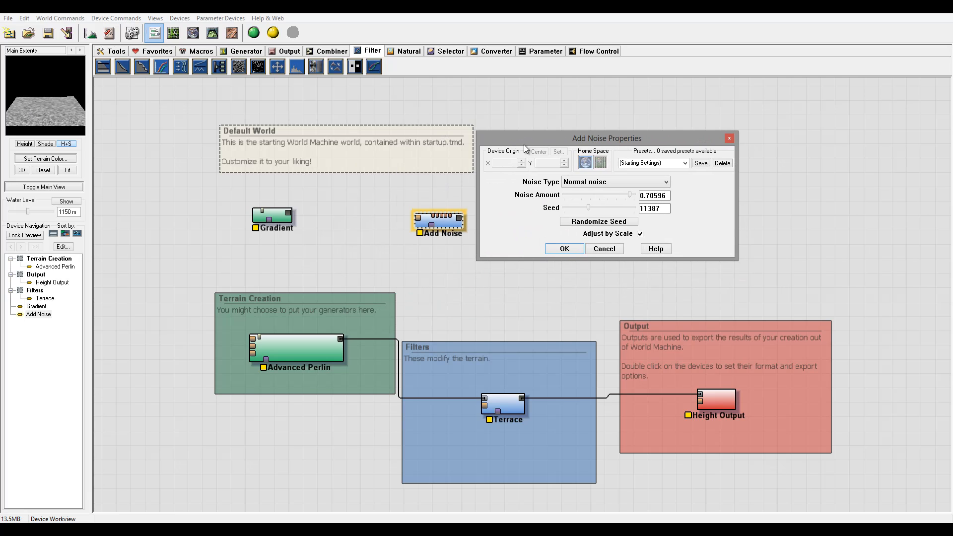
mouse_move(28, 121)
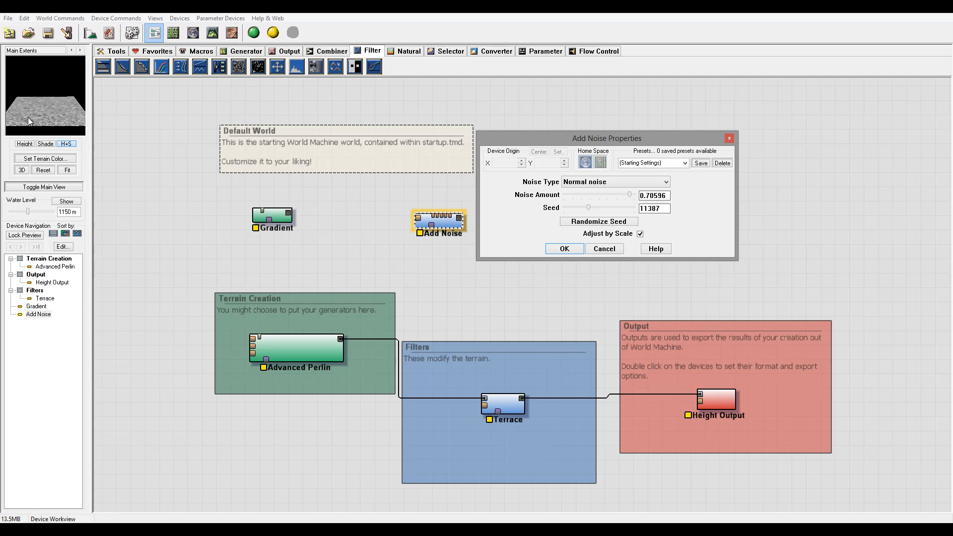
mouse_move(73, 121)
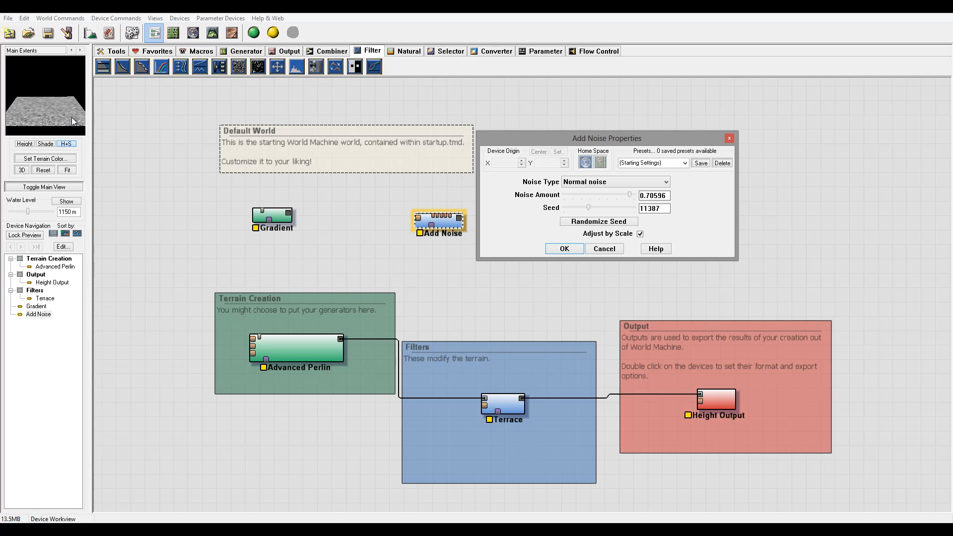
mouse_move(526, 234)
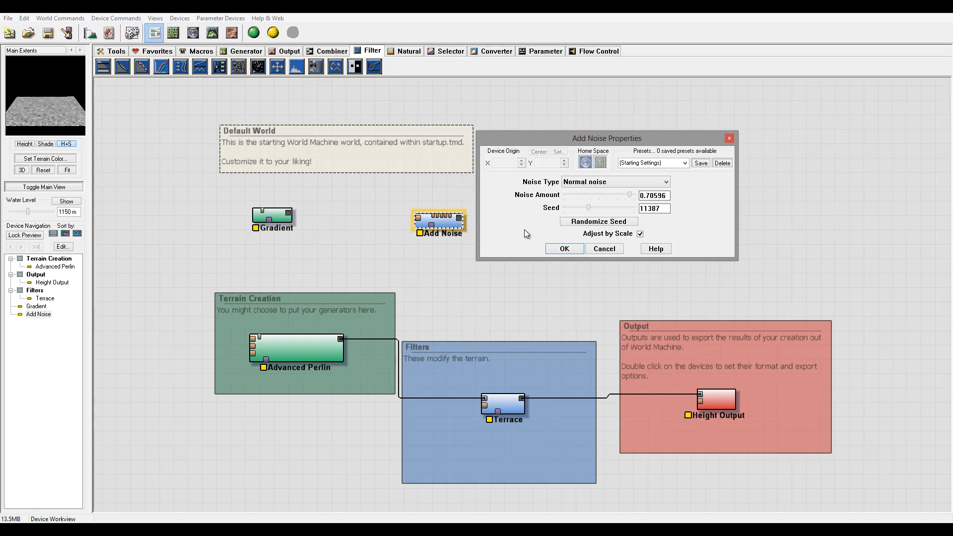
mouse_move(509, 231)
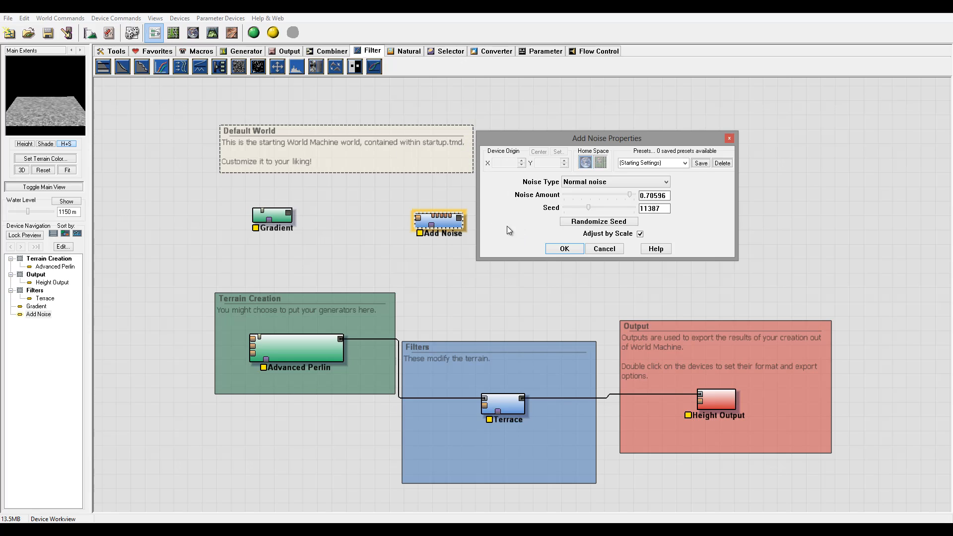
mouse_move(534, 235)
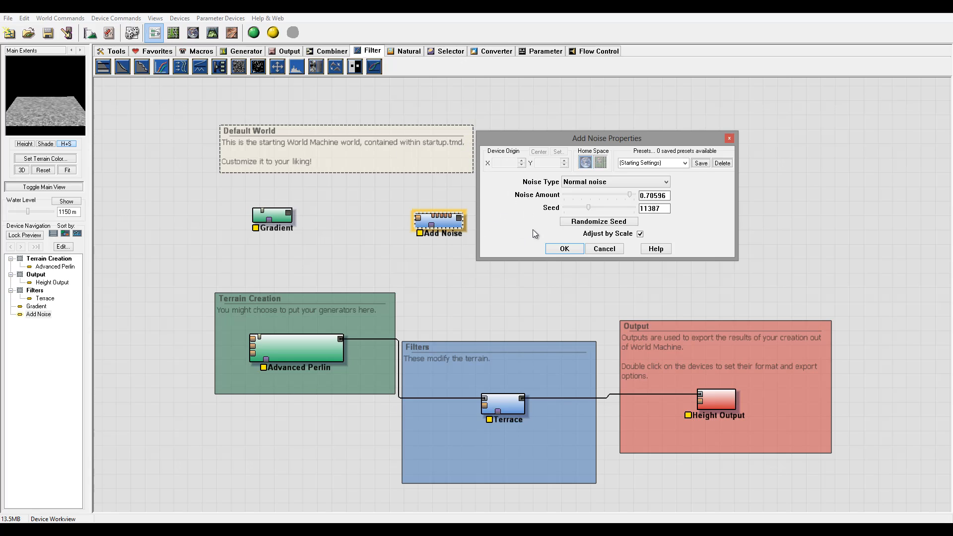
mouse_move(88, 93)
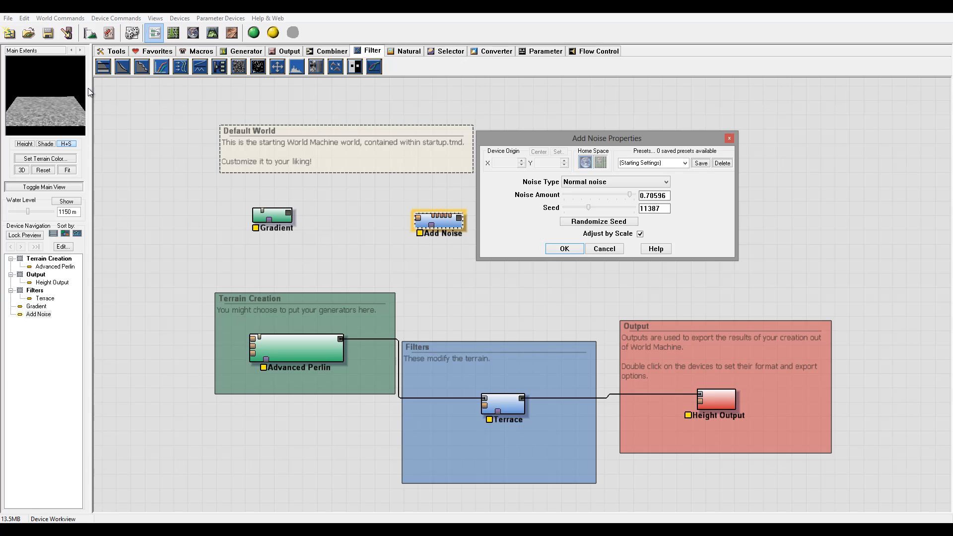
mouse_move(91, 126)
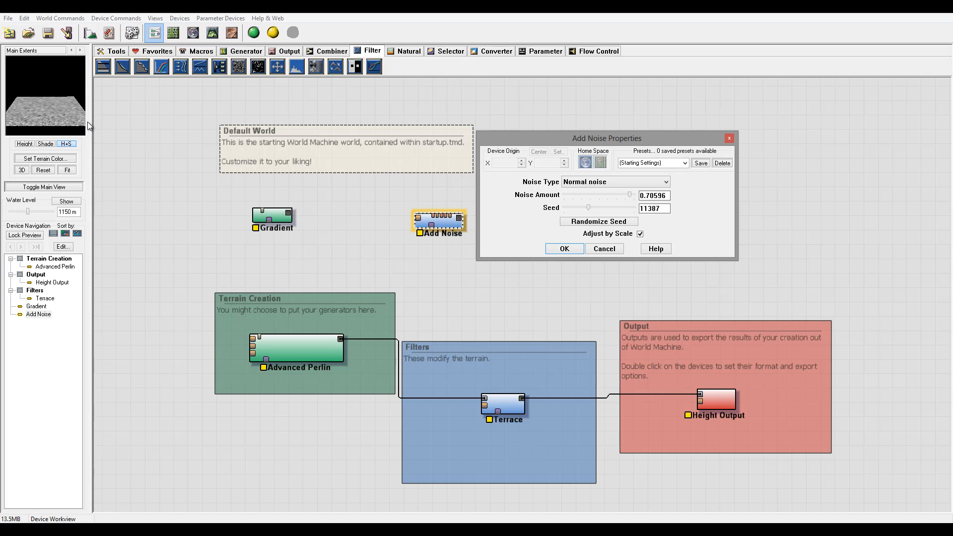
mouse_move(48, 120)
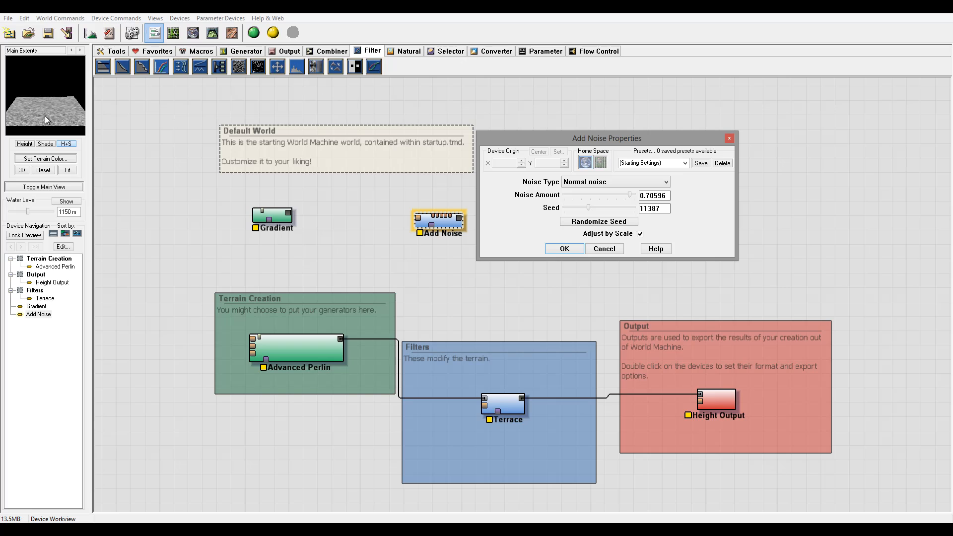
mouse_move(266, 85)
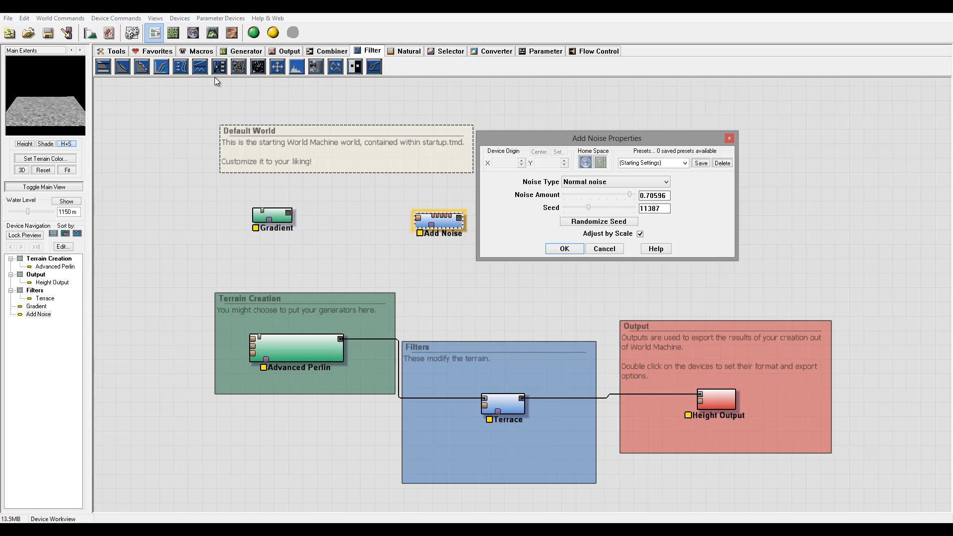
mouse_move(441, 250)
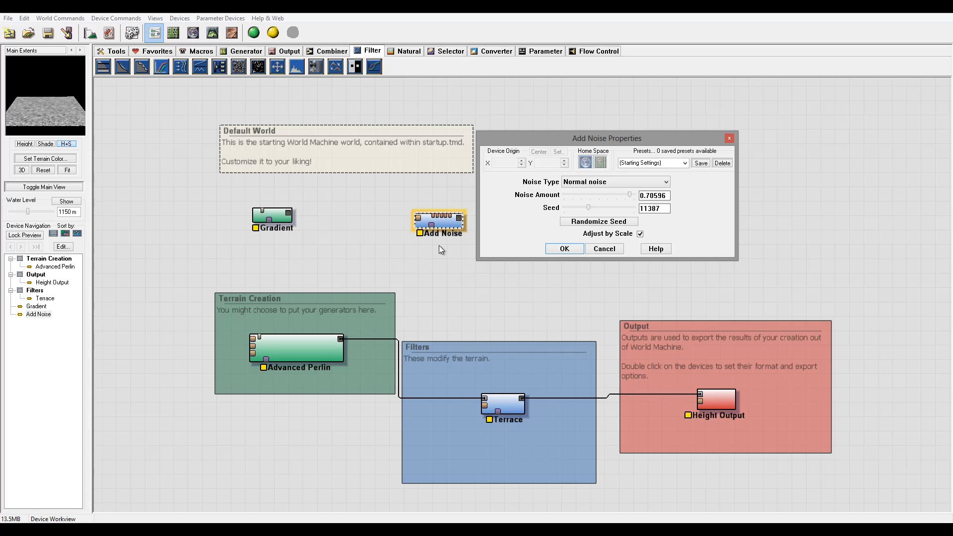
mouse_move(419, 210)
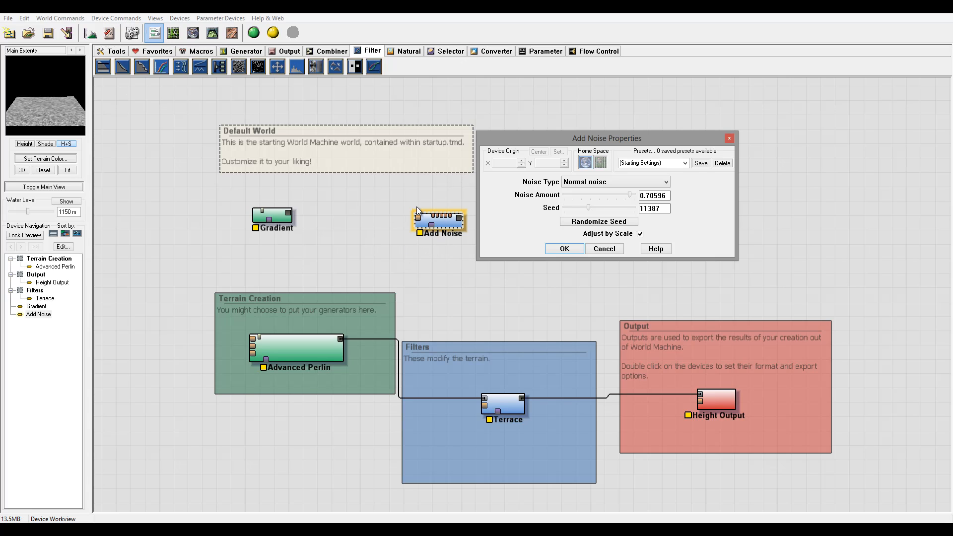
mouse_move(461, 241)
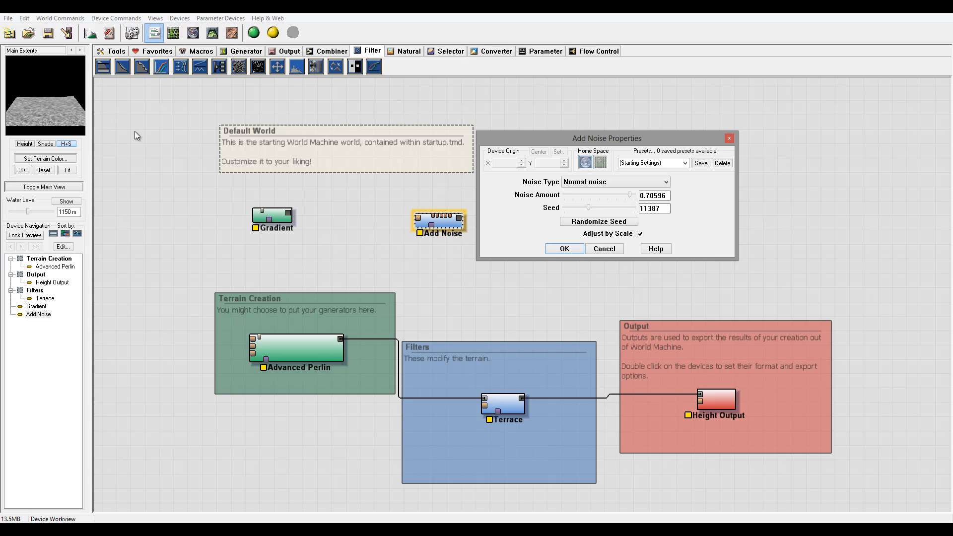
Close Add Noise and add a Probability filter, previewing it on the terrain
click(563, 248)
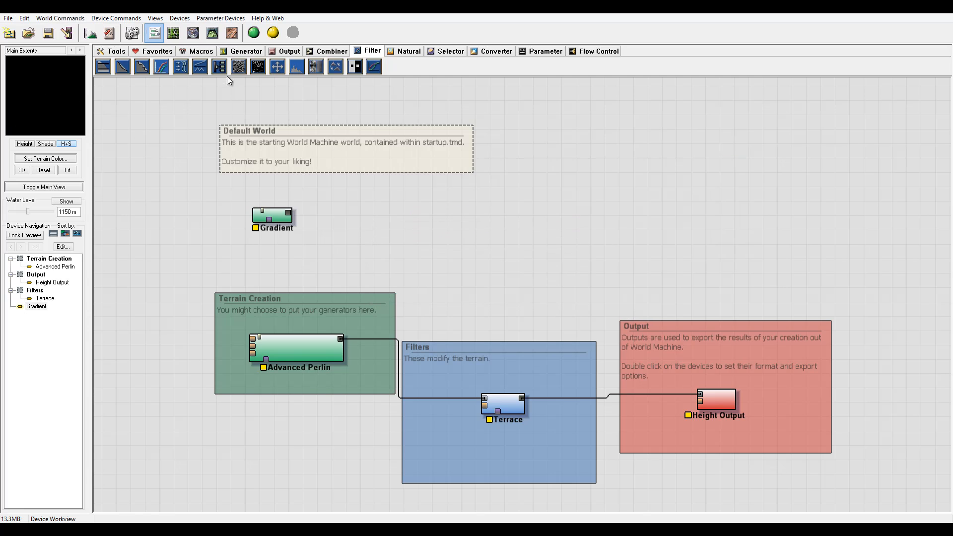
click(259, 66)
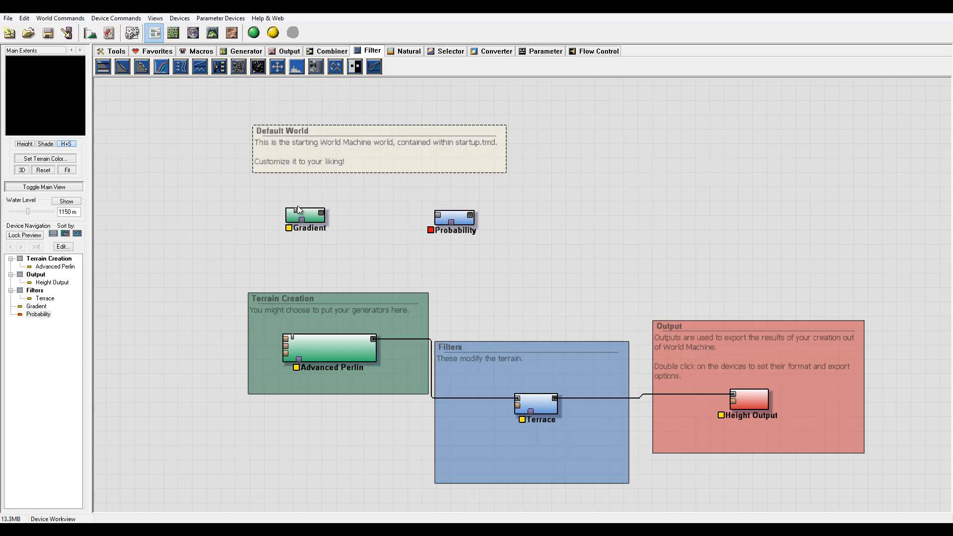
mouse_move(419, 239)
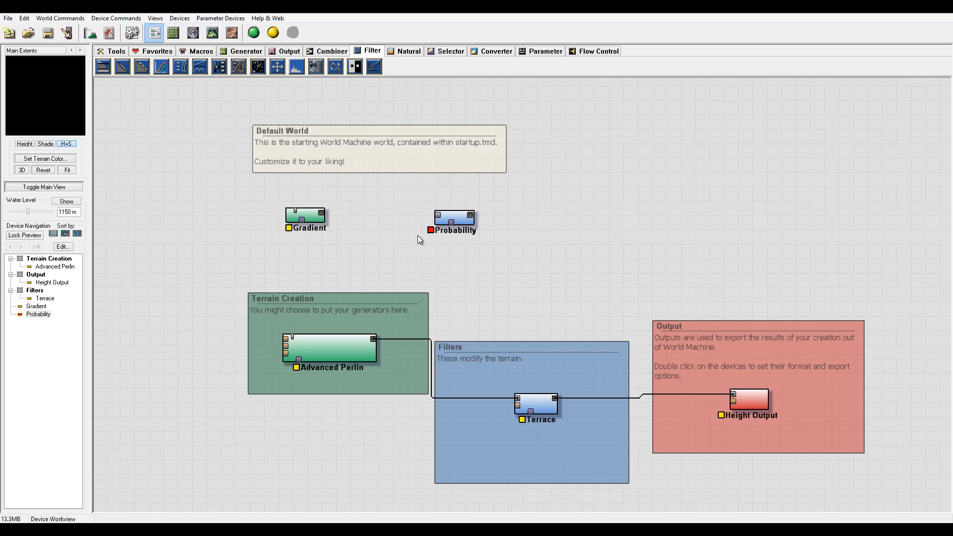
mouse_move(394, 202)
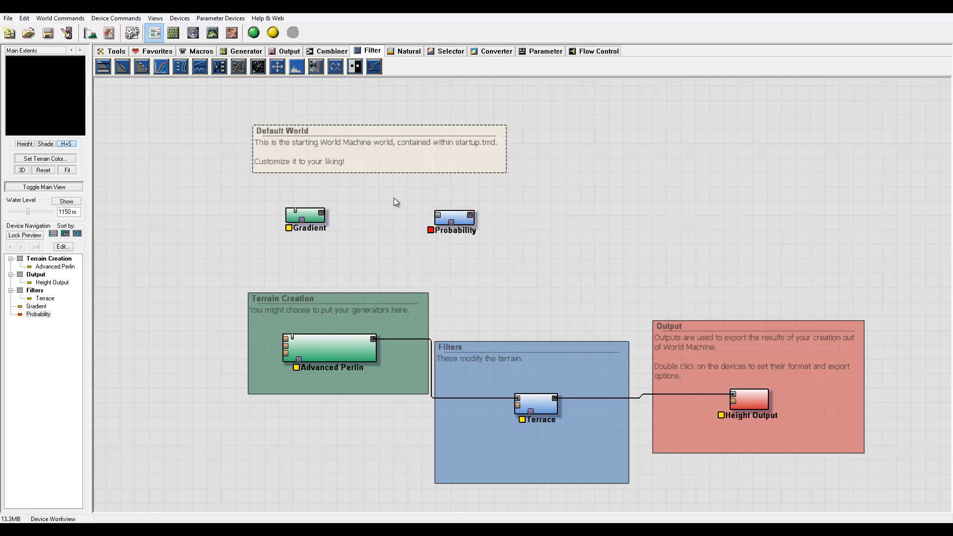
mouse_move(367, 189)
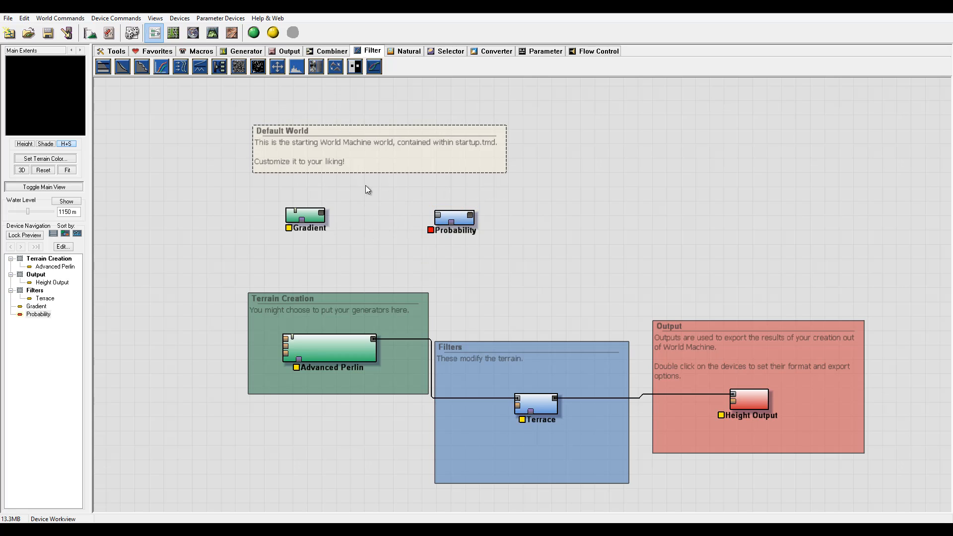
mouse_move(348, 177)
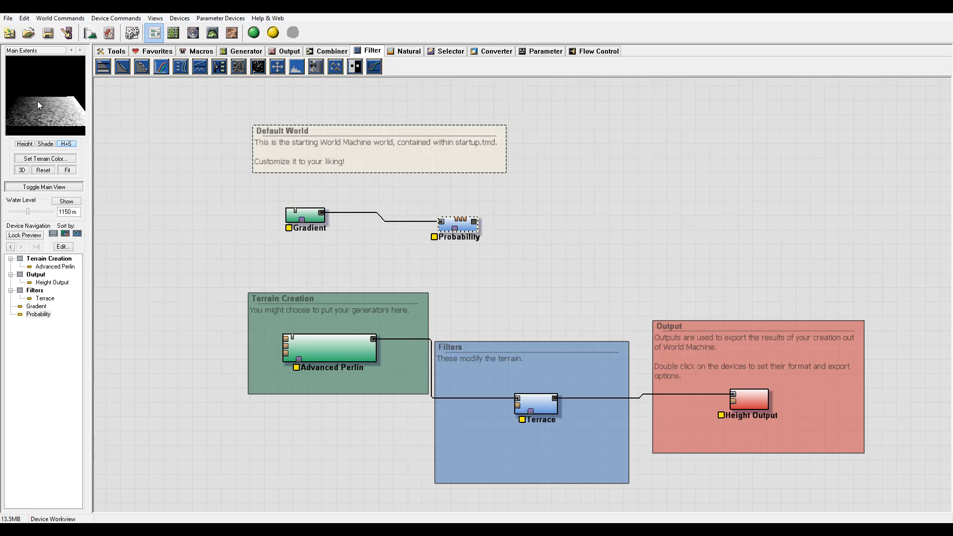
click(38, 315)
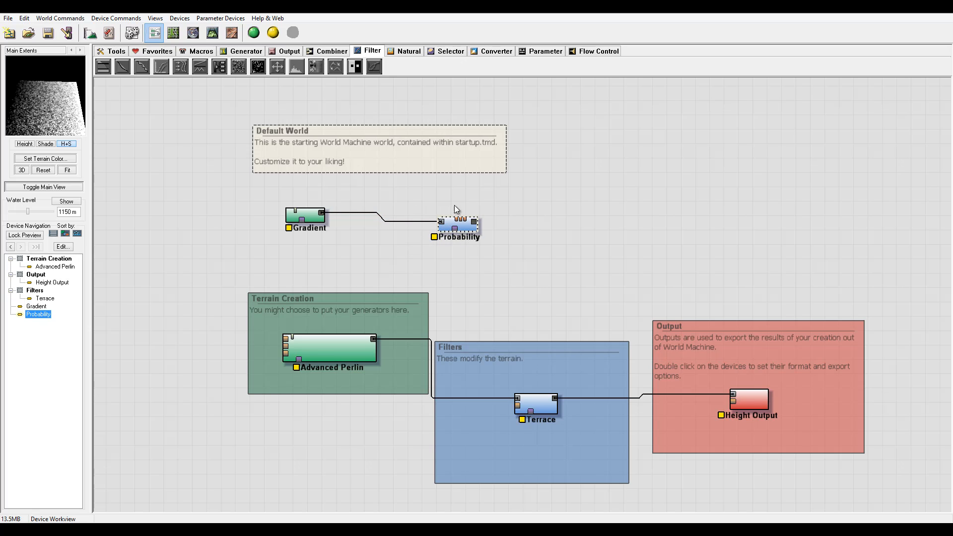
Select the Probability device to preview its speckled result
click(457, 226)
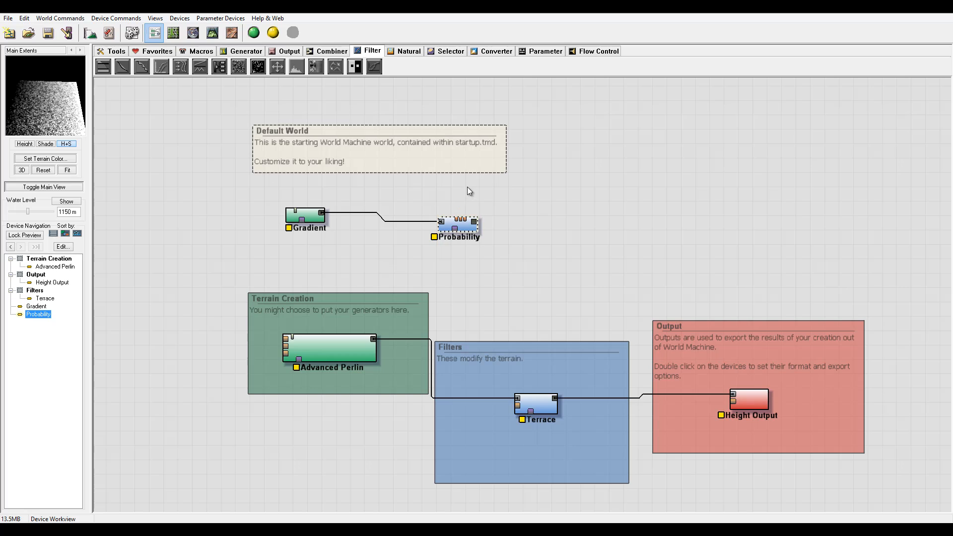
mouse_move(365, 178)
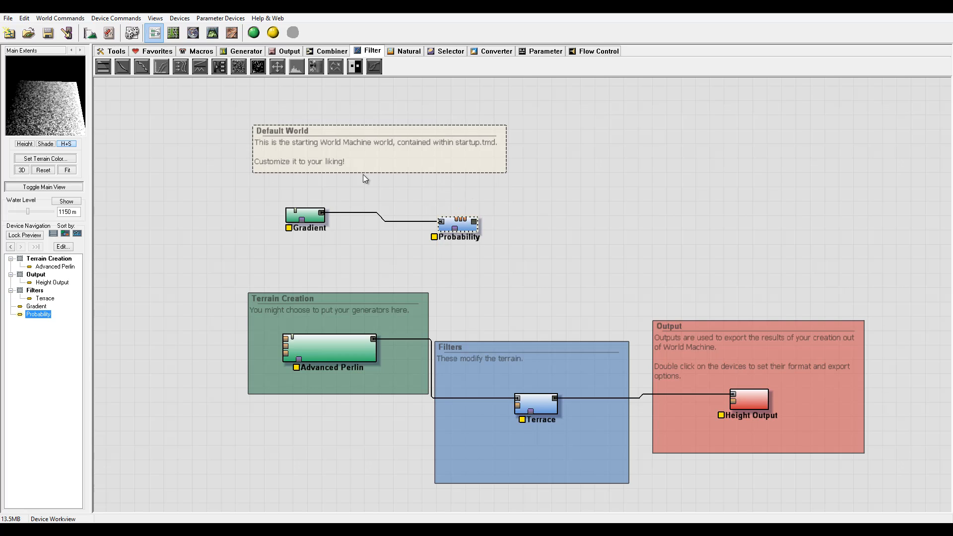
click(406, 218)
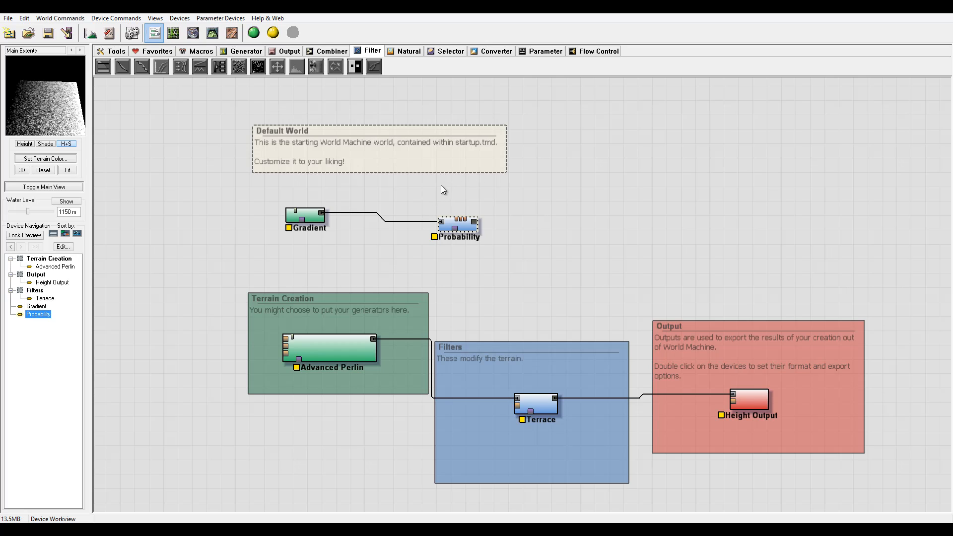
click(458, 226)
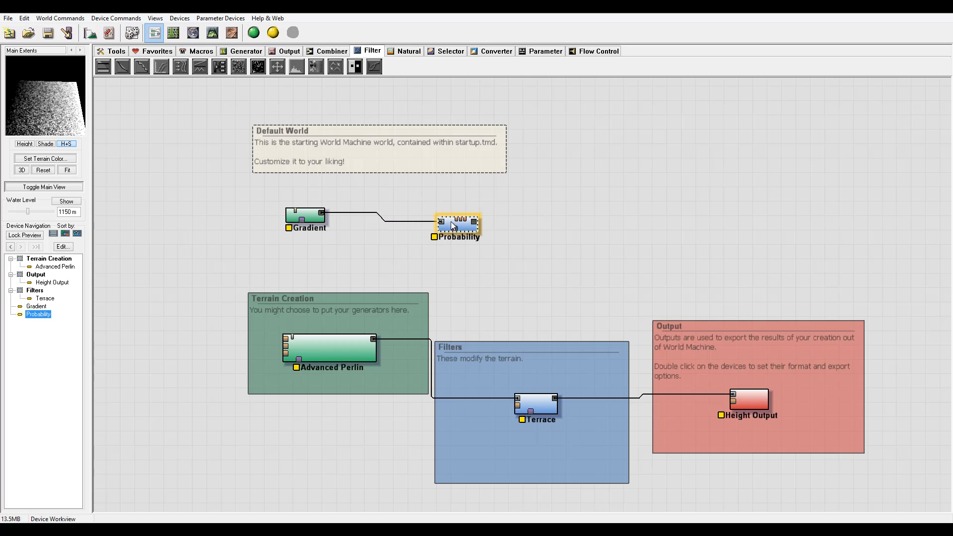
mouse_move(439, 227)
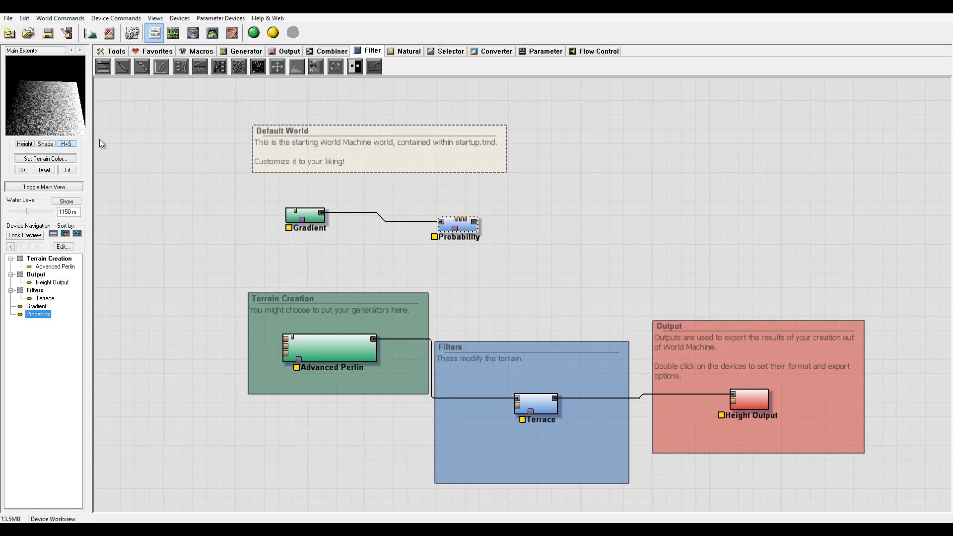
mouse_move(67, 88)
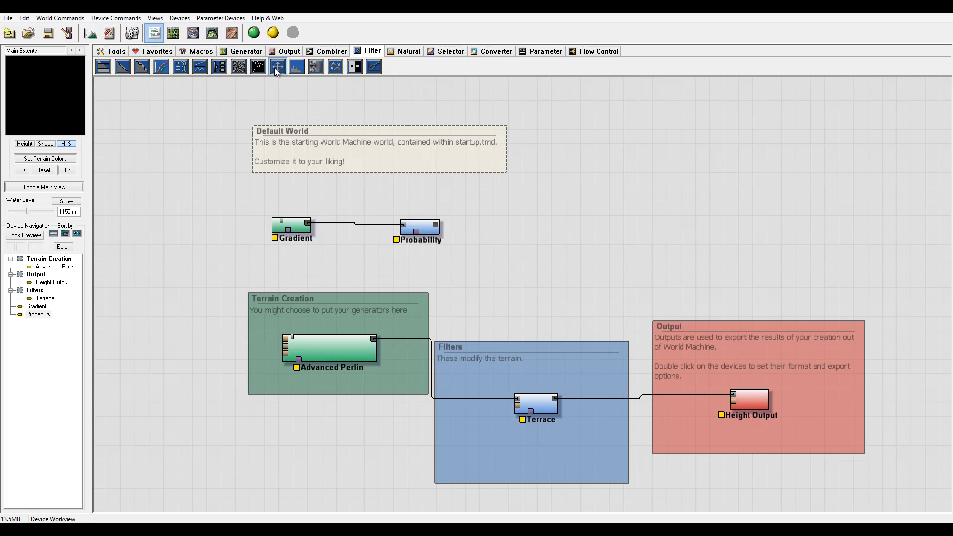
Add a Flipper fed by Probability, try horizontal flip, and close with it off
click(277, 67)
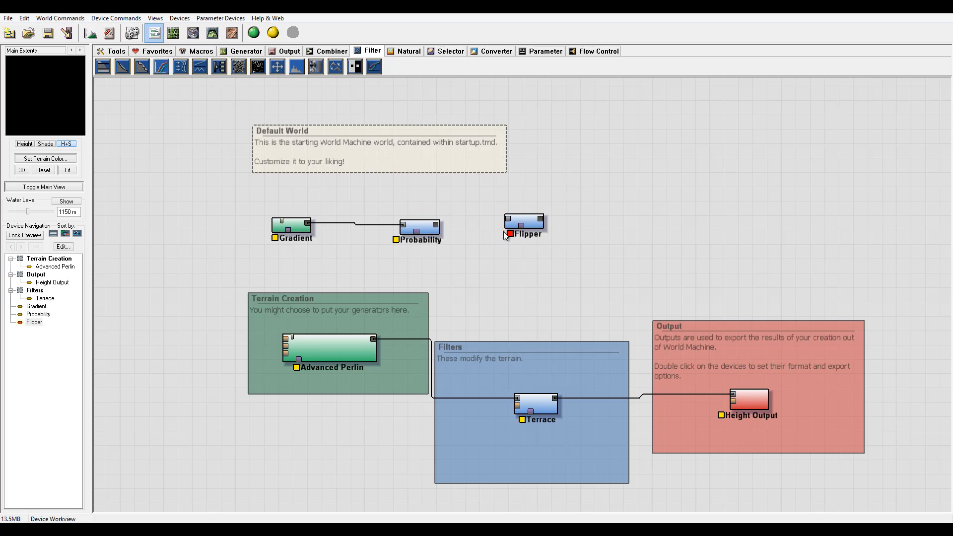
mouse_move(502, 238)
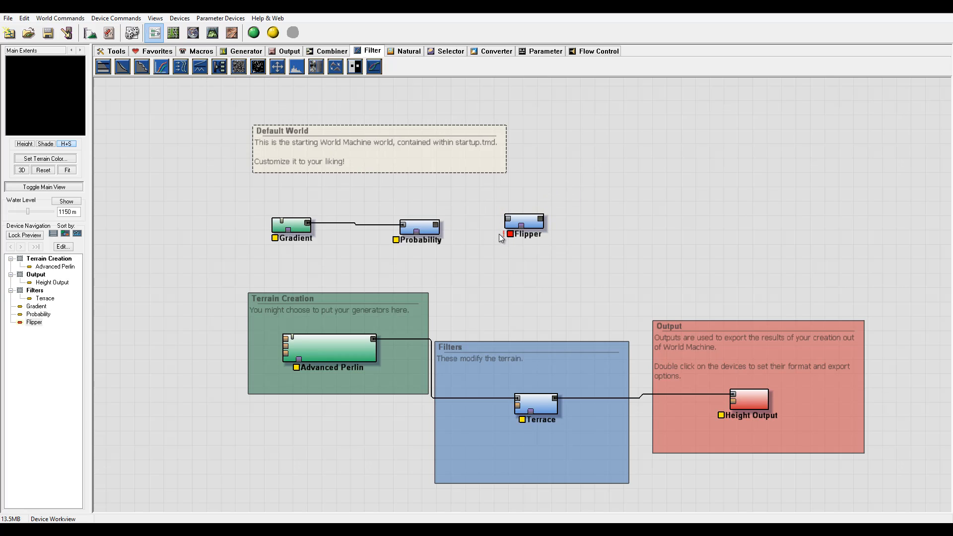
click(525, 220)
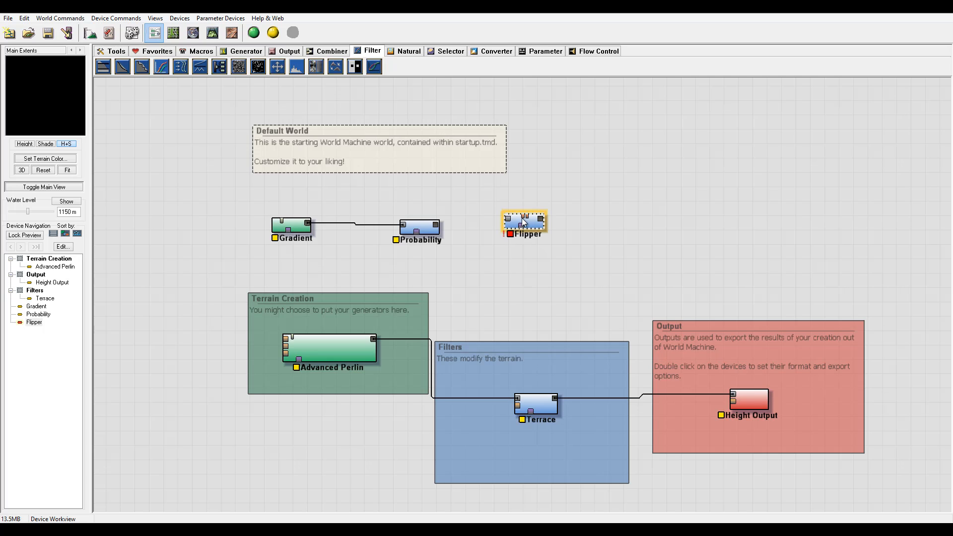
drag(435, 227, 508, 221)
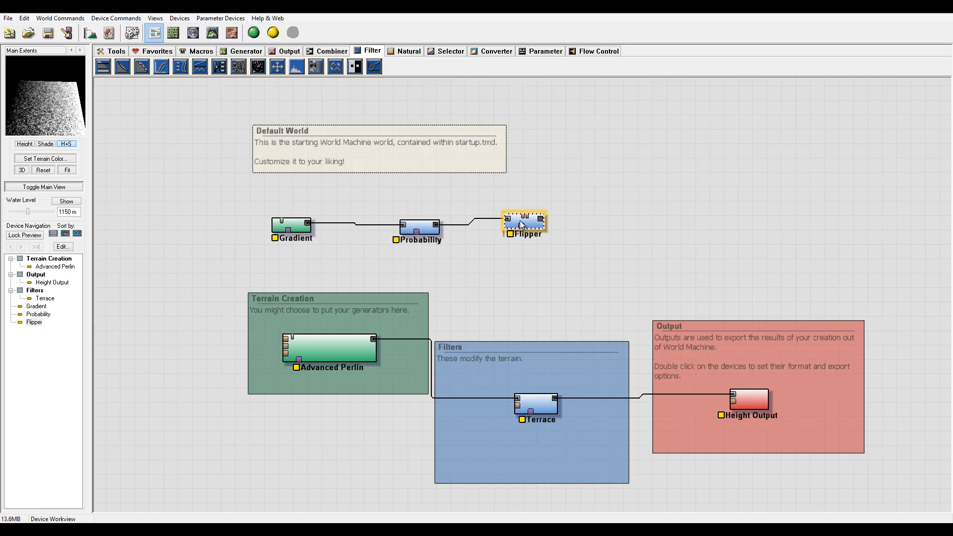
double_click(524, 221)
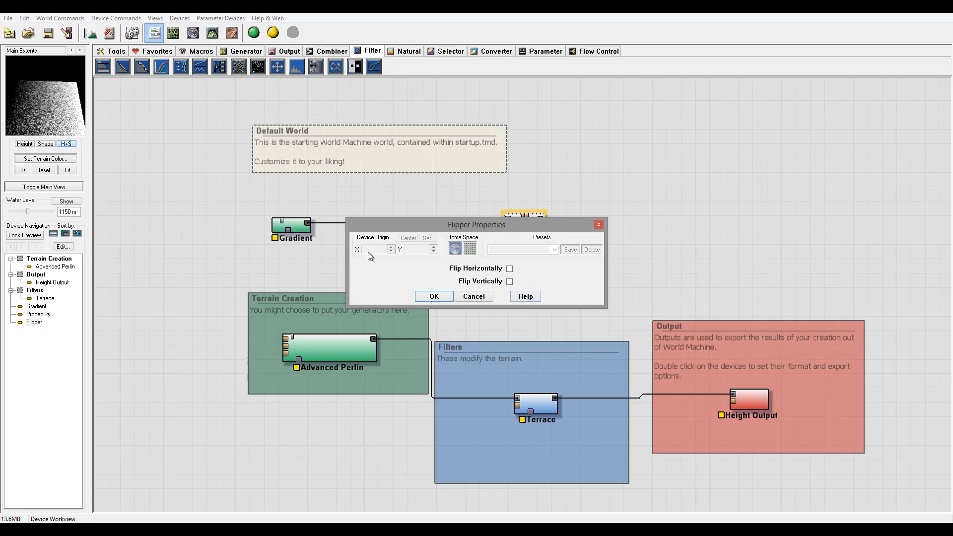
click(509, 268)
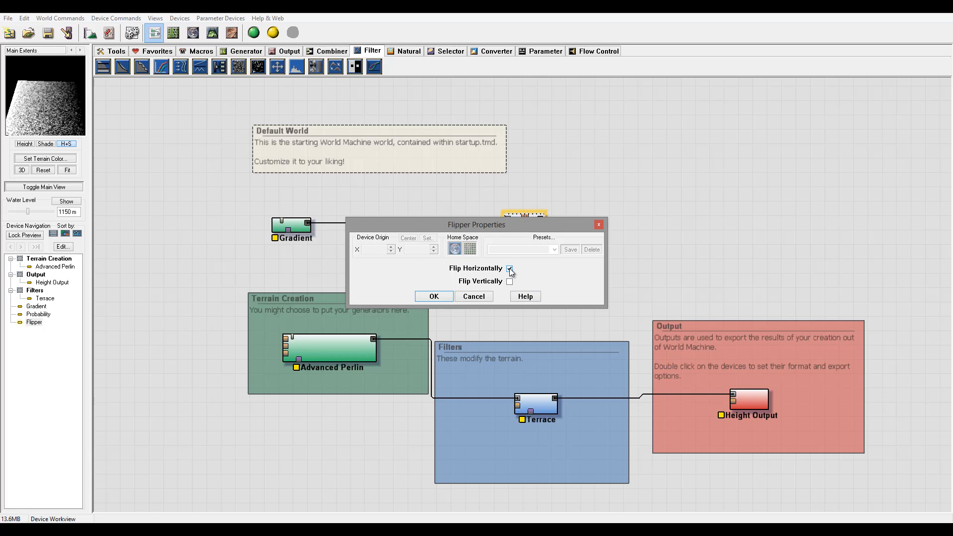
click(509, 268)
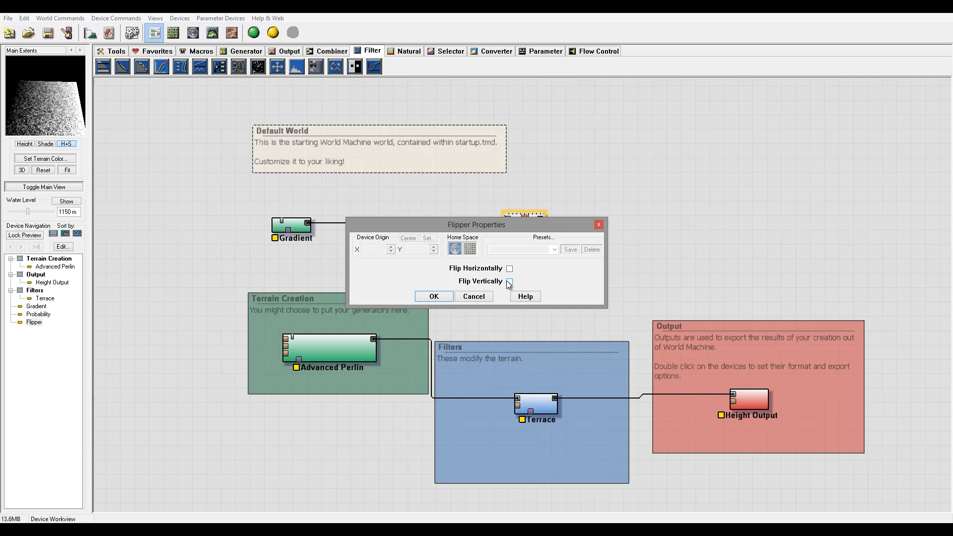
click(509, 281)
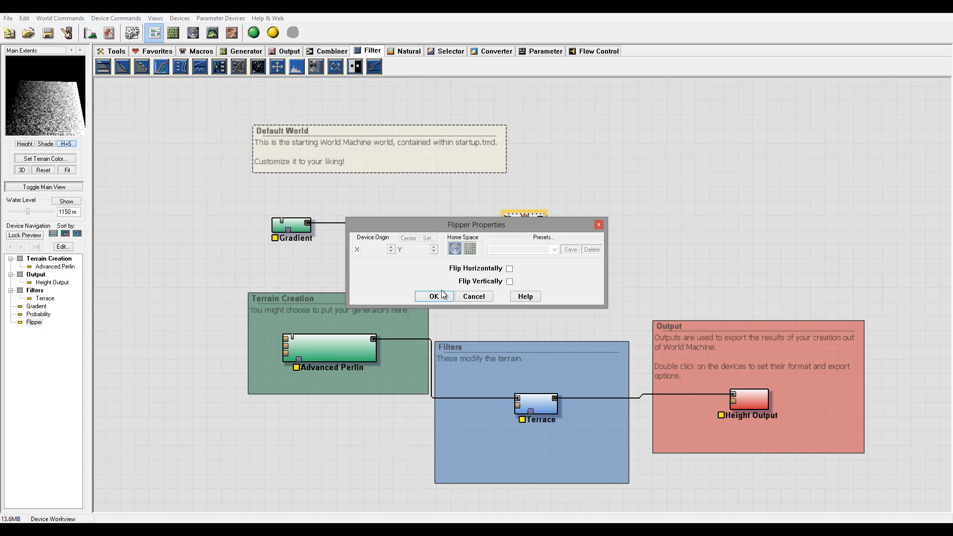
click(434, 298)
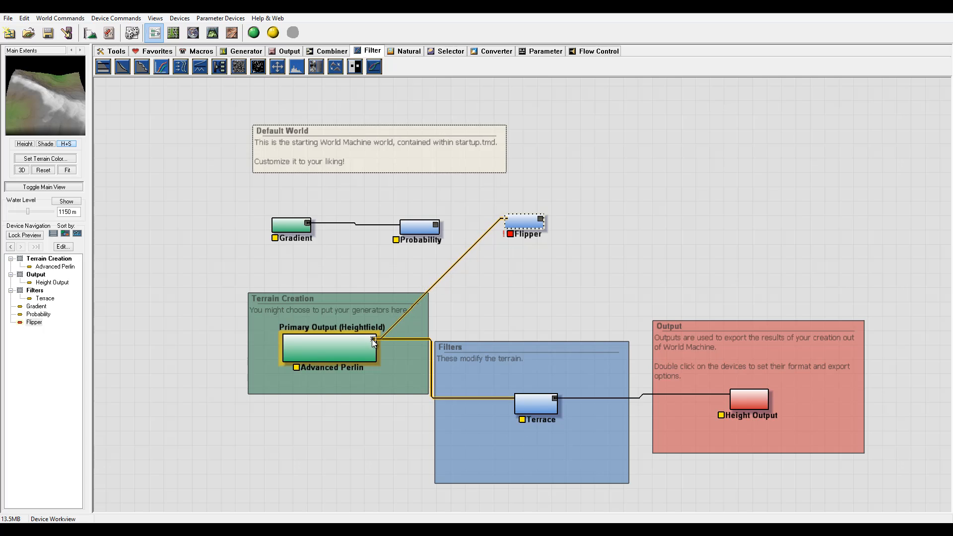
Try vertical then horizontal flipping on the Flipper and close with both off
double_click(525, 224)
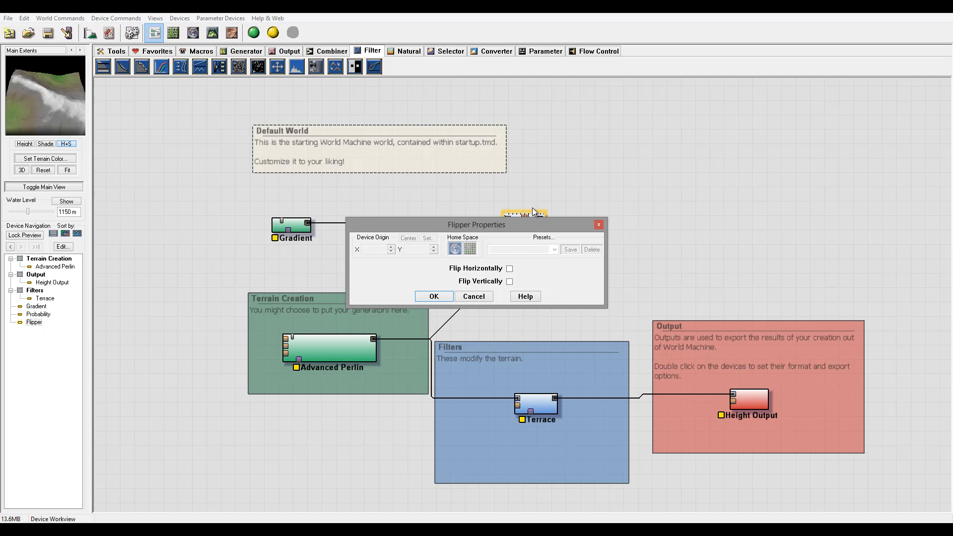
click(509, 281)
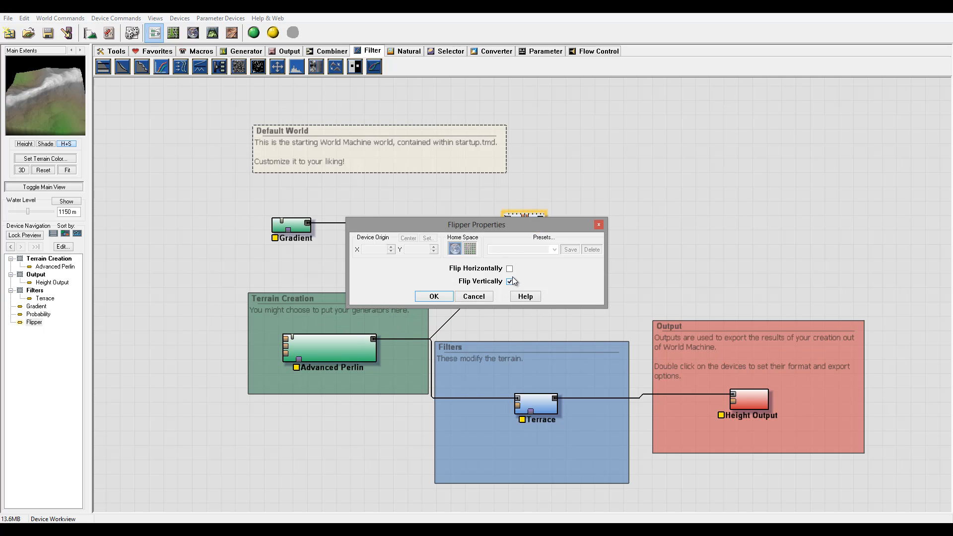
click(510, 268)
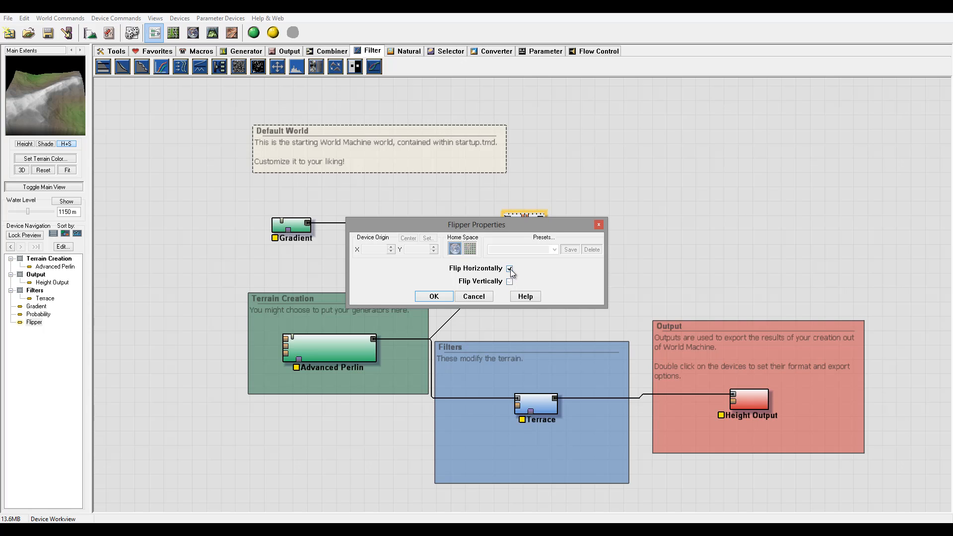
click(509, 269)
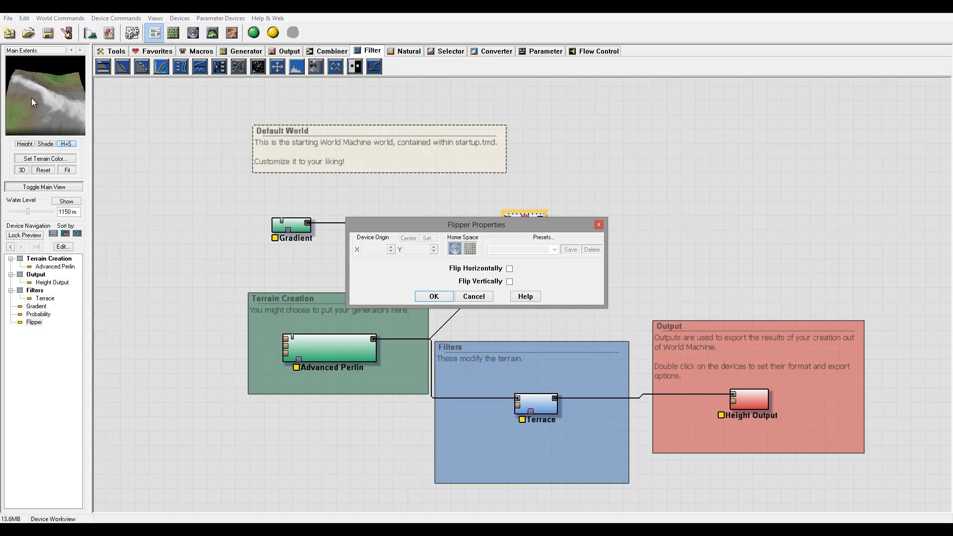
mouse_move(35, 103)
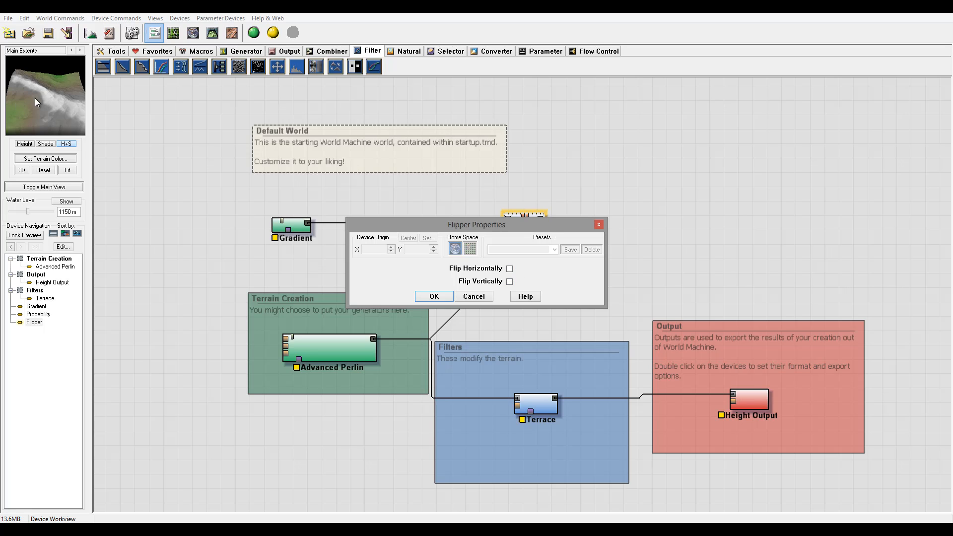
mouse_move(389, 284)
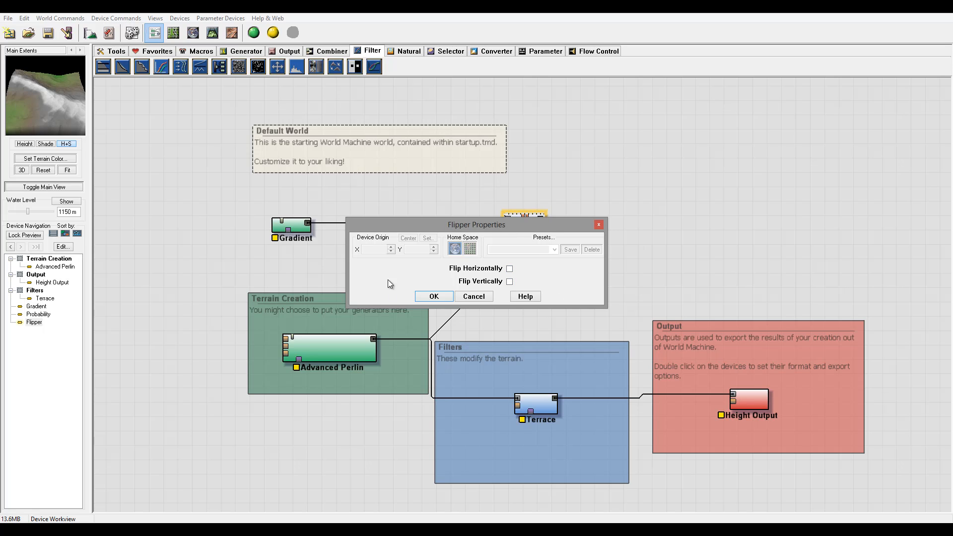
click(434, 296)
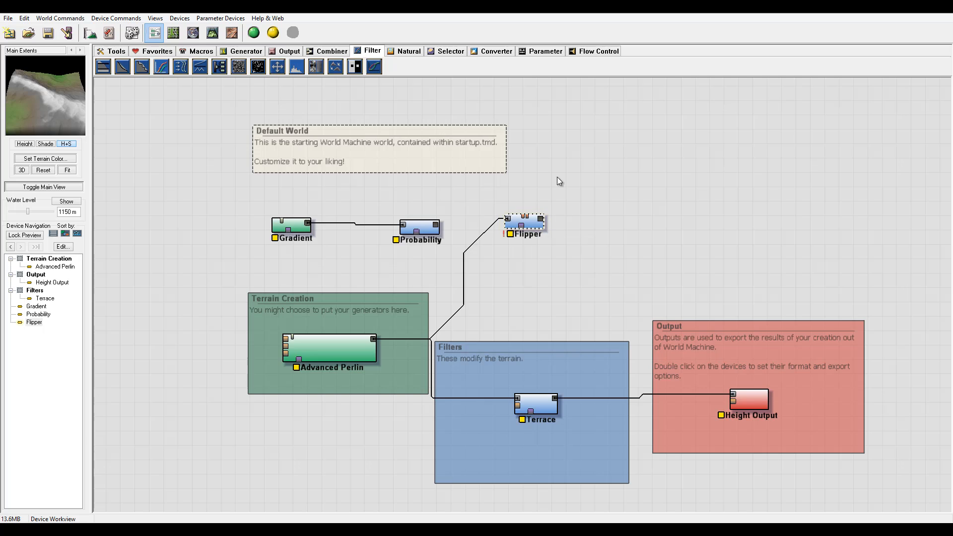
Delete the Flipper and wire Probability's output into a new Equalizer, realigning the chain
key(Delete)
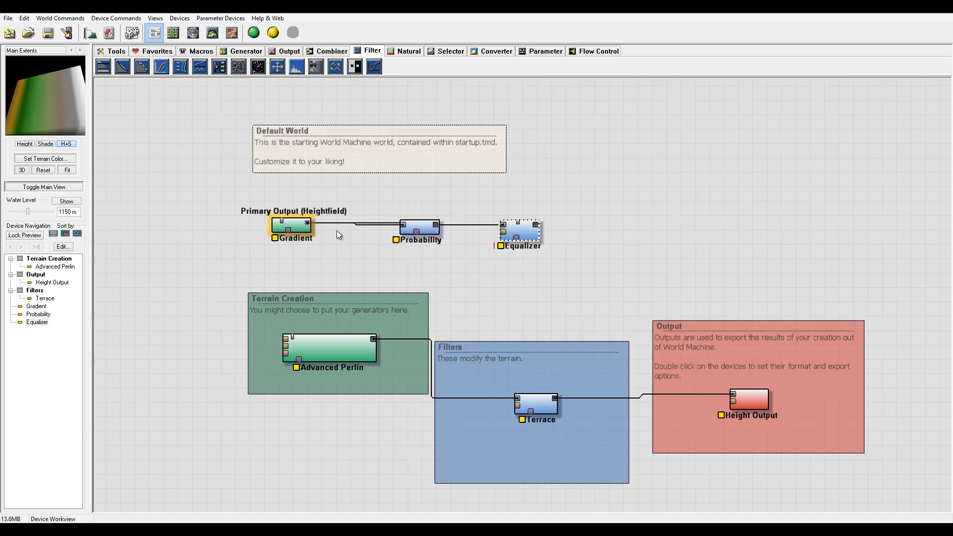
drag(419, 228, 364, 188)
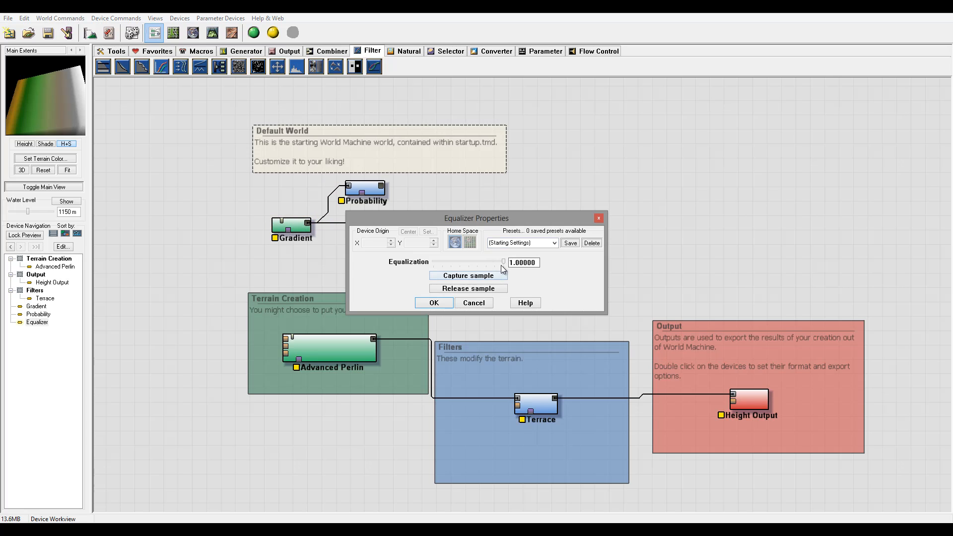
click(434, 303)
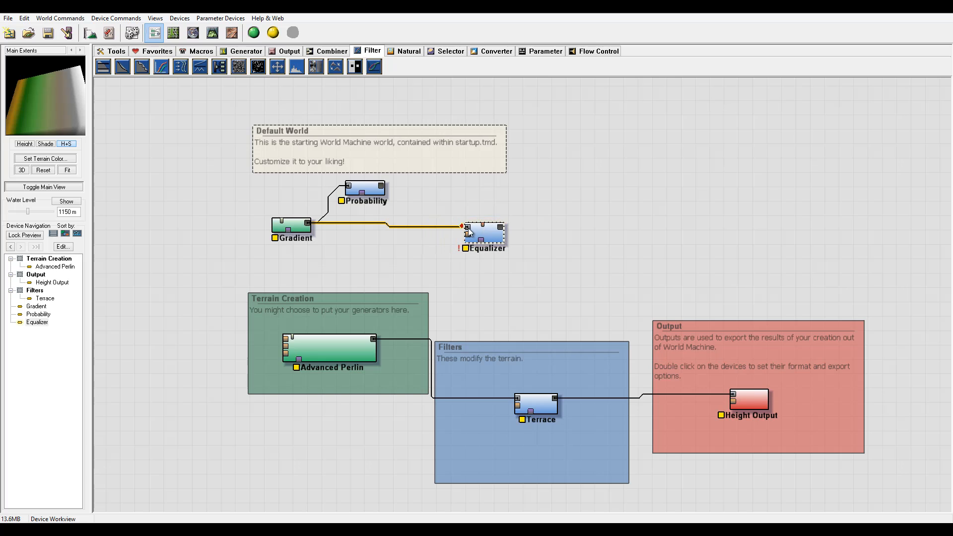
drag(364, 188, 368, 201)
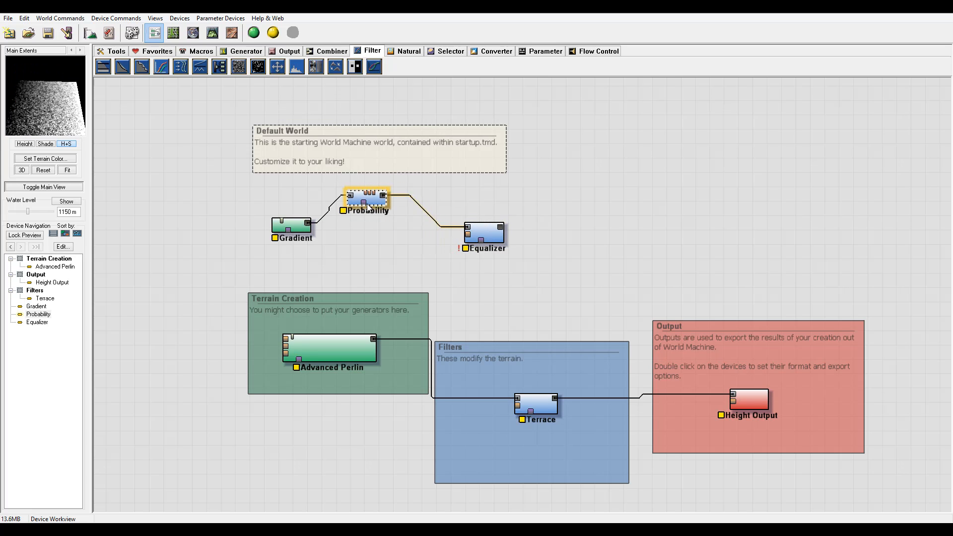
drag(366, 200, 370, 215)
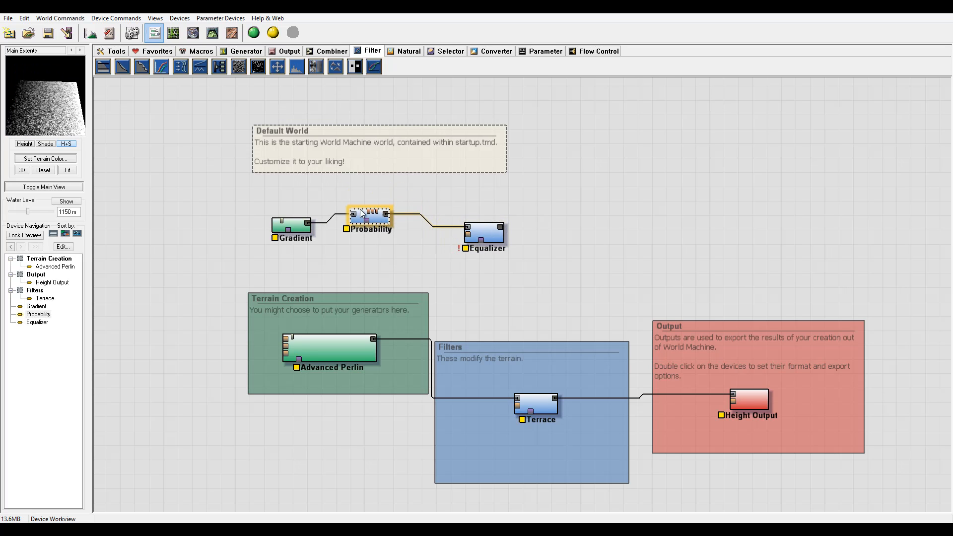
click(483, 232)
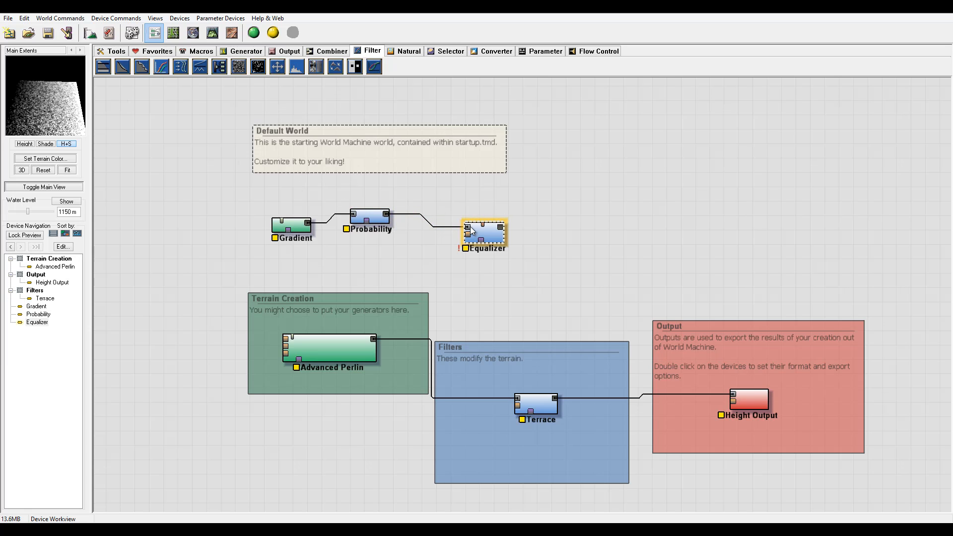
Feed Advanced Perlin into the Equalizer and try Equalization around 1.0 and 0.55
drag(374, 339, 471, 233)
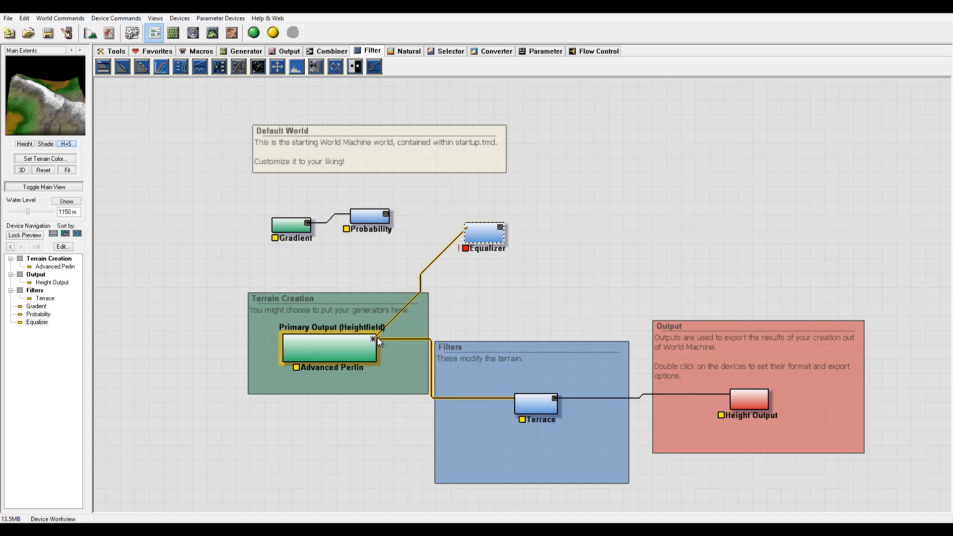
double_click(484, 233)
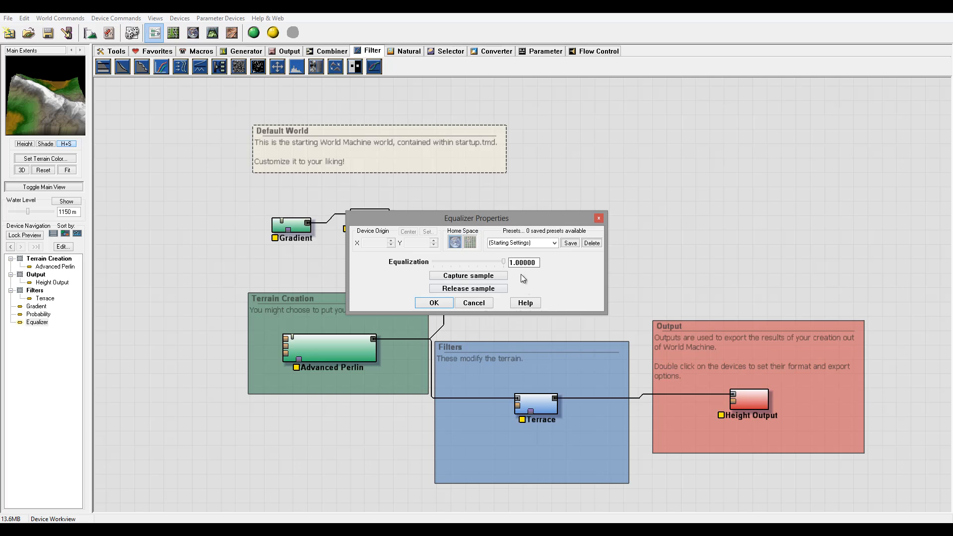
drag(503, 262, 474, 262)
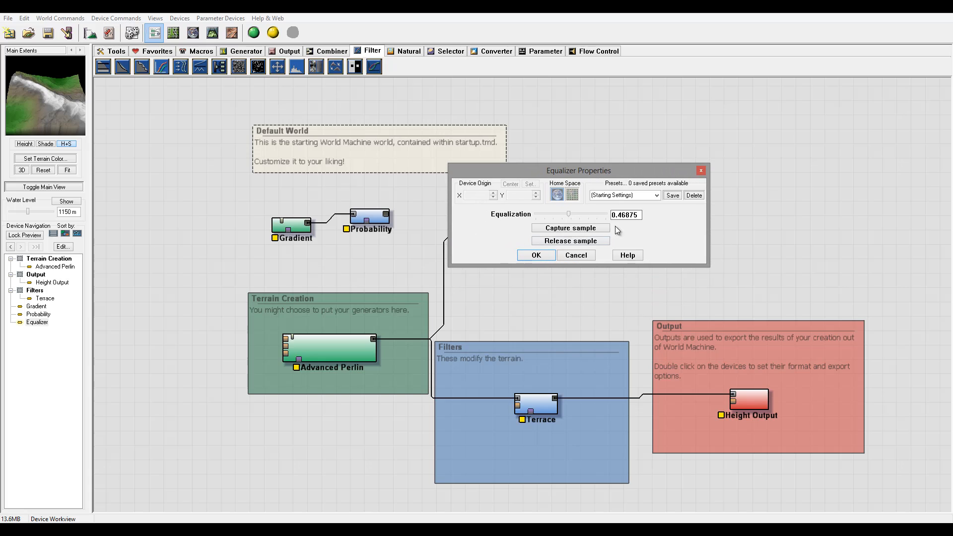
mouse_move(570, 216)
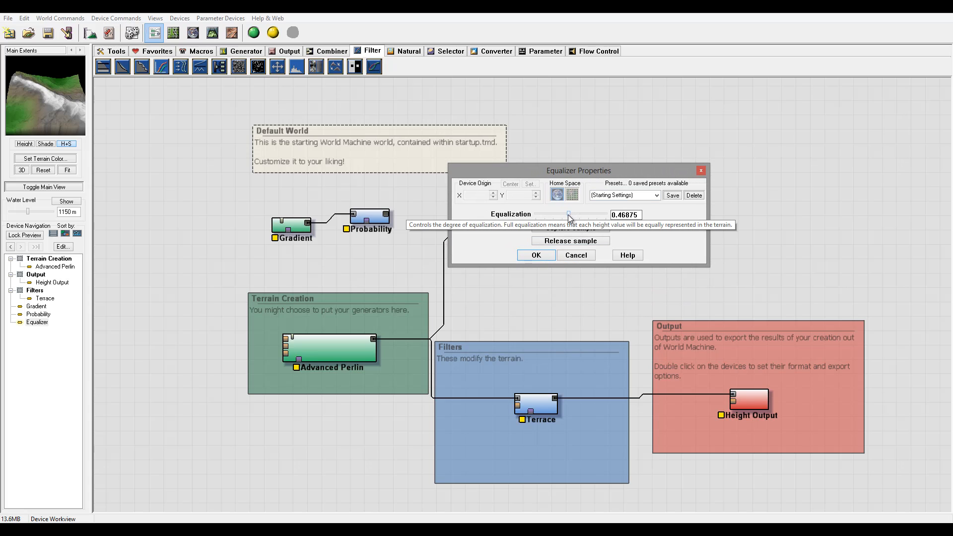
drag(568, 215, 604, 215)
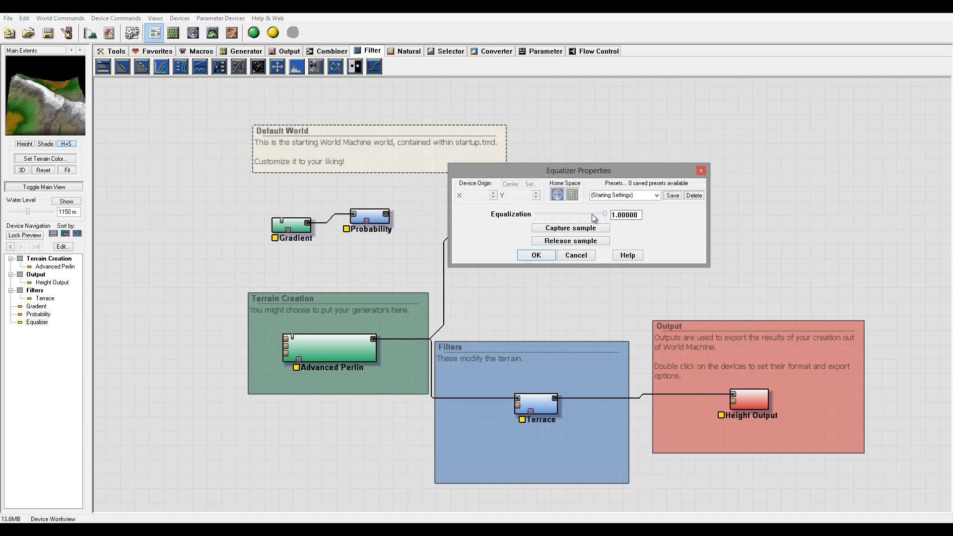
drag(603, 215, 573, 215)
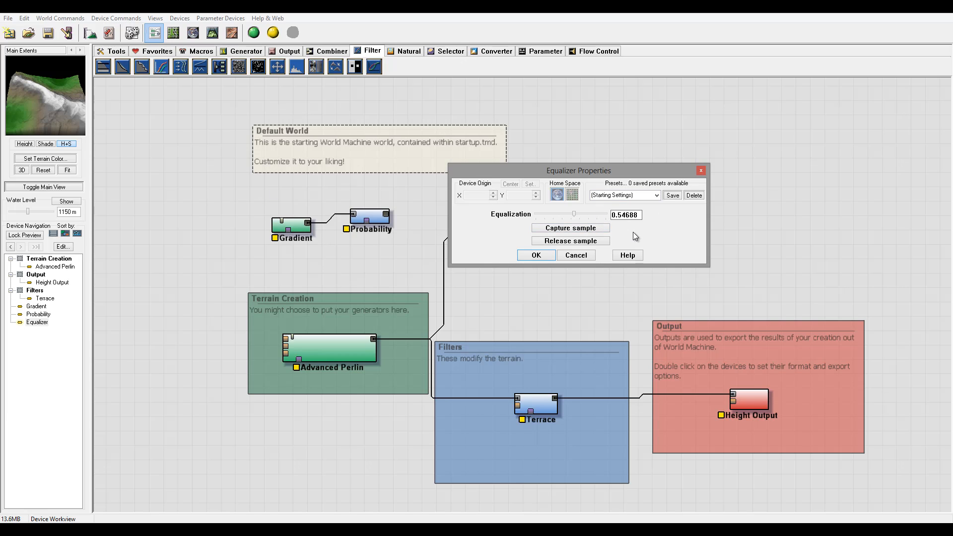
mouse_move(627, 255)
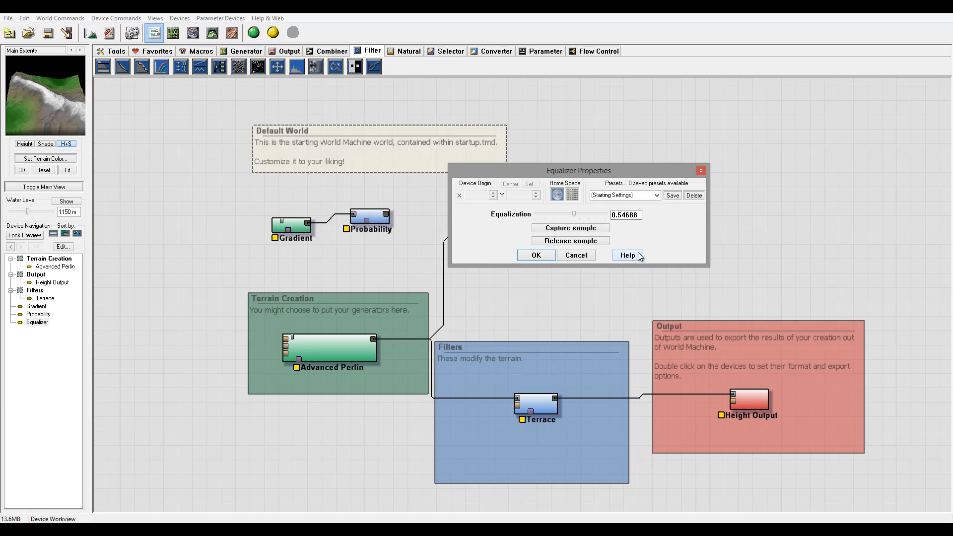
mouse_move(598, 220)
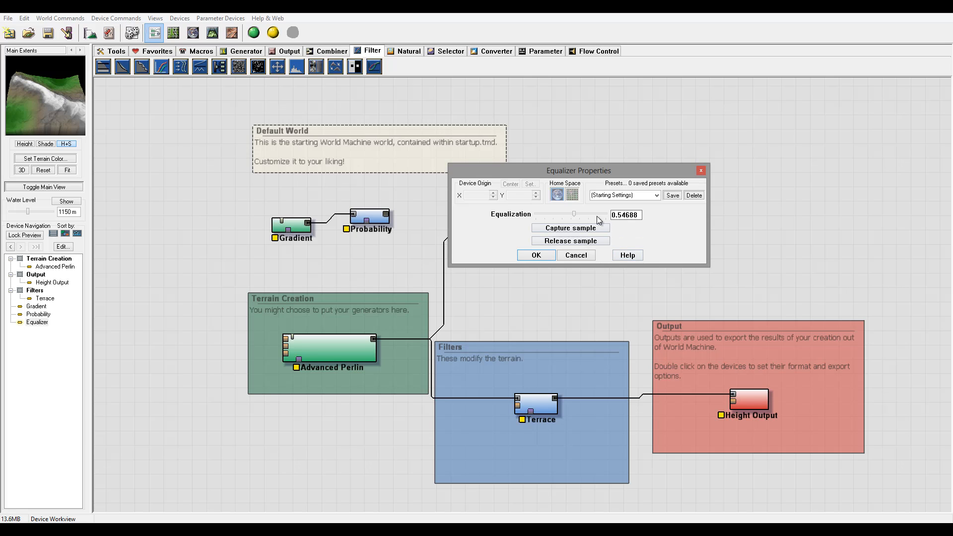
Settle Equalization at full 1.00000, confirm it, and preview the Equalizer on the terrain
drag(574, 213, 565, 214)
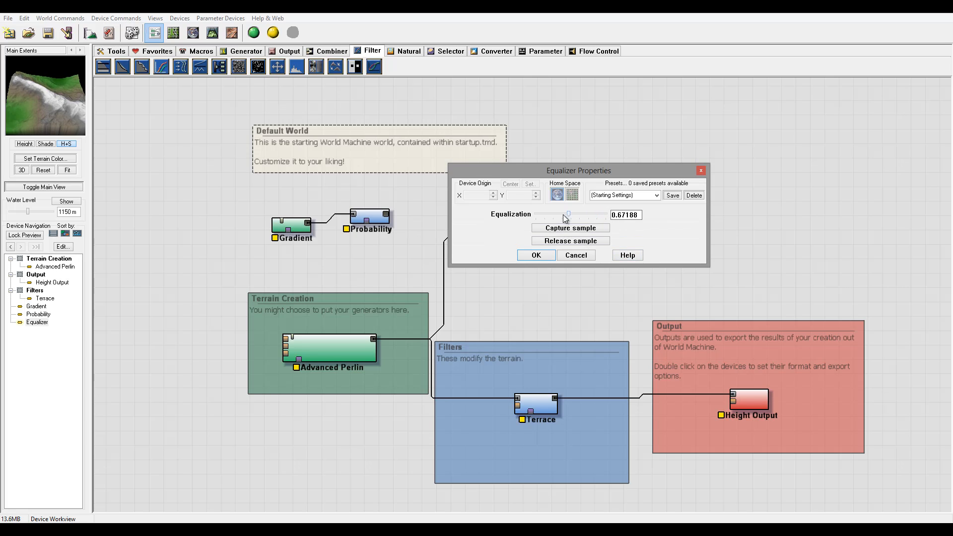
drag(565, 214, 601, 214)
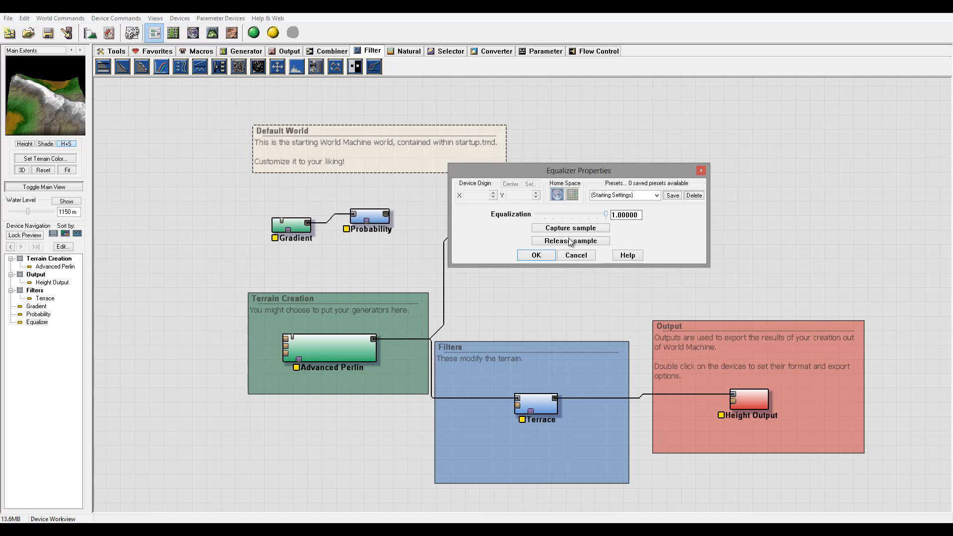
click(535, 255)
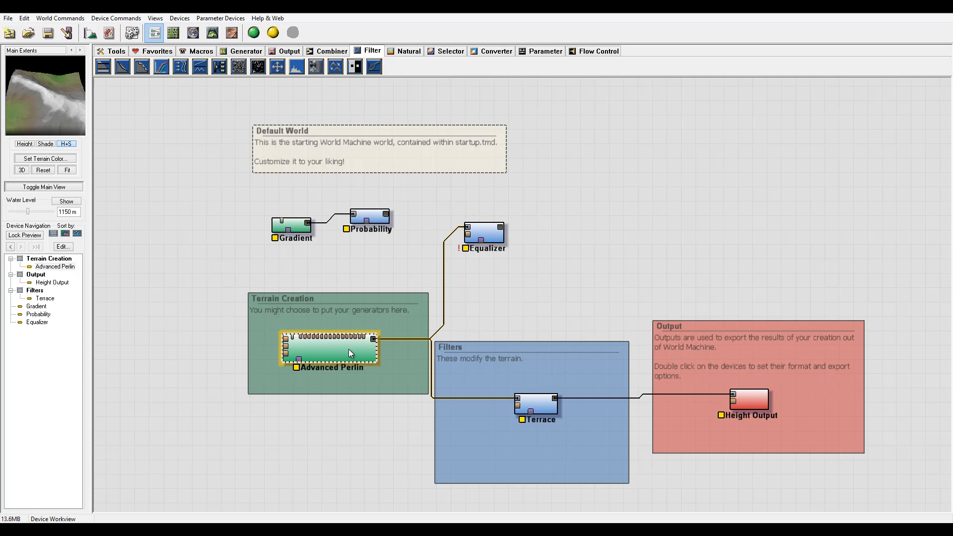
click(483, 233)
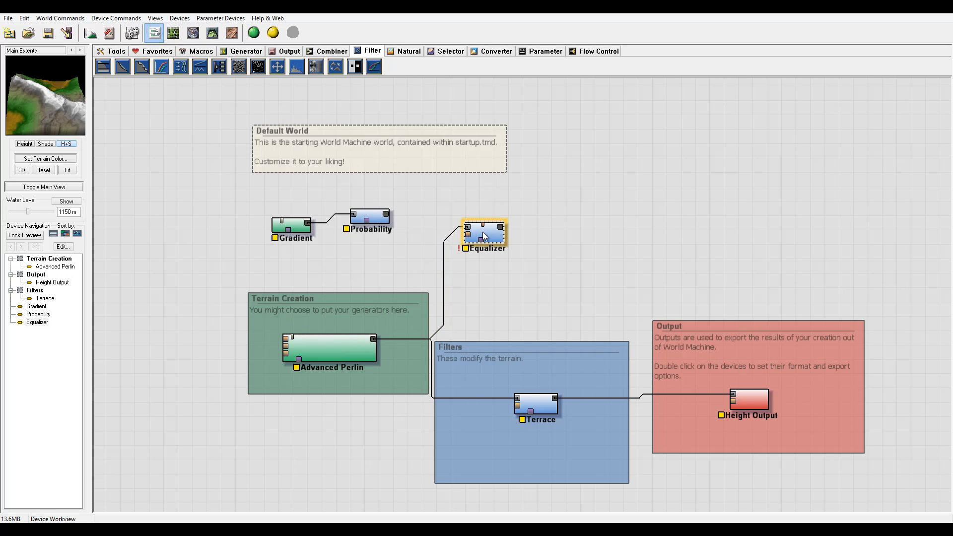
click(637, 201)
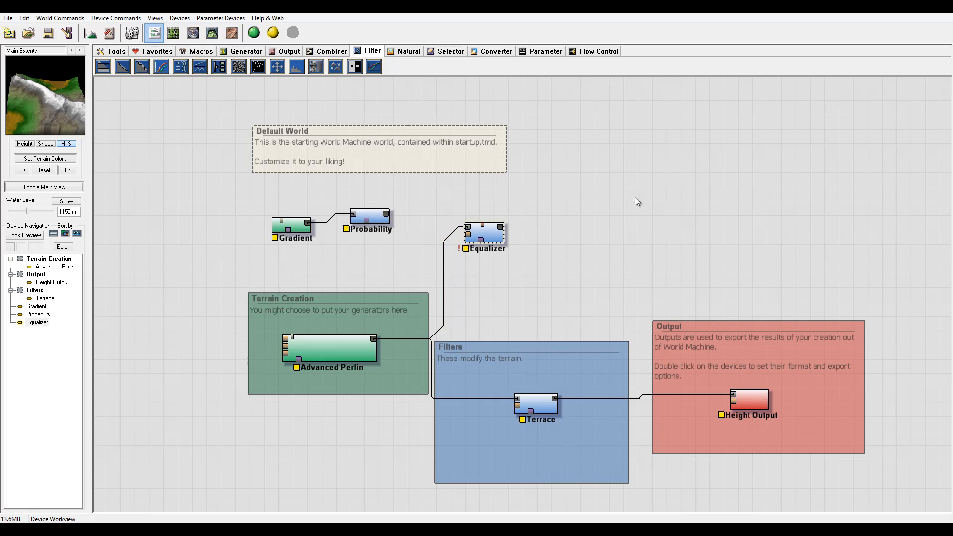
mouse_move(649, 189)
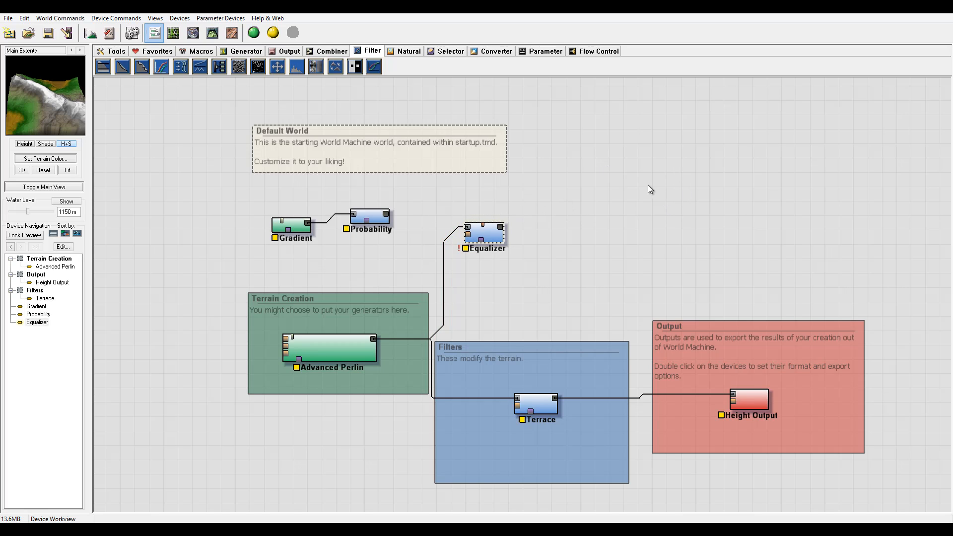
mouse_move(604, 181)
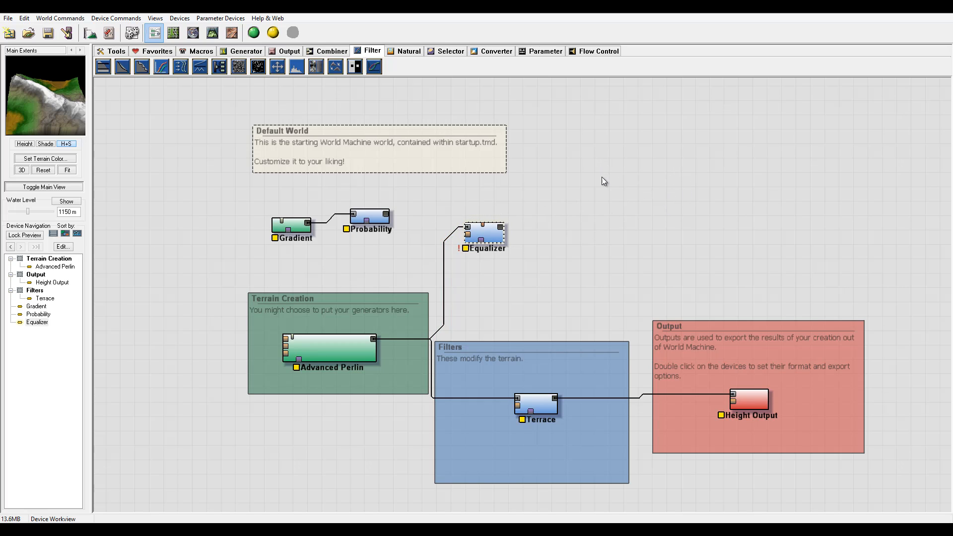
mouse_move(590, 261)
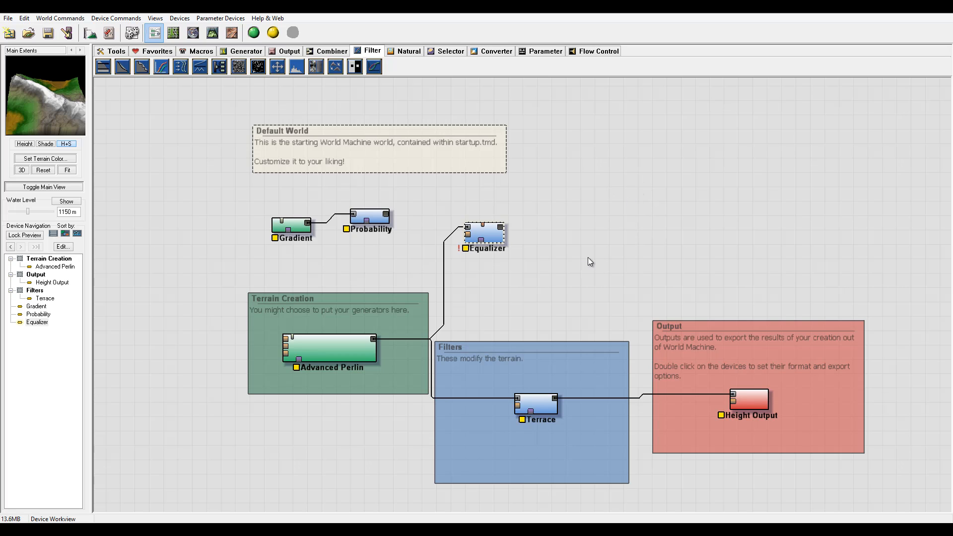
mouse_move(198, 101)
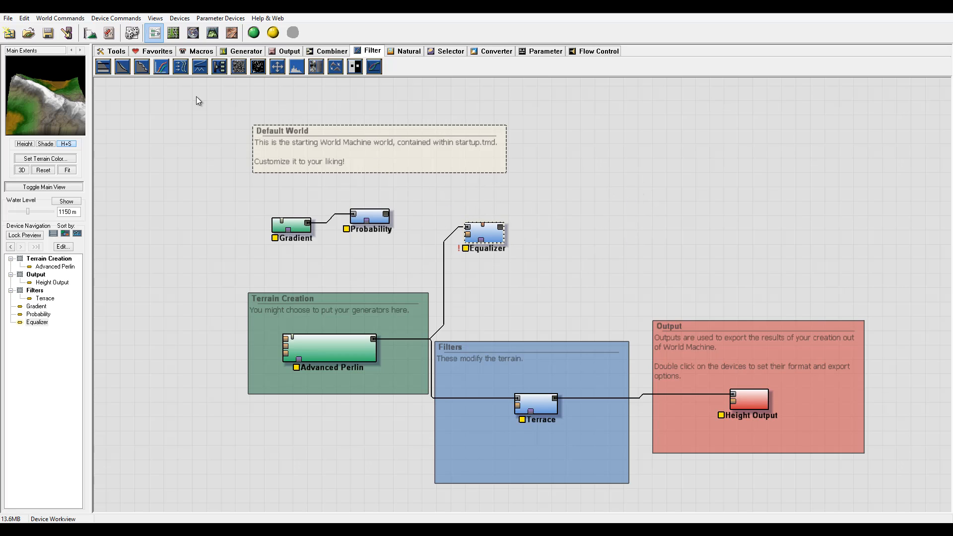
click(485, 234)
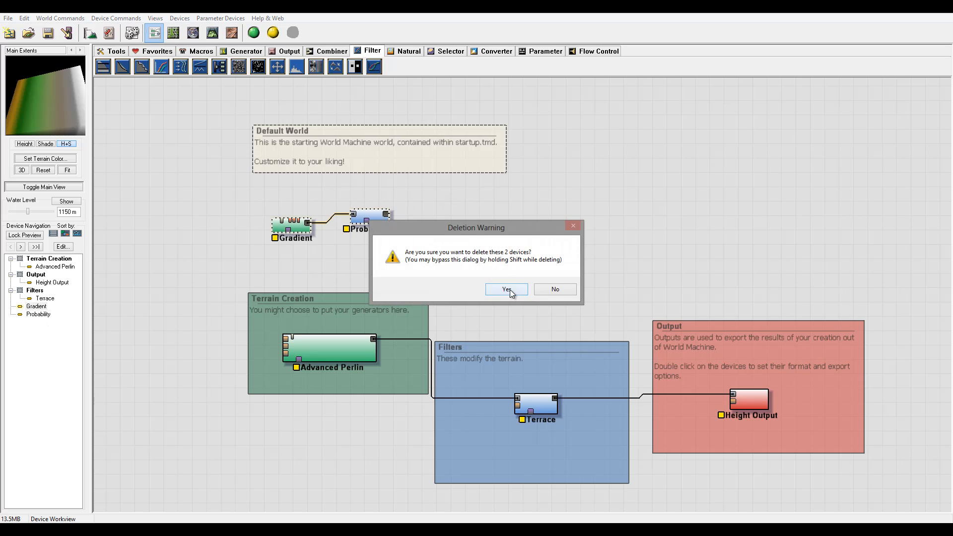
Confirm deleting Gradient and Probability, then keep the new Blur as Gaussian with radius 1
click(507, 289)
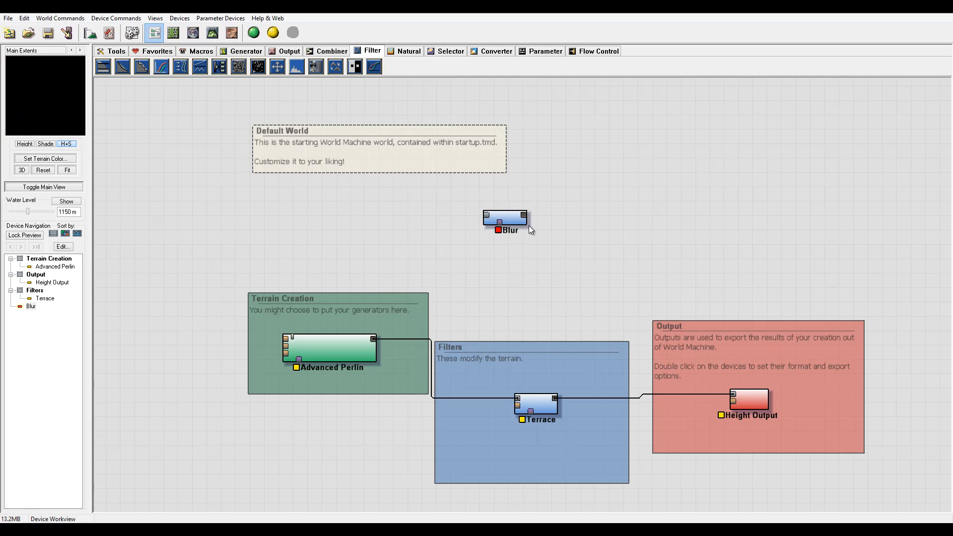
double_click(505, 217)
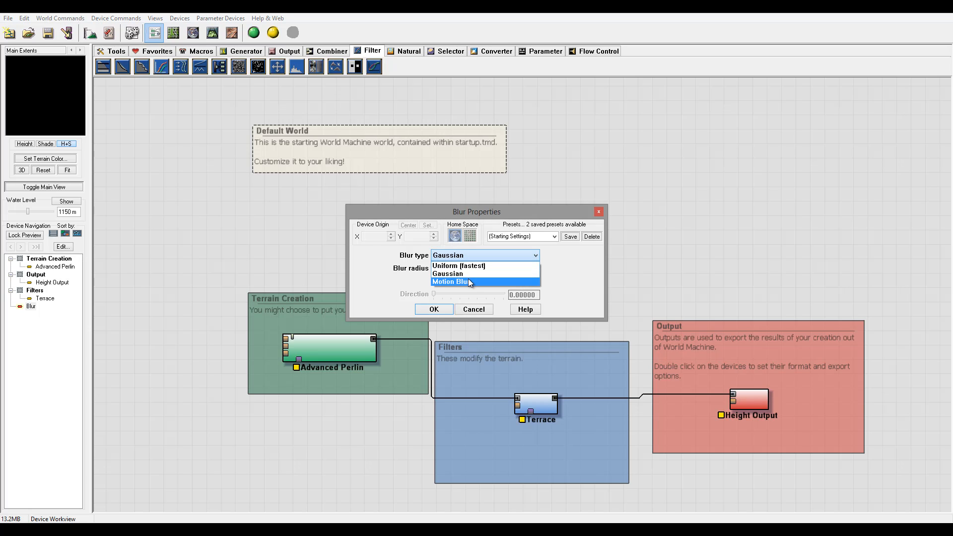
click(447, 275)
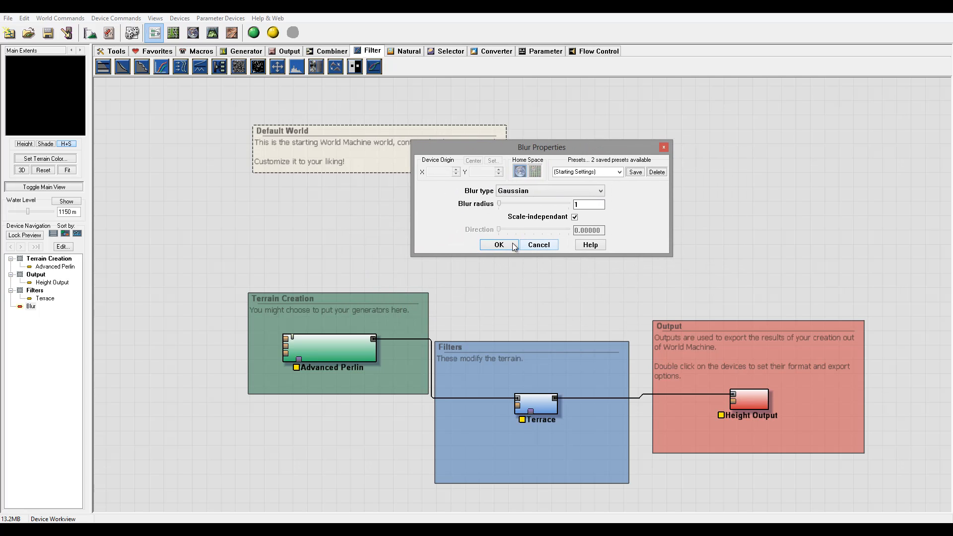
mouse_move(552, 210)
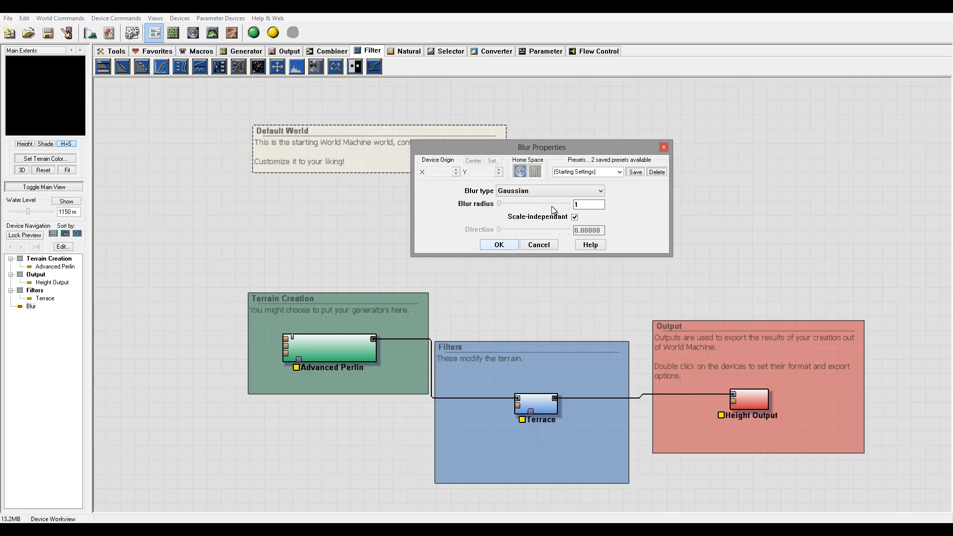
mouse_move(499, 246)
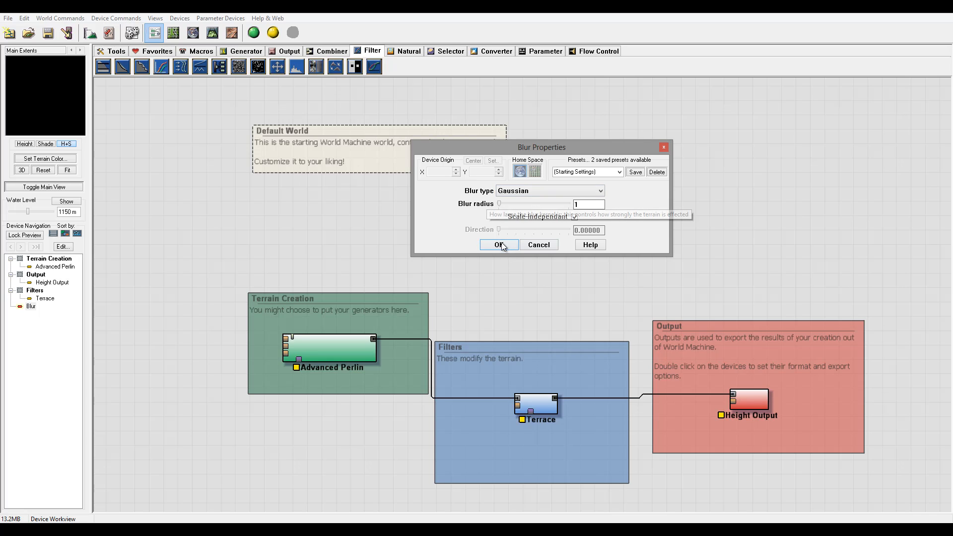
click(498, 244)
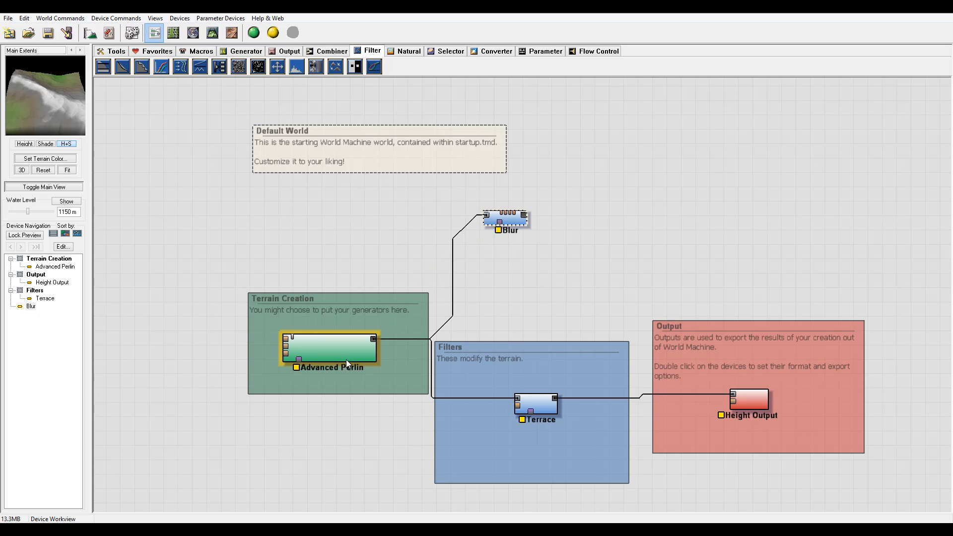
Raise the Gaussian Blur radius to 44 and inspect the smoothed terrain preview
double_click(505, 218)
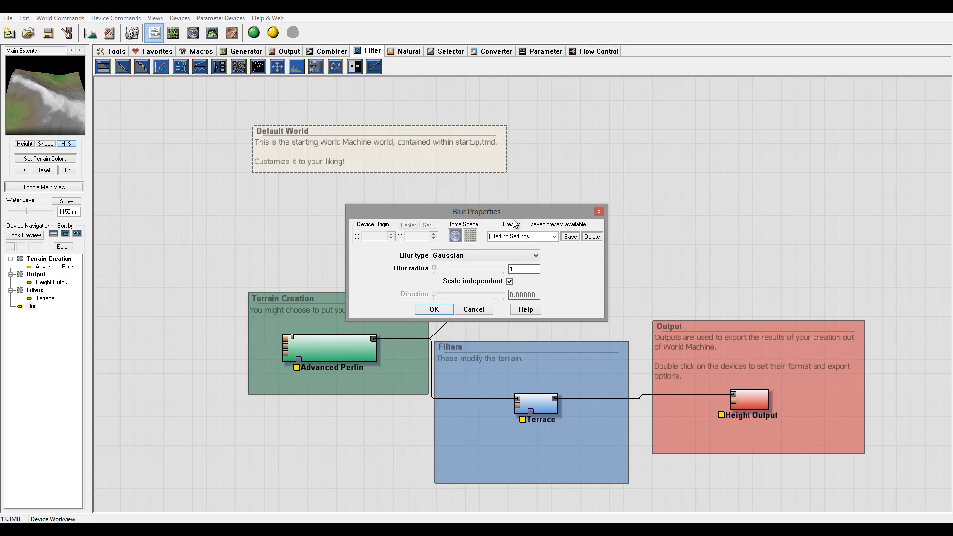
drag(476, 212, 656, 134)
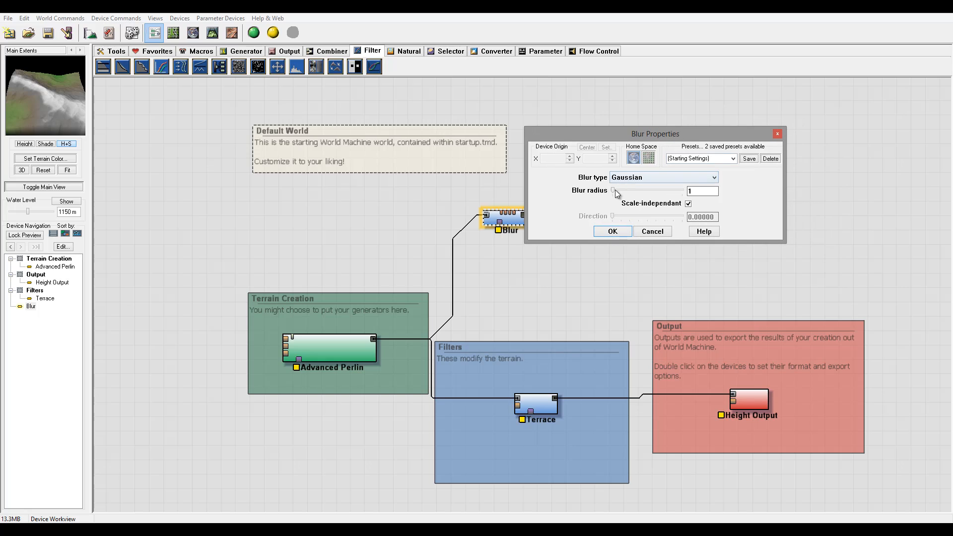
drag(616, 191, 666, 191)
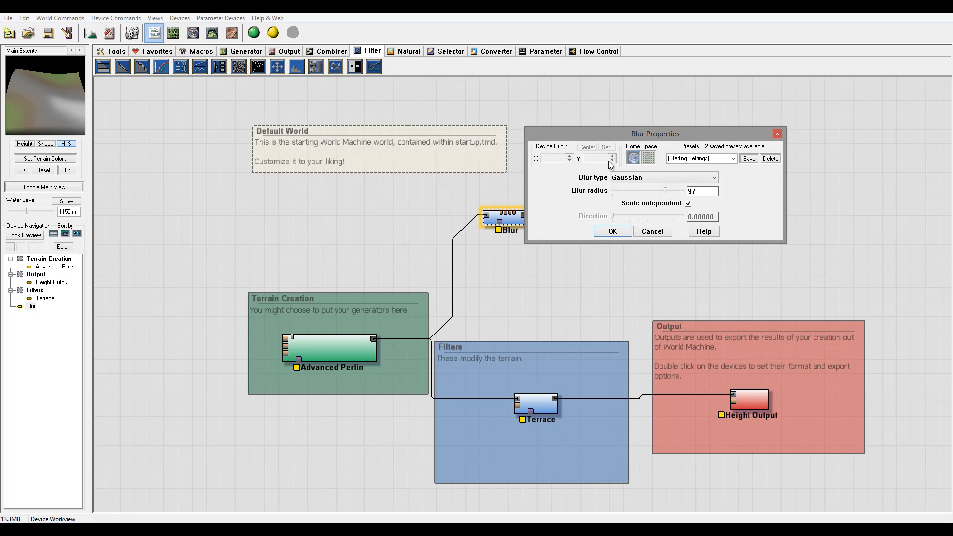
drag(665, 190, 652, 191)
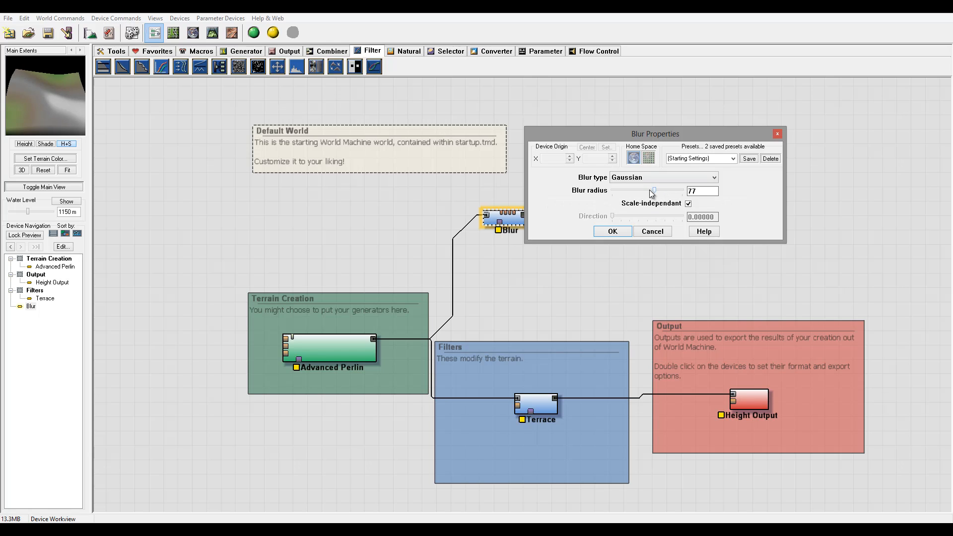
drag(653, 190, 635, 191)
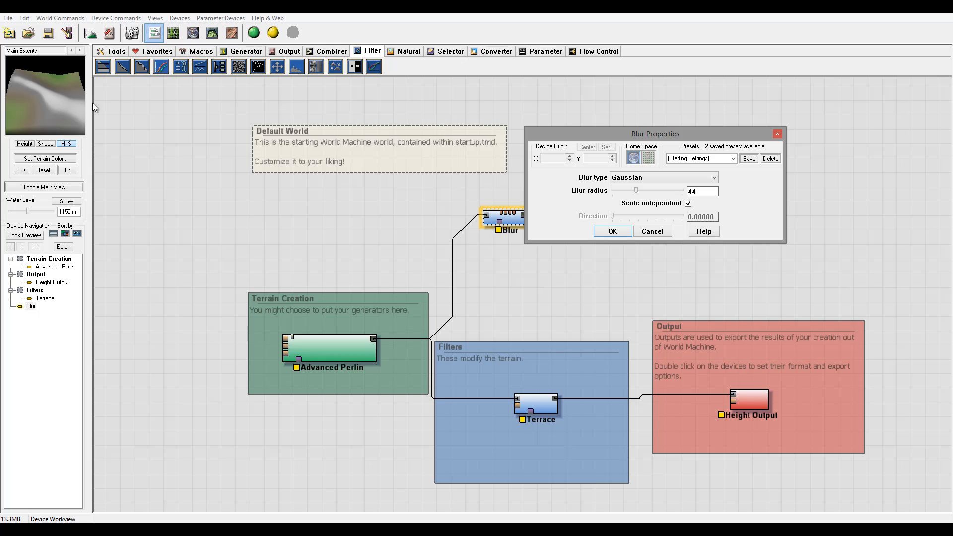
mouse_move(68, 110)
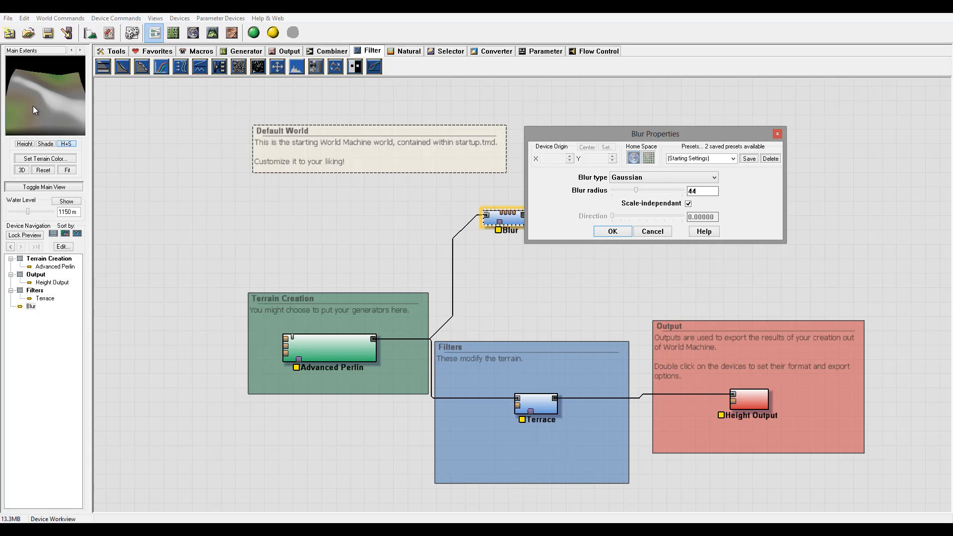
mouse_move(65, 93)
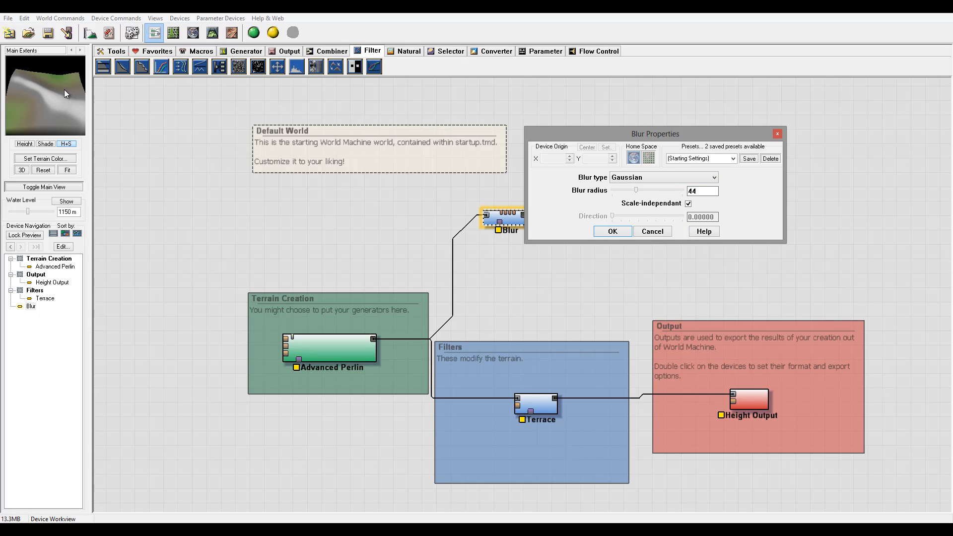
mouse_move(79, 91)
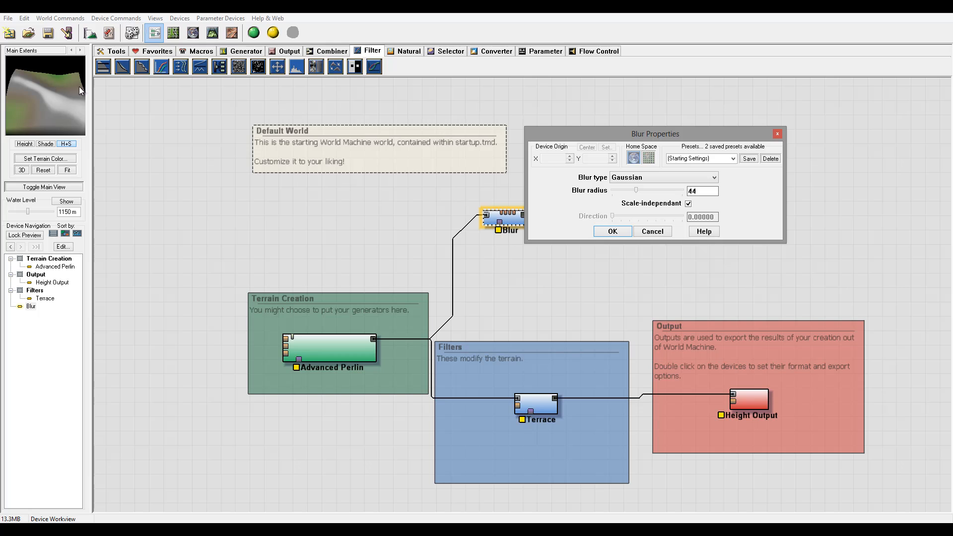
drag(635, 190, 619, 190)
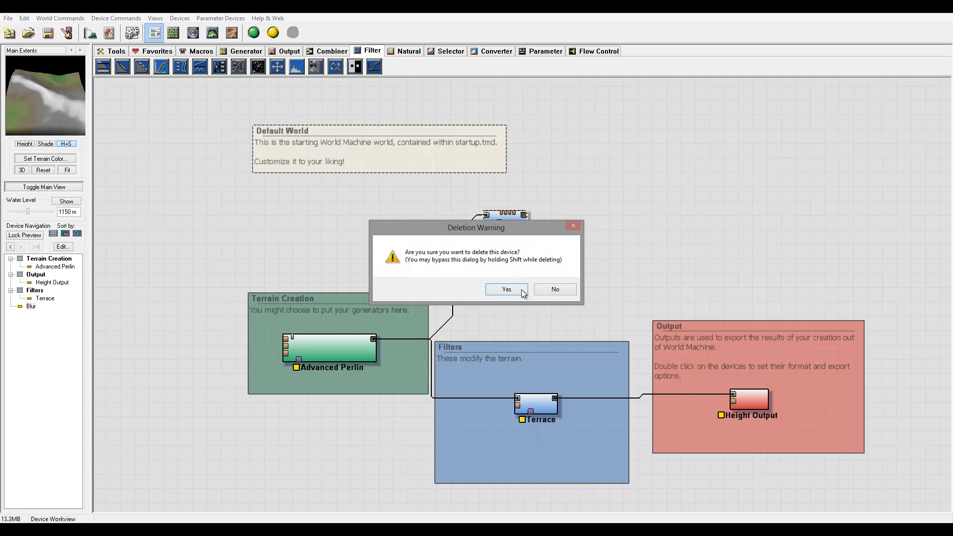
Confirm deleting Blur, add an Expander fed by Advanced Perlin and show its default settings
click(506, 289)
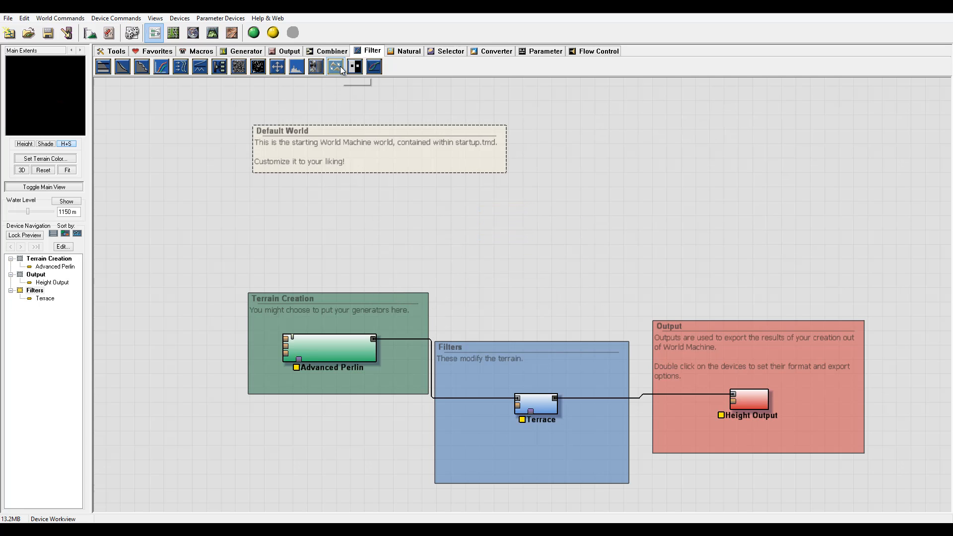
click(334, 66)
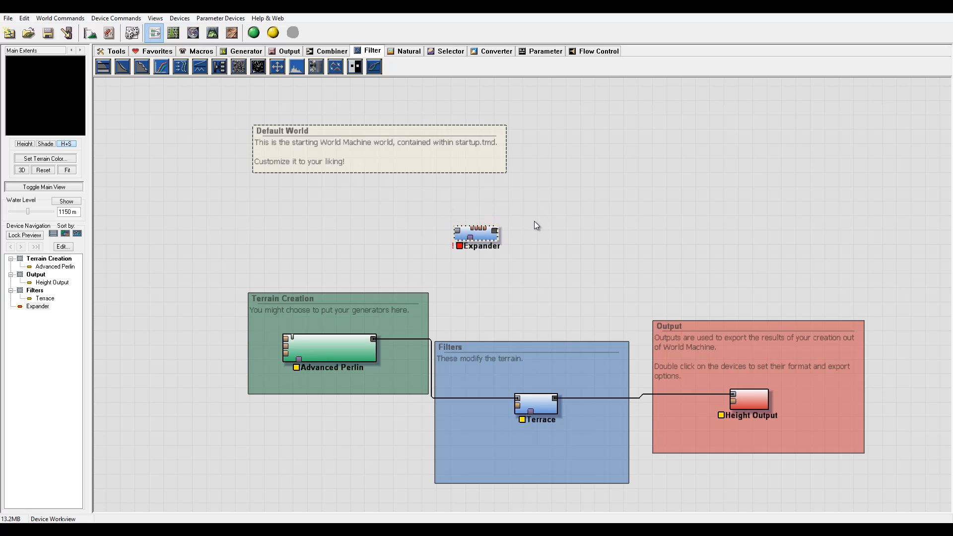
click(475, 236)
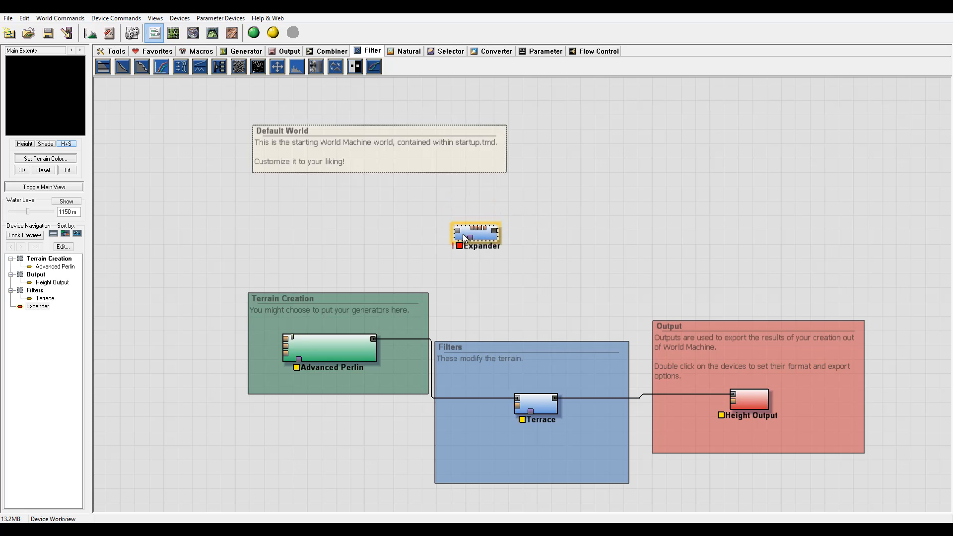
drag(375, 338, 457, 236)
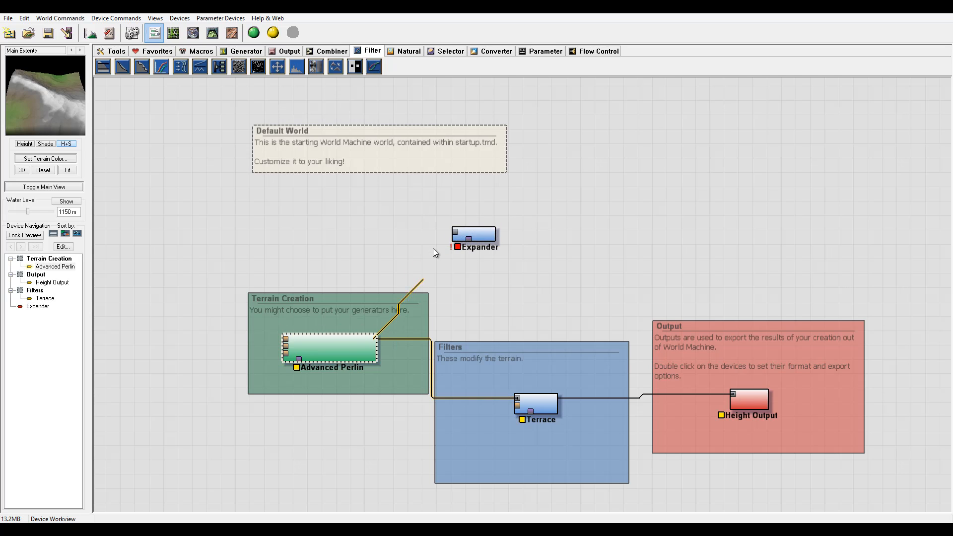
double_click(474, 235)
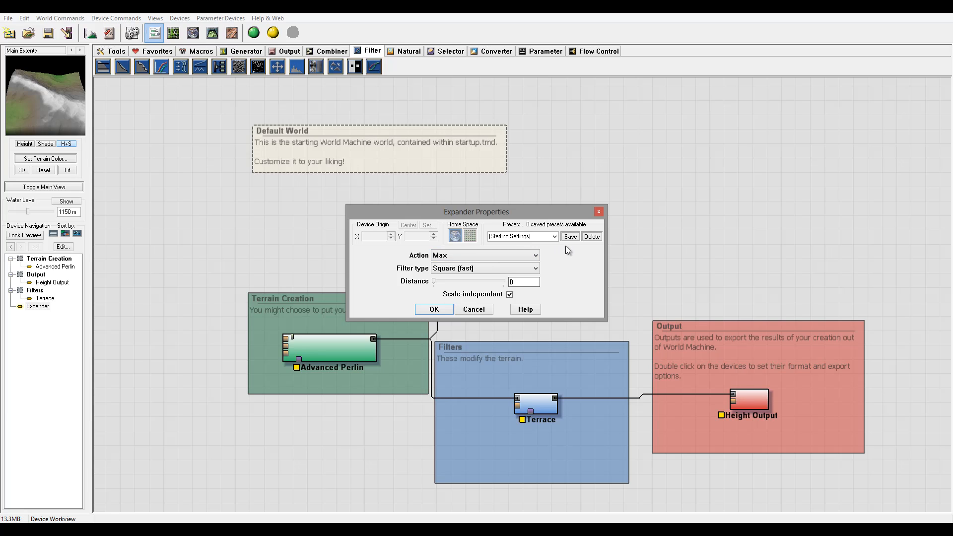
mouse_move(508, 239)
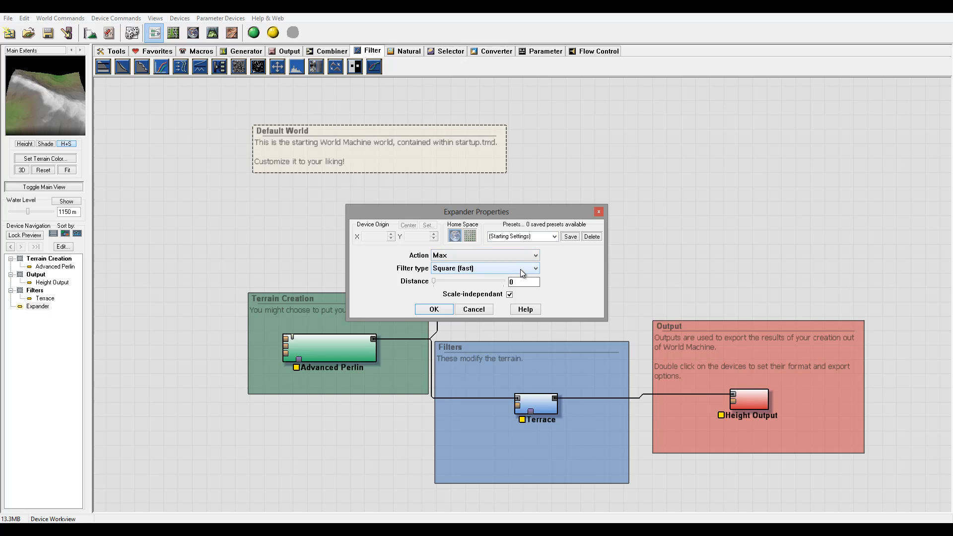
mouse_move(481, 282)
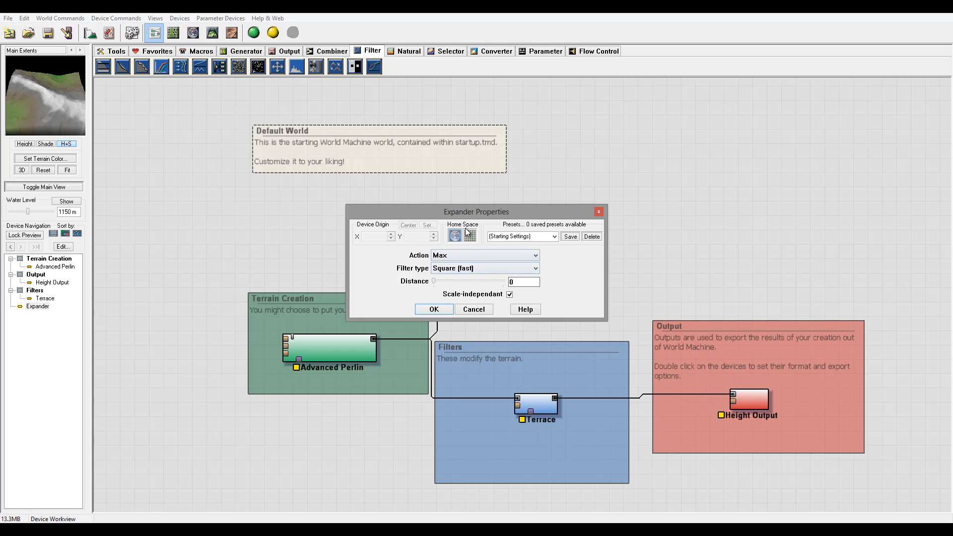
Switch the Expander to Min action, trying distances 13 and 32 before settling on 7
drag(476, 212, 617, 146)
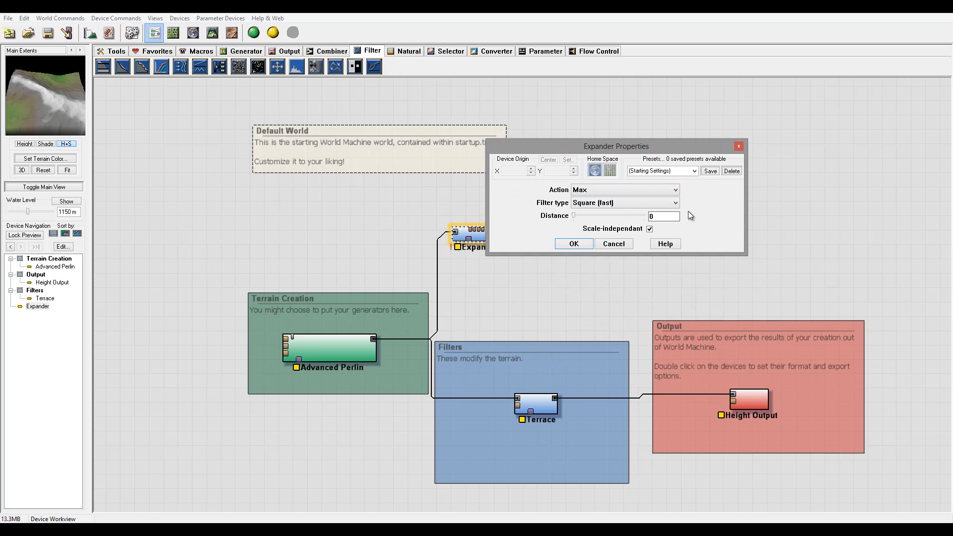
mouse_move(632, 189)
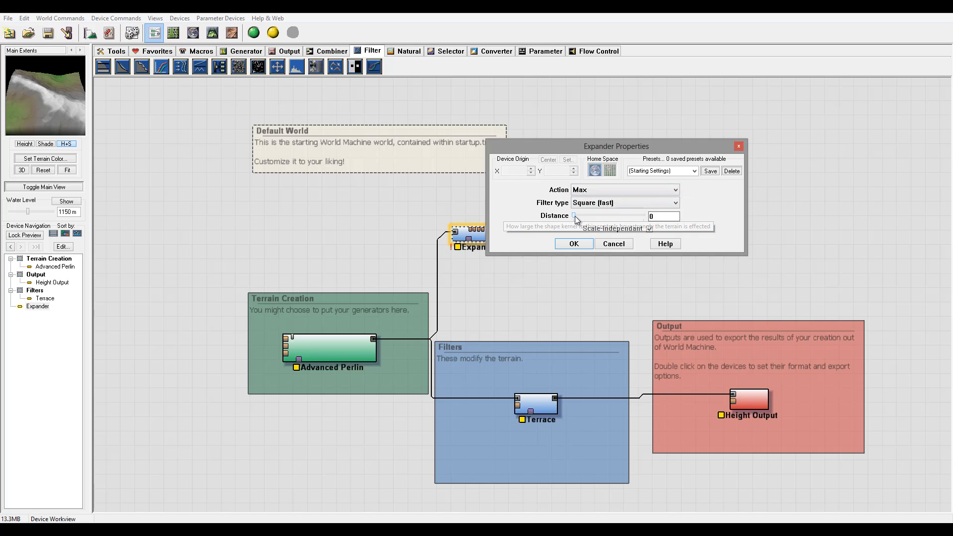
drag(574, 216, 602, 215)
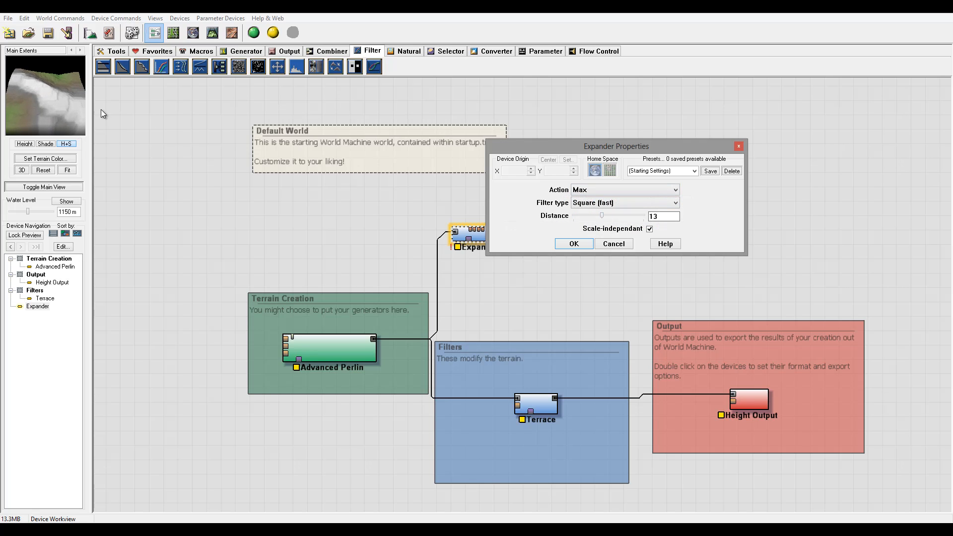
mouse_move(173, 130)
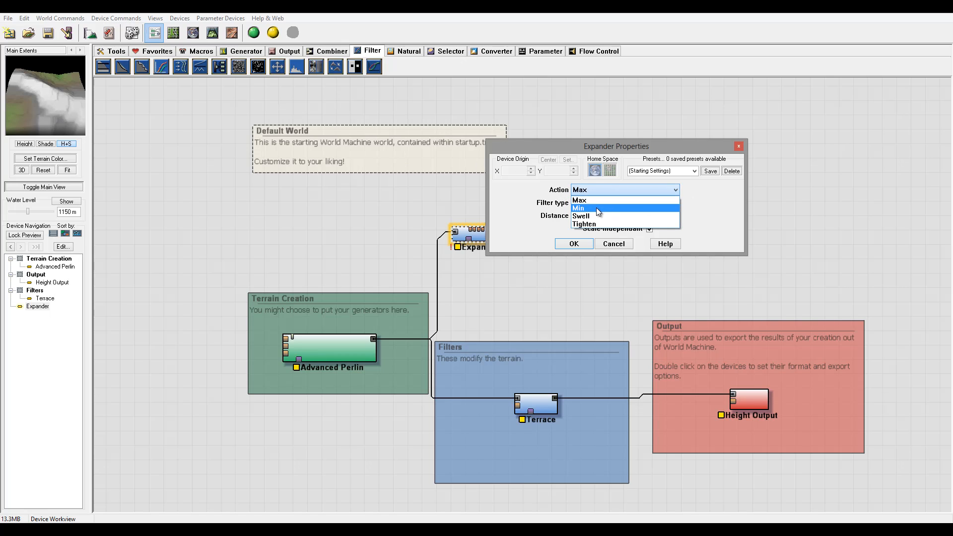
click(579, 208)
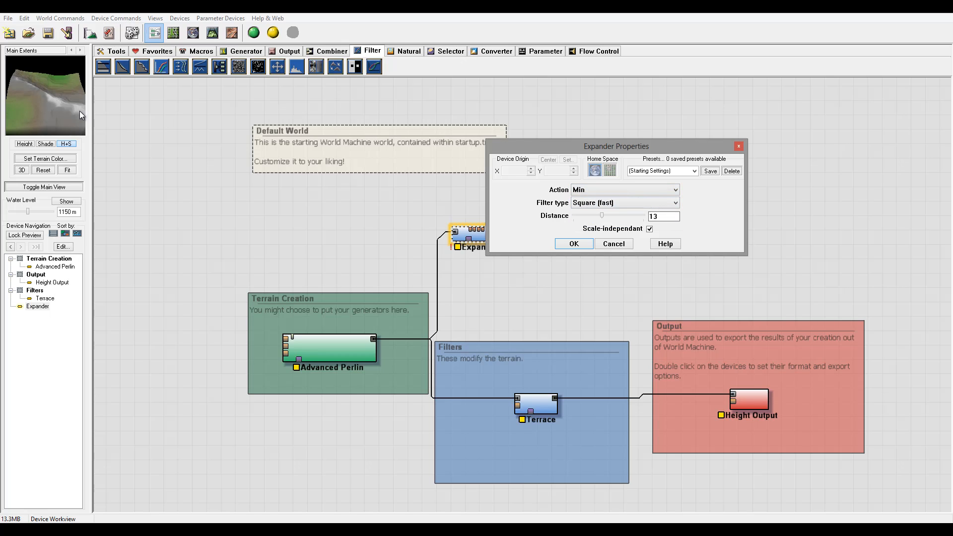
mouse_move(51, 97)
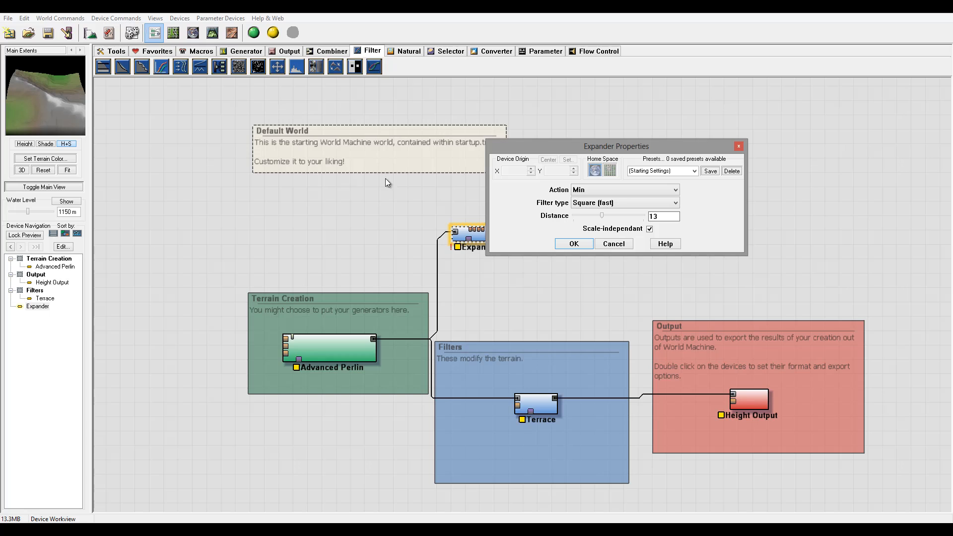
drag(602, 216, 643, 215)
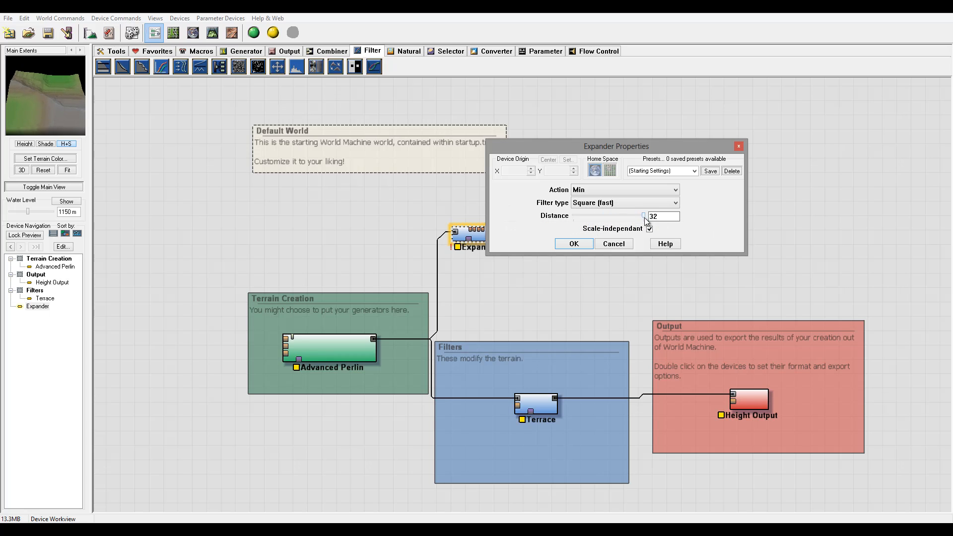
drag(644, 216, 589, 217)
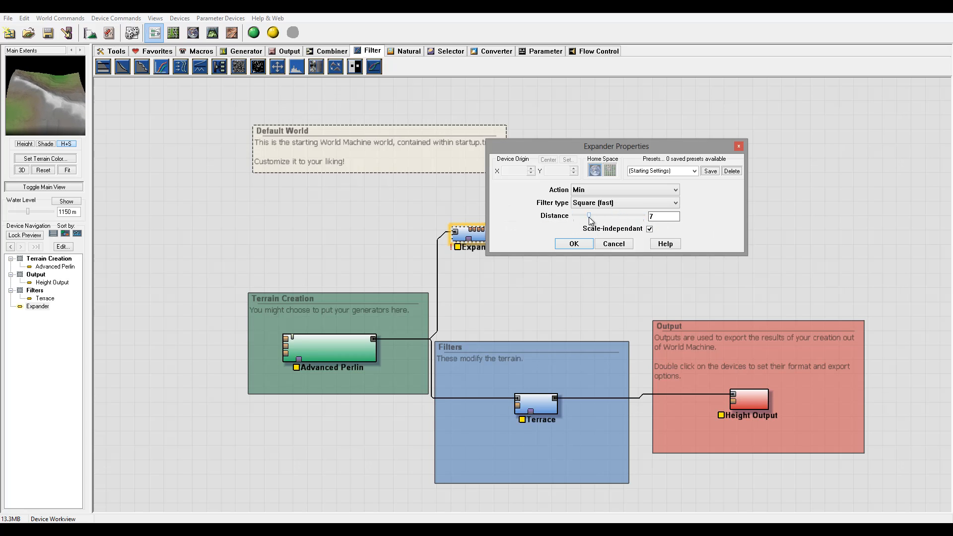
click(625, 190)
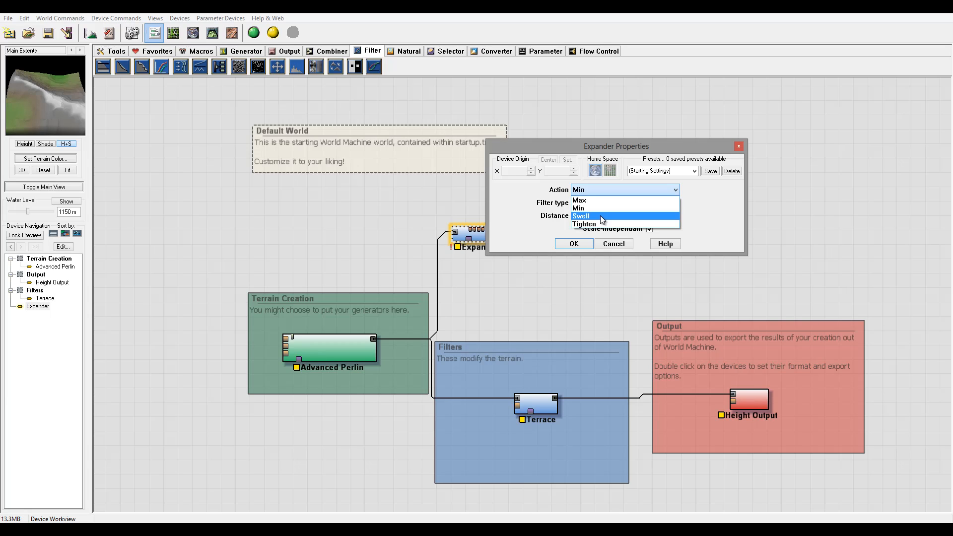
Try the Swell action with Circular then Hybrid (fast) filtering at distances 13, 31 and 12
click(581, 215)
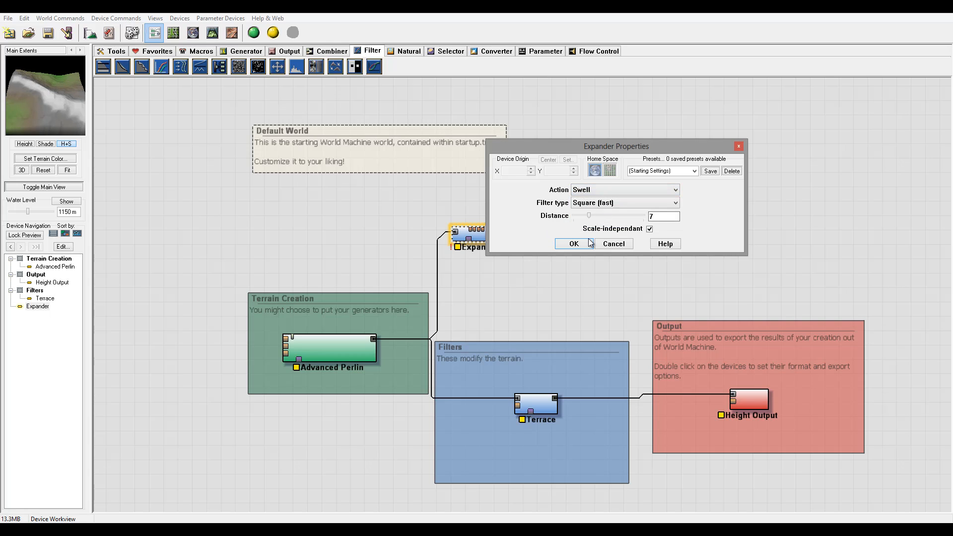
drag(589, 215, 601, 216)
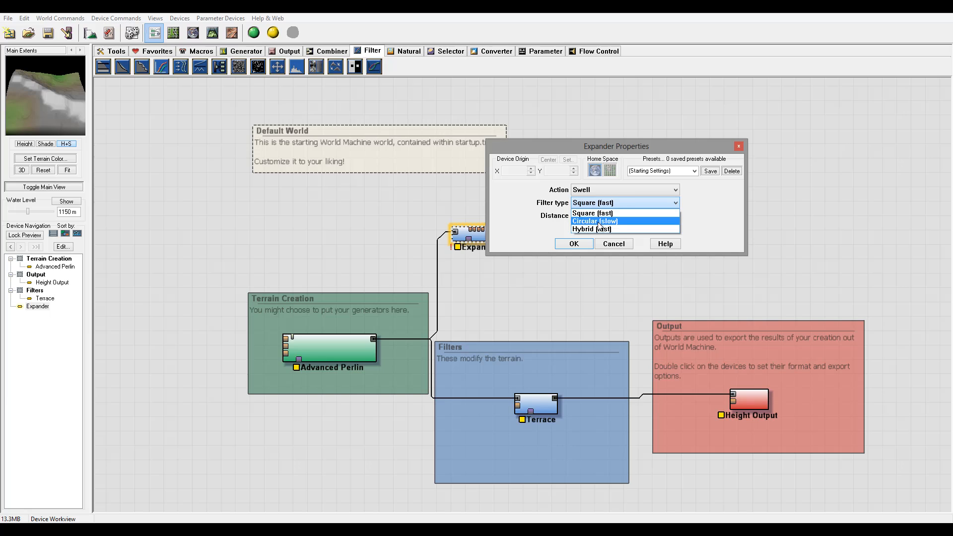
mouse_move(618, 224)
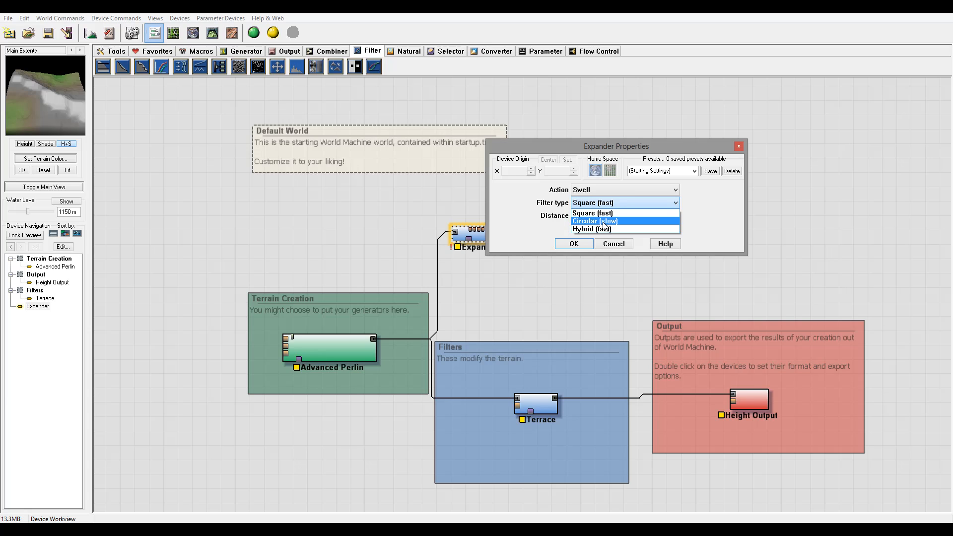
click(594, 220)
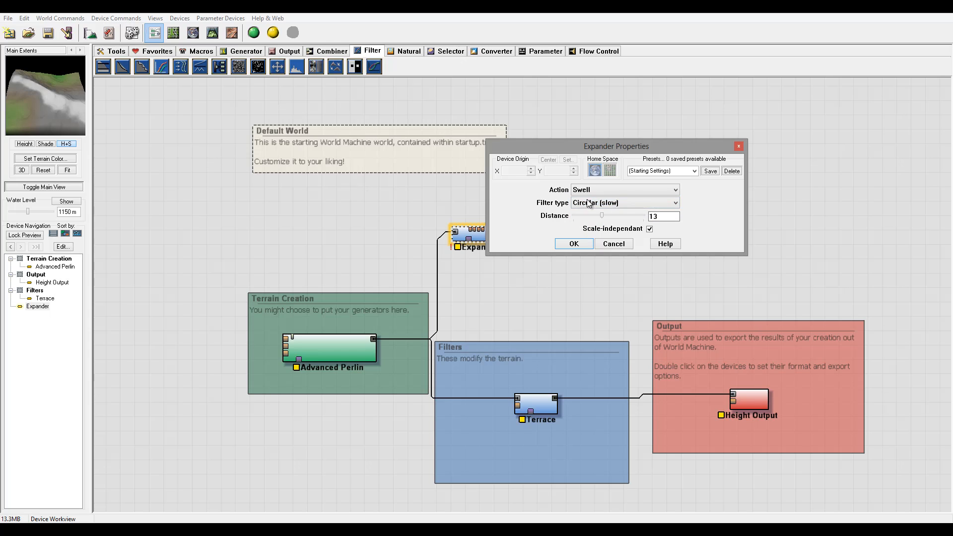
click(623, 202)
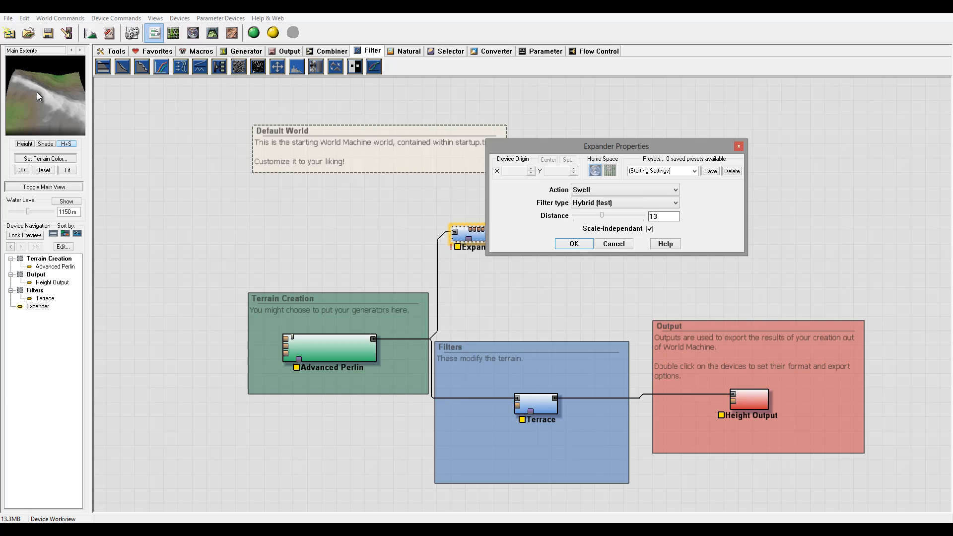
mouse_move(59, 114)
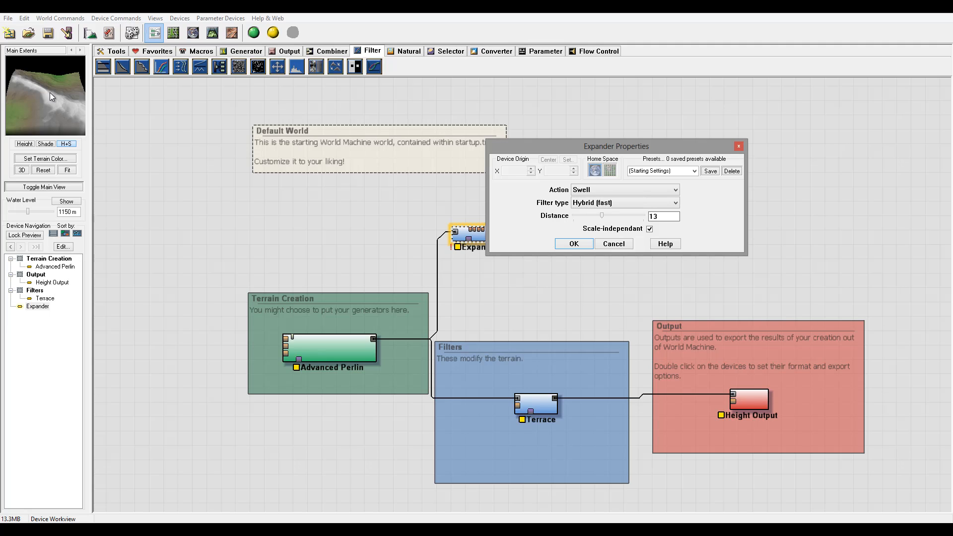
mouse_move(66, 108)
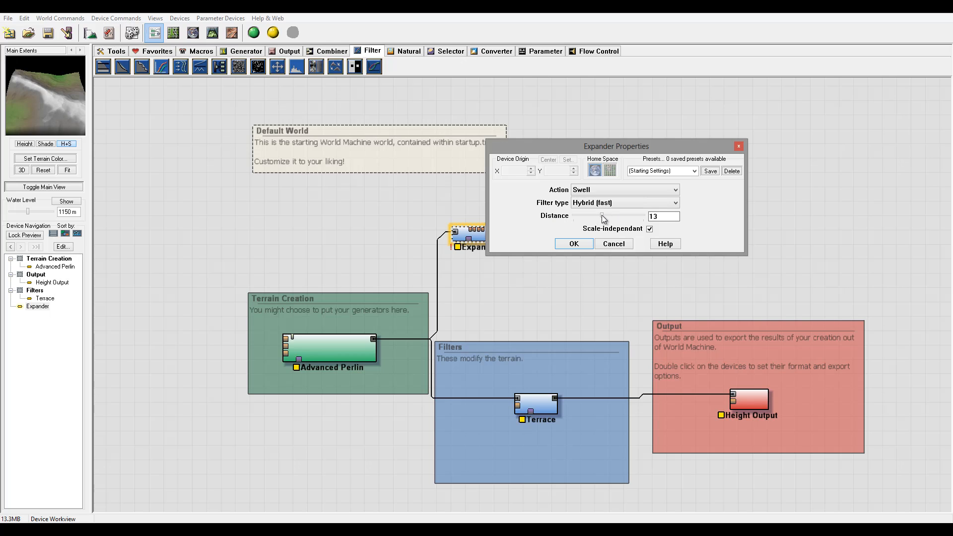
drag(602, 215, 642, 216)
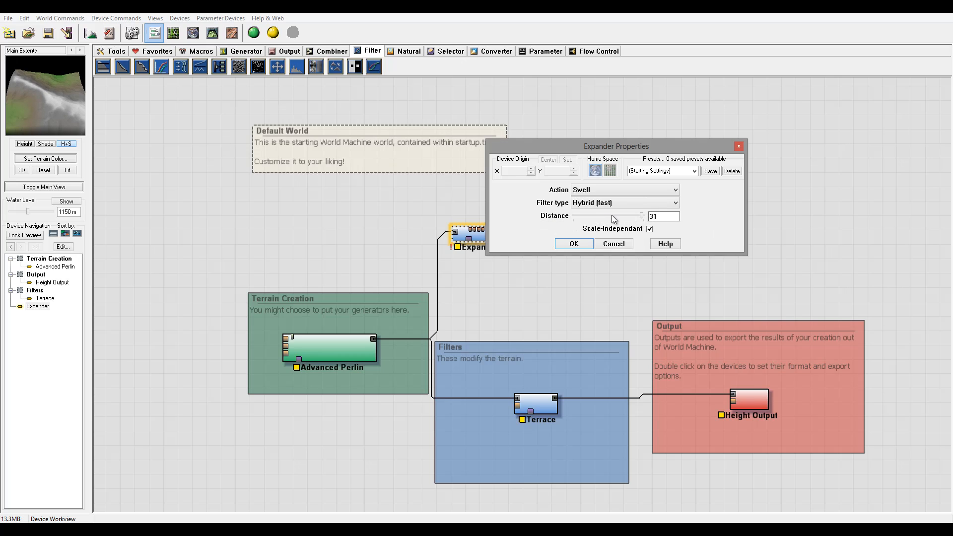
drag(640, 215, 627, 216)
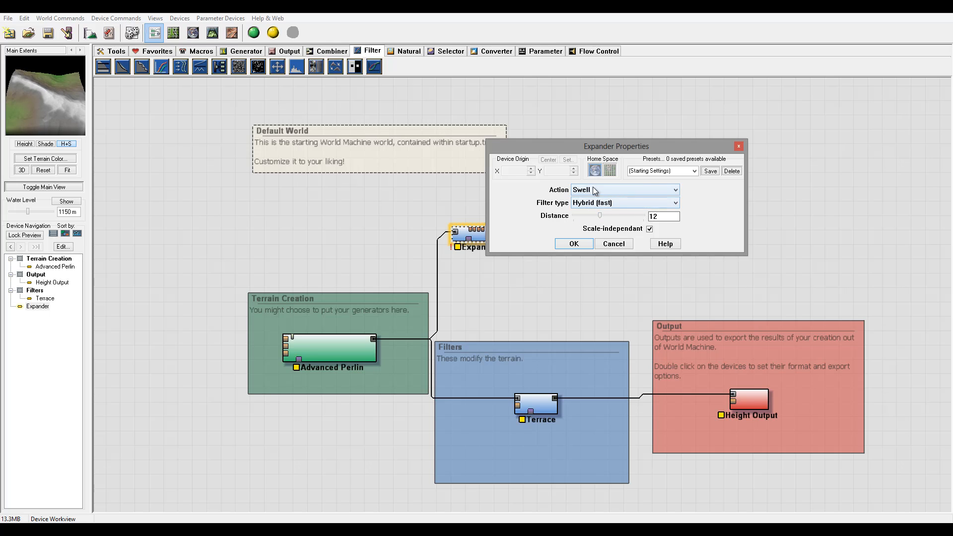
Set the Expander to Max action at distance 32 and apply the settings
click(625, 189)
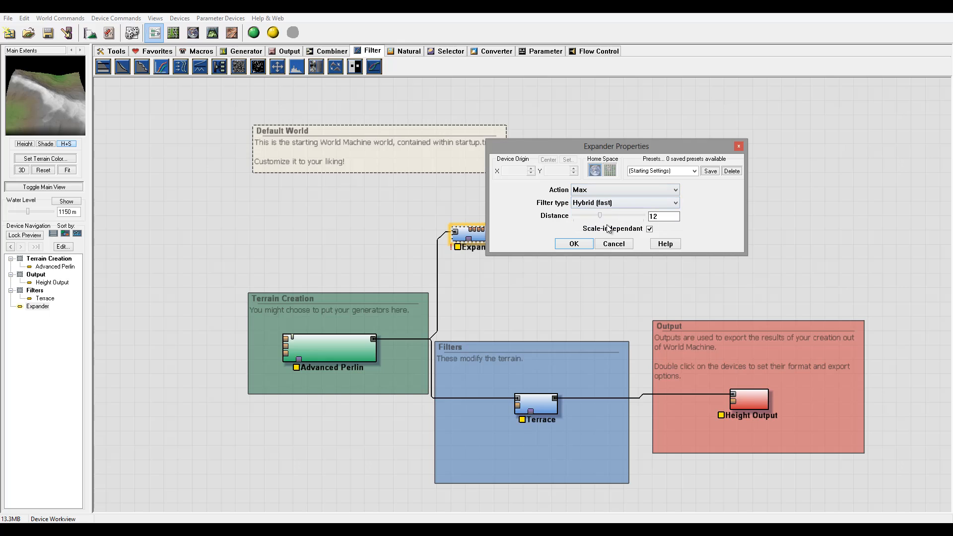
drag(600, 215, 611, 215)
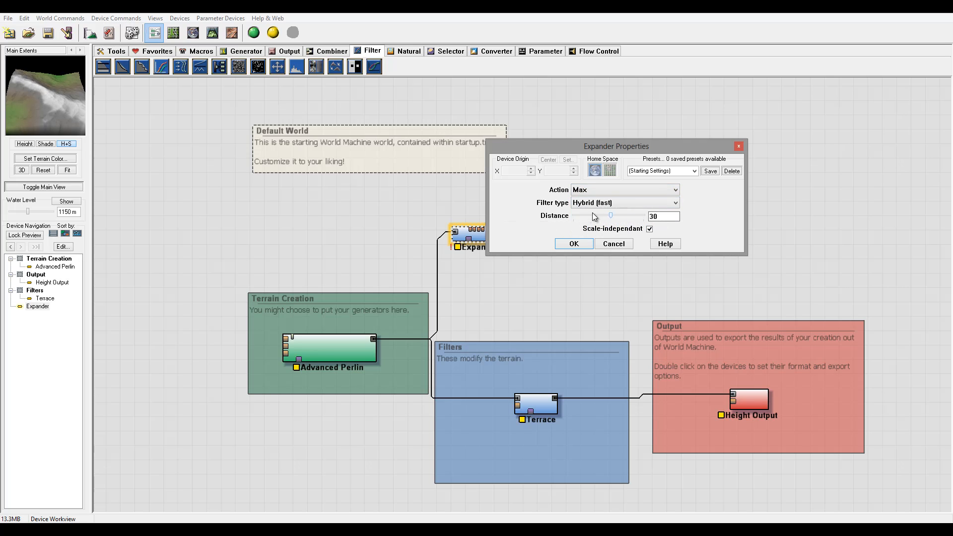
drag(611, 215, 627, 216)
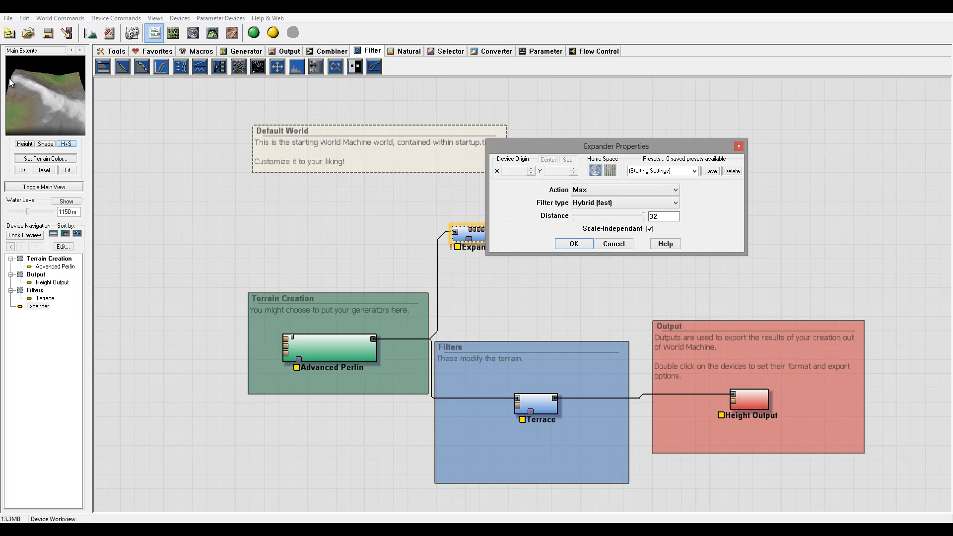
mouse_move(60, 99)
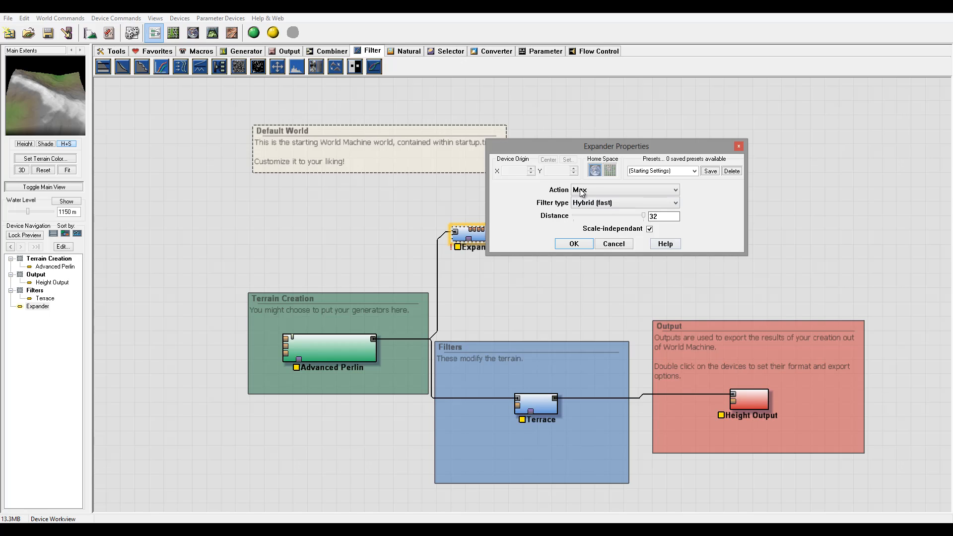
click(573, 243)
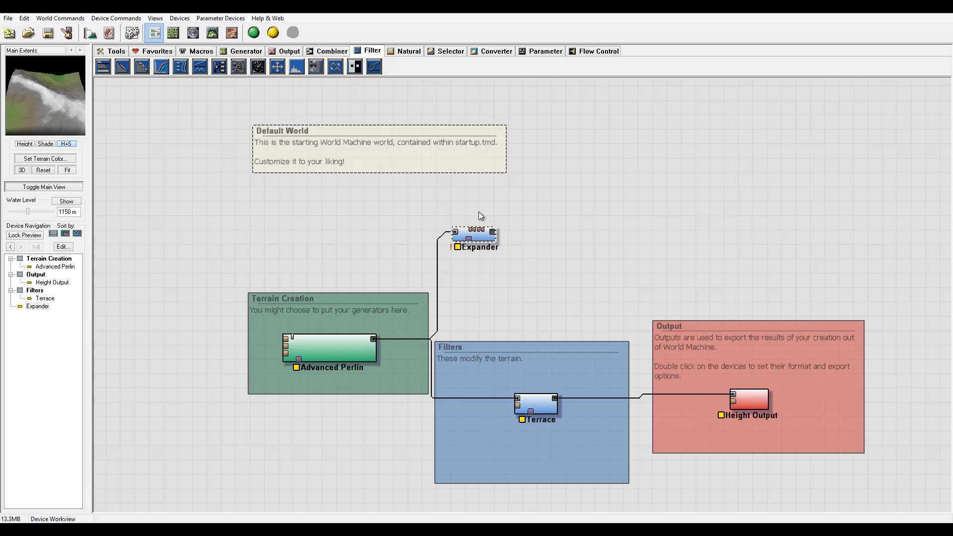
mouse_move(433, 253)
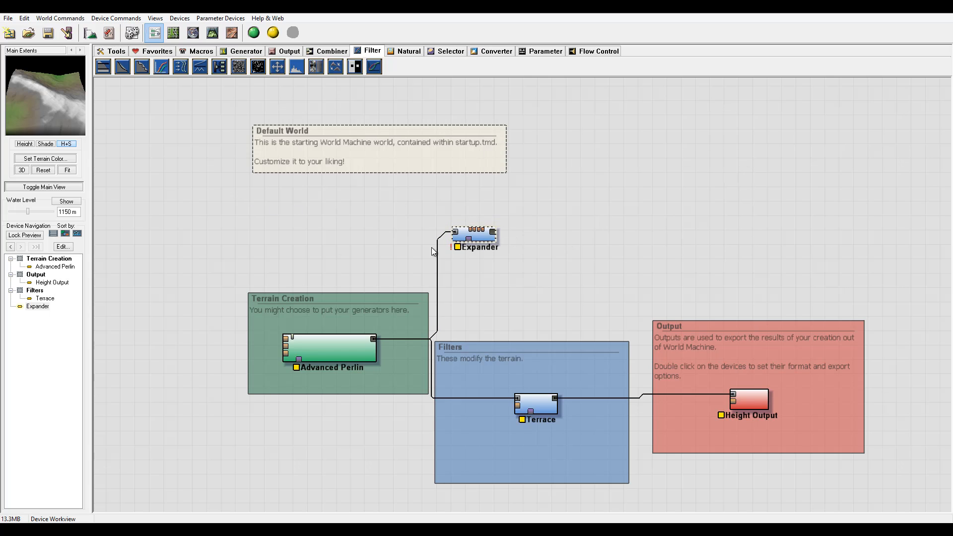
mouse_move(458, 206)
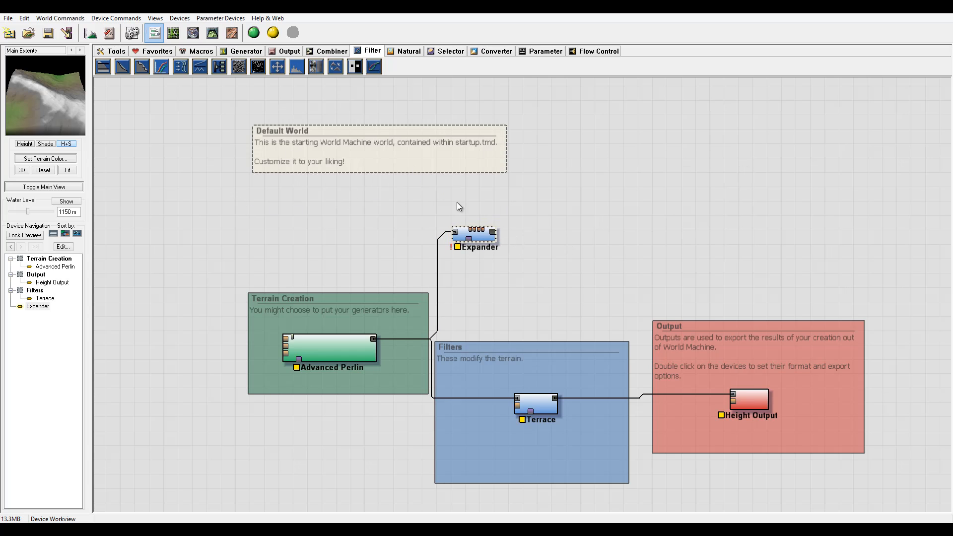
mouse_move(532, 243)
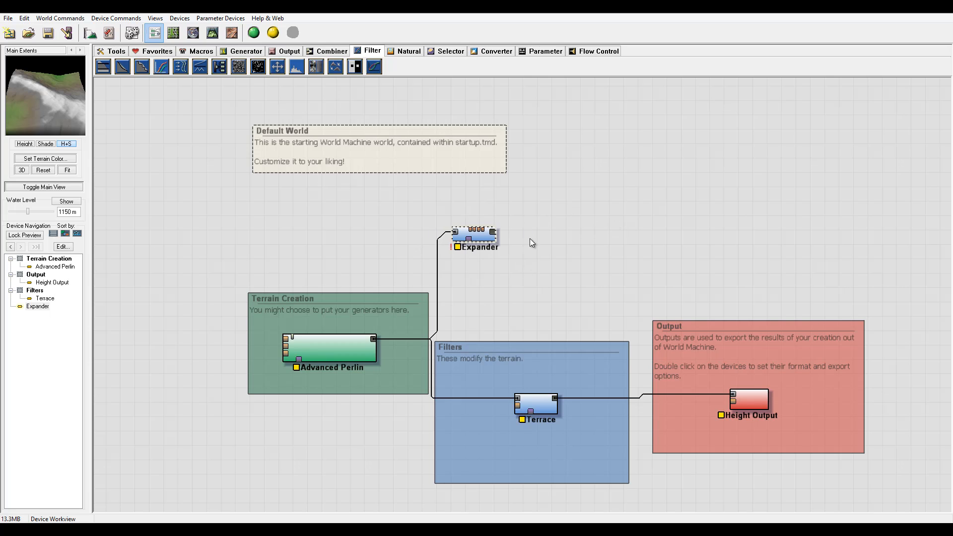
mouse_move(369, 202)
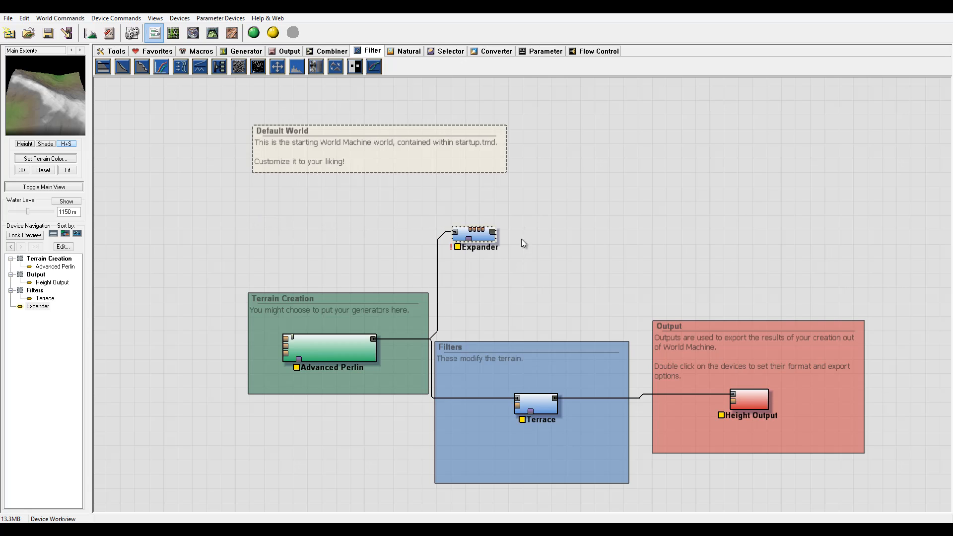
mouse_move(356, 196)
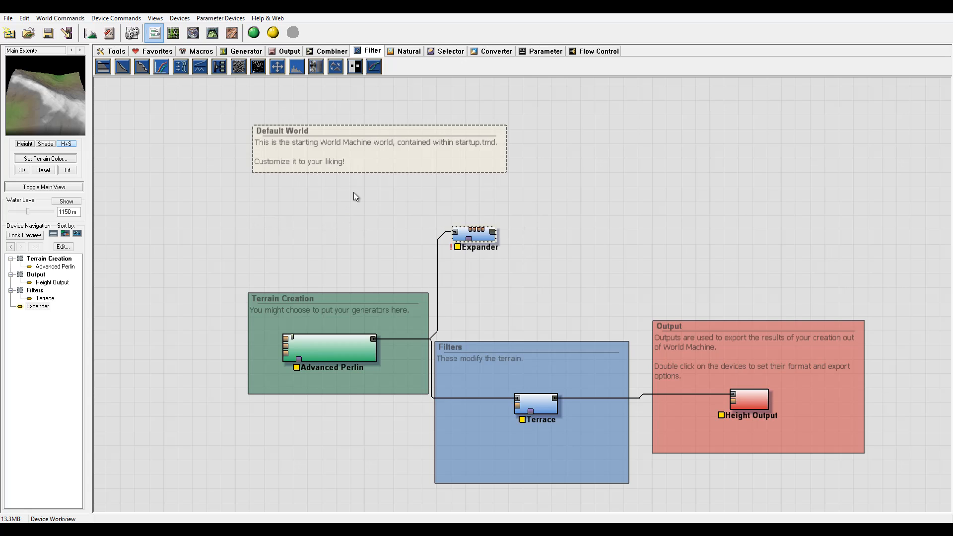
mouse_move(311, 251)
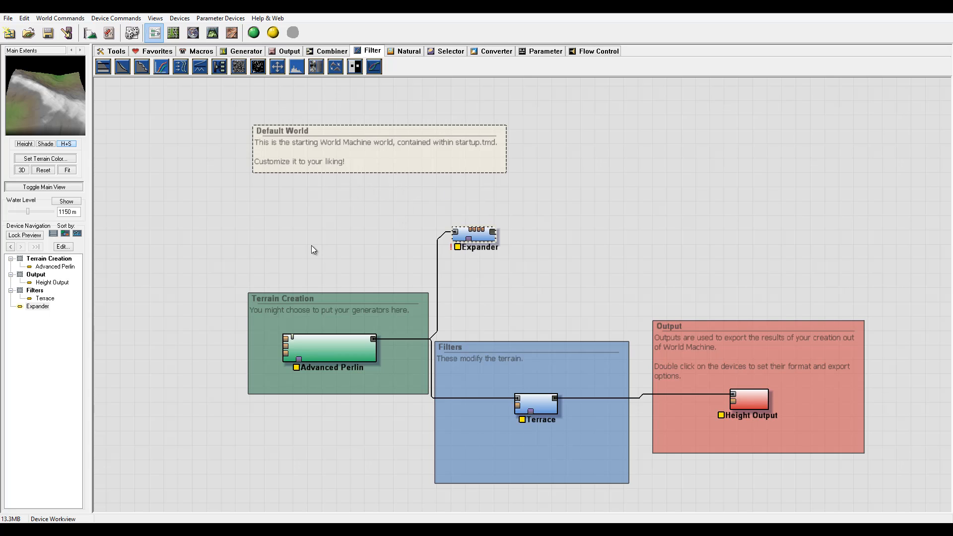
mouse_move(427, 223)
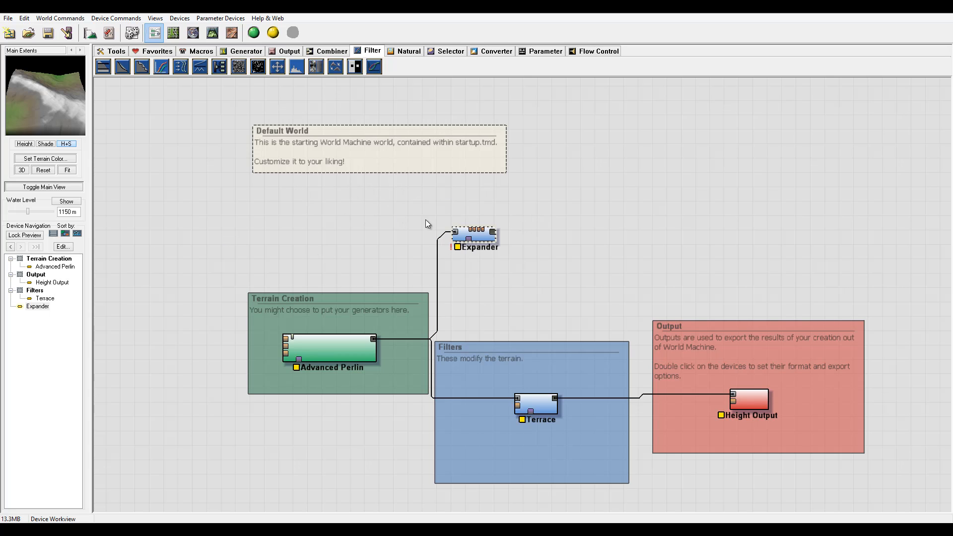
mouse_move(3, 92)
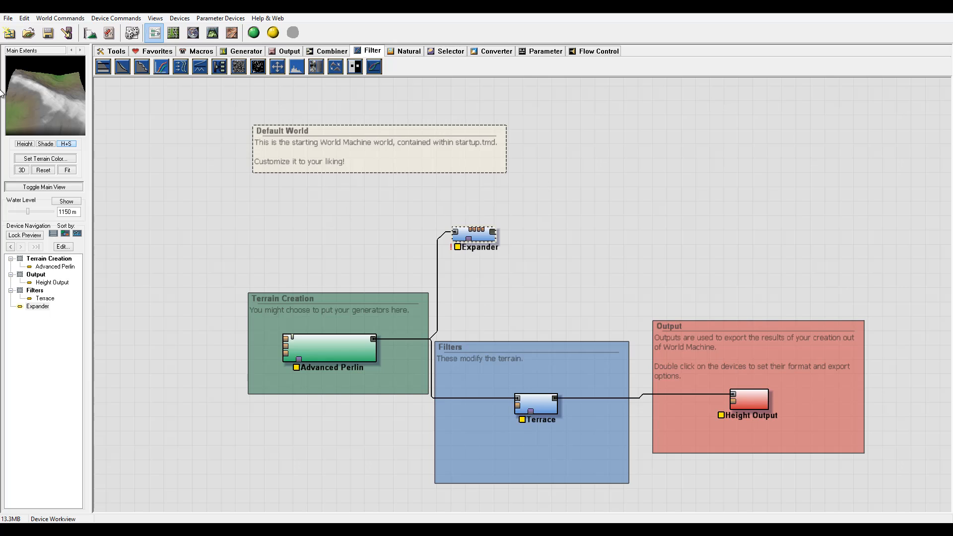
mouse_move(891, 449)
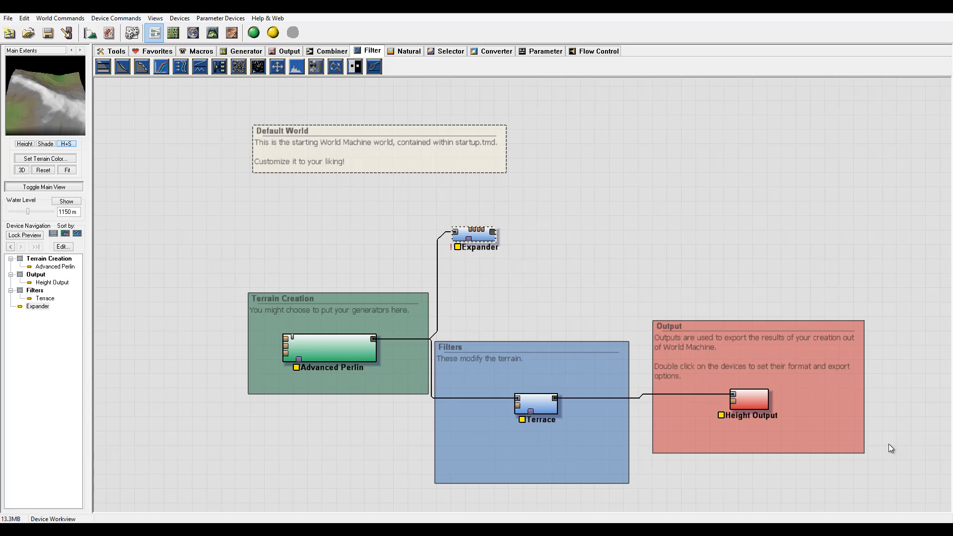
mouse_move(566, 220)
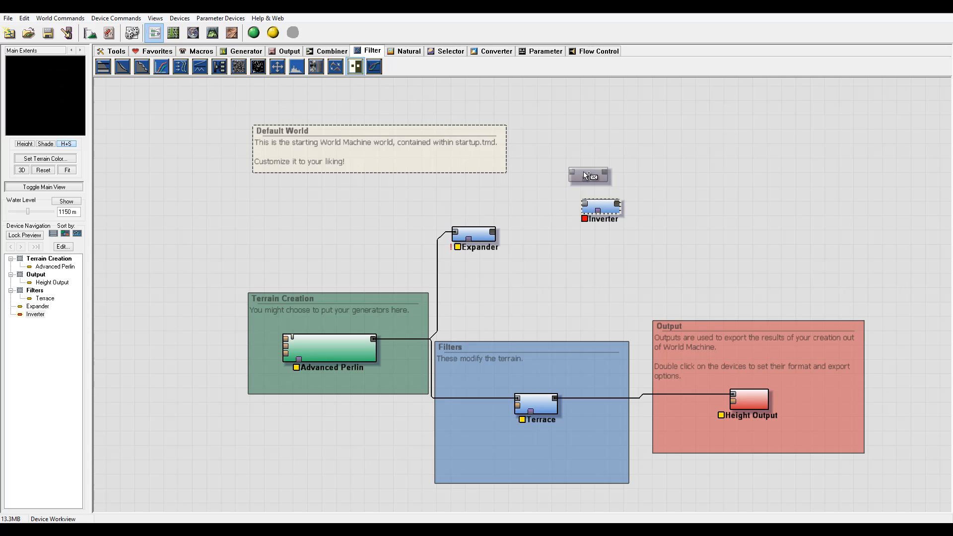
Check the Inverter has no options and wire the Expander's output into it
double_click(601, 205)
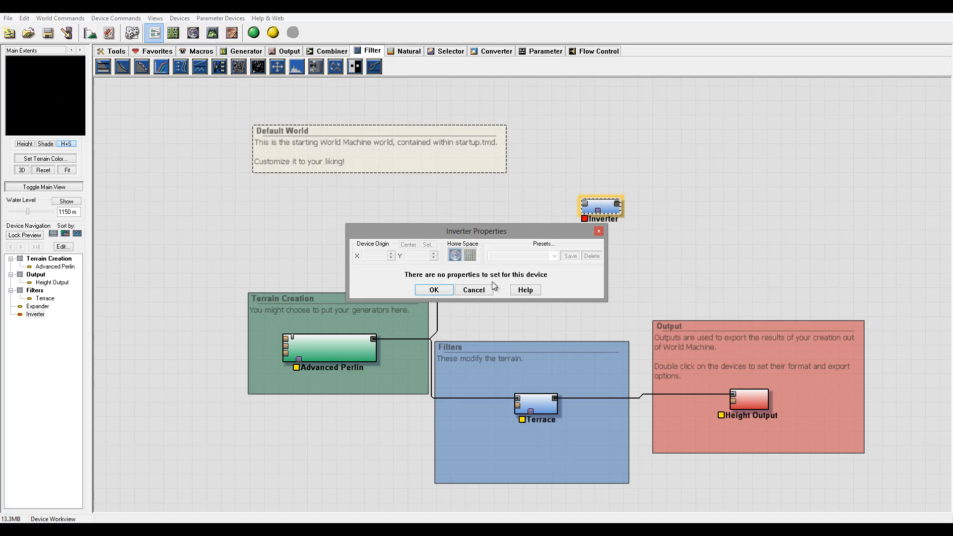
click(434, 290)
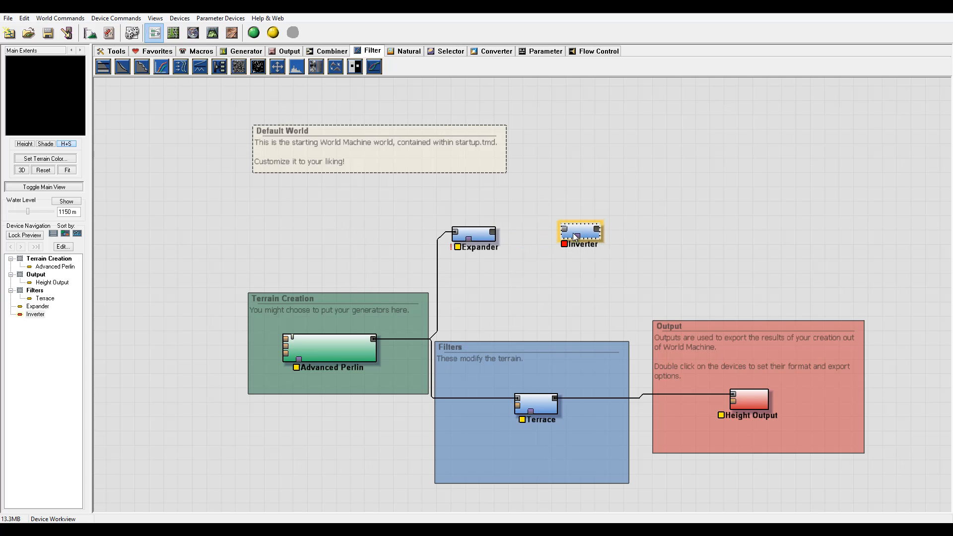
drag(493, 236, 565, 236)
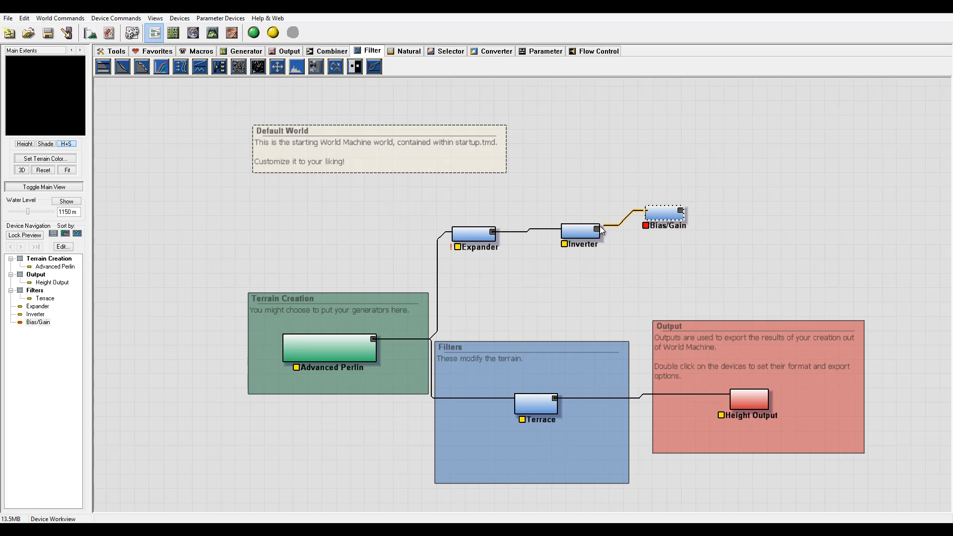
Try Bias values between 0.23 and 0.67 and Gain near 1.0 then 0.79
double_click(666, 214)
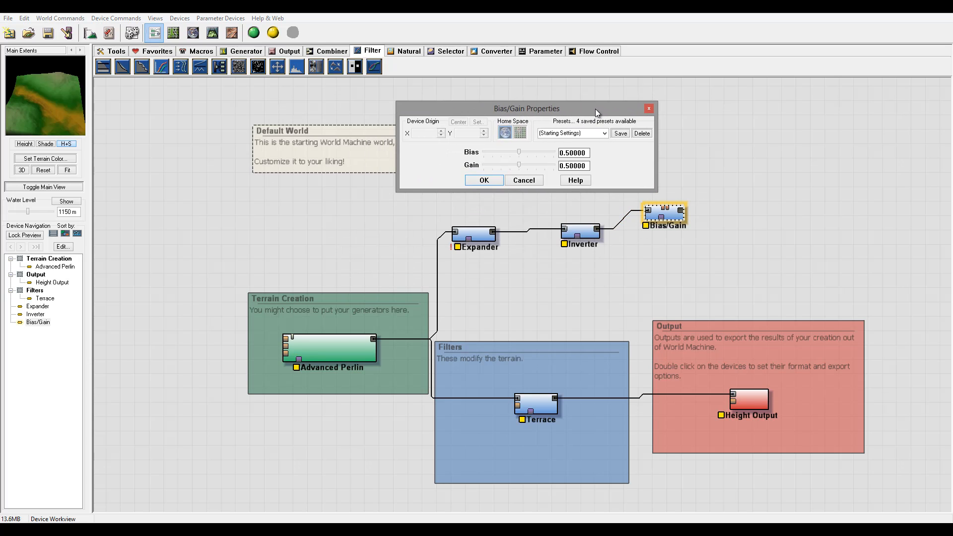
drag(519, 152, 542, 152)
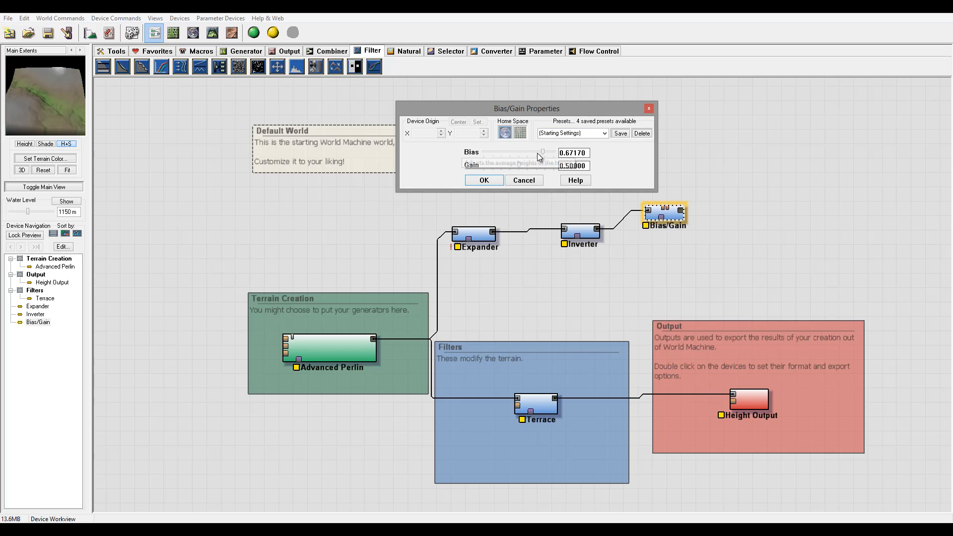
drag(541, 153, 499, 153)
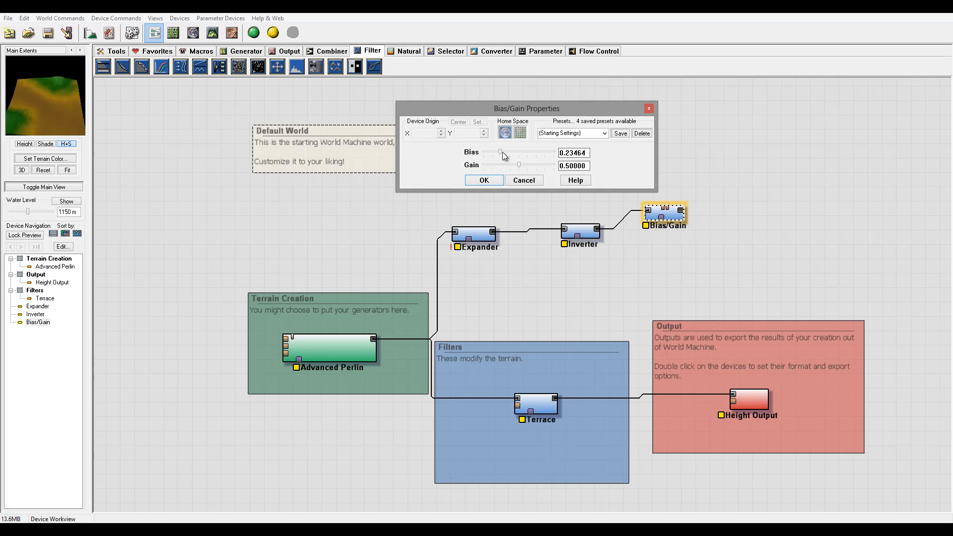
drag(502, 153, 530, 153)
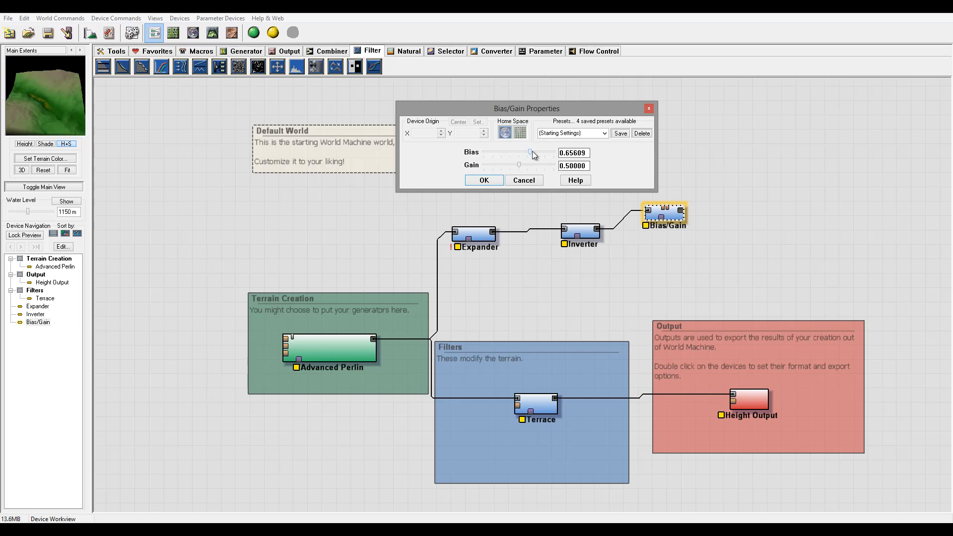
drag(519, 166, 544, 166)
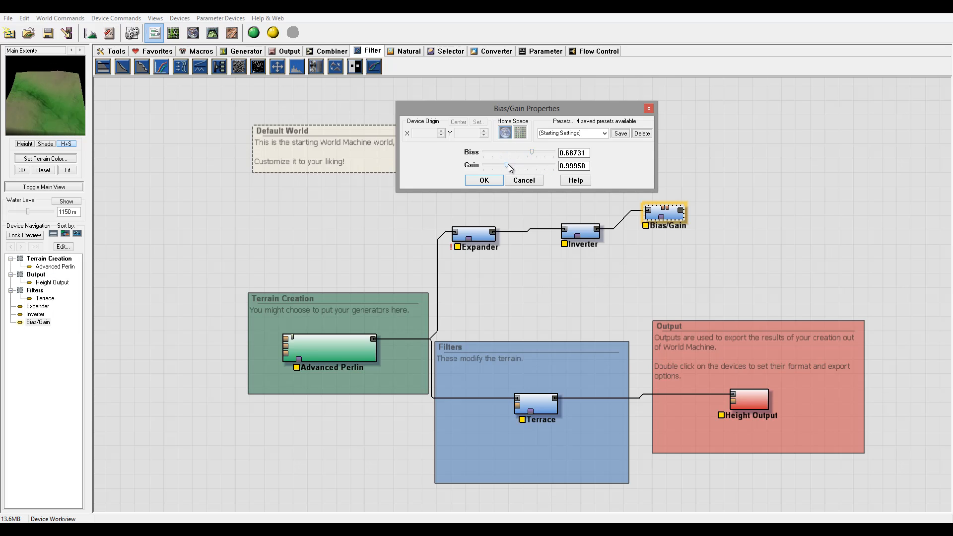
drag(544, 166, 531, 166)
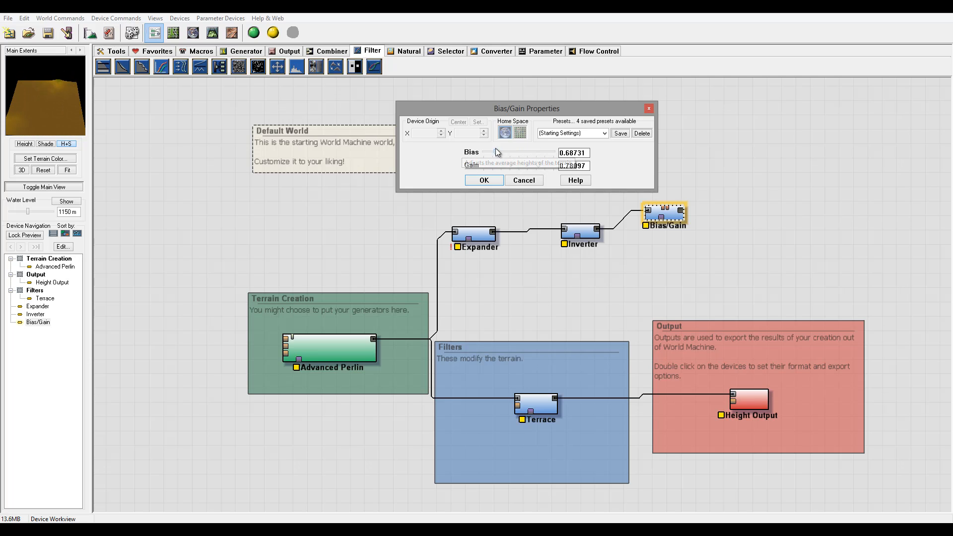
Settle on Bias about 0.80 and Gain about 0.87–0.92 and accept the Bias/Gain settings
drag(538, 151, 498, 152)
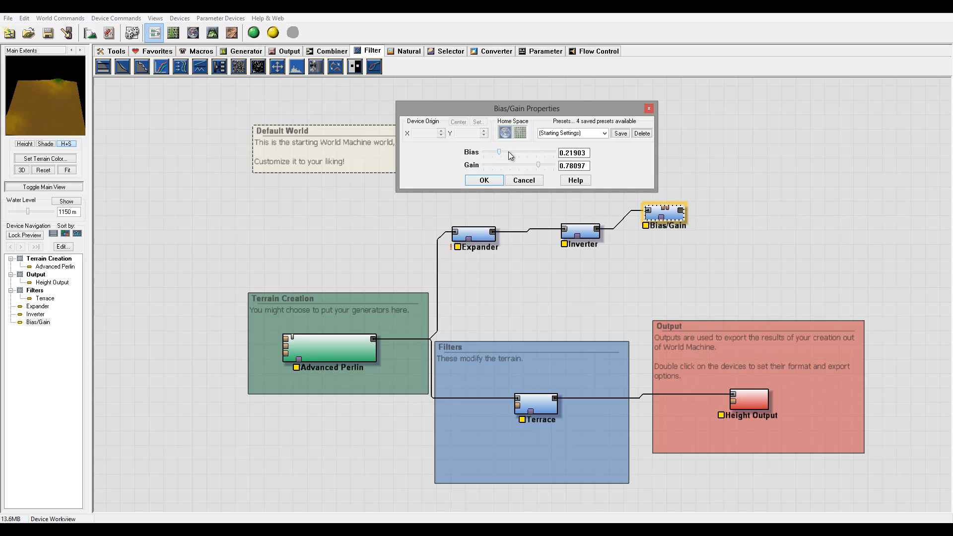
drag(499, 153, 534, 153)
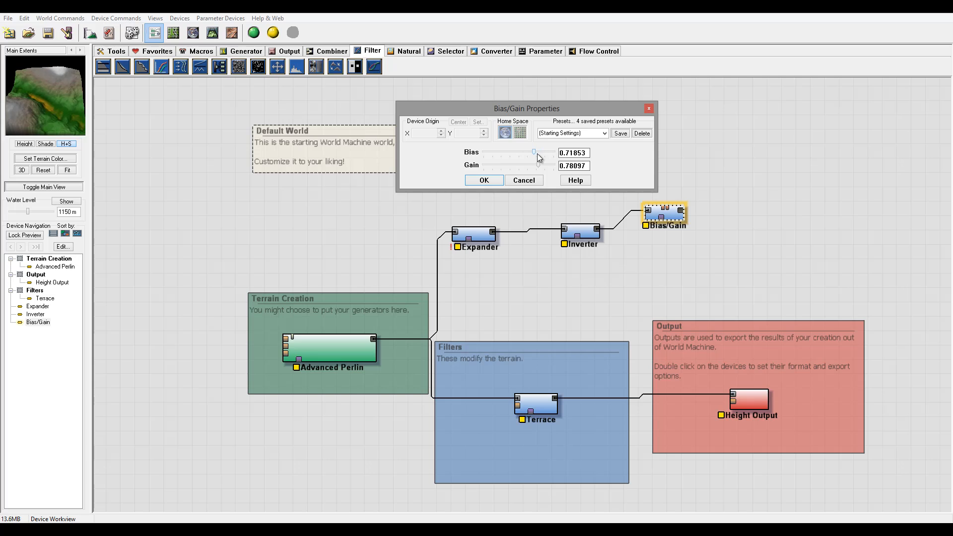
drag(539, 159, 509, 159)
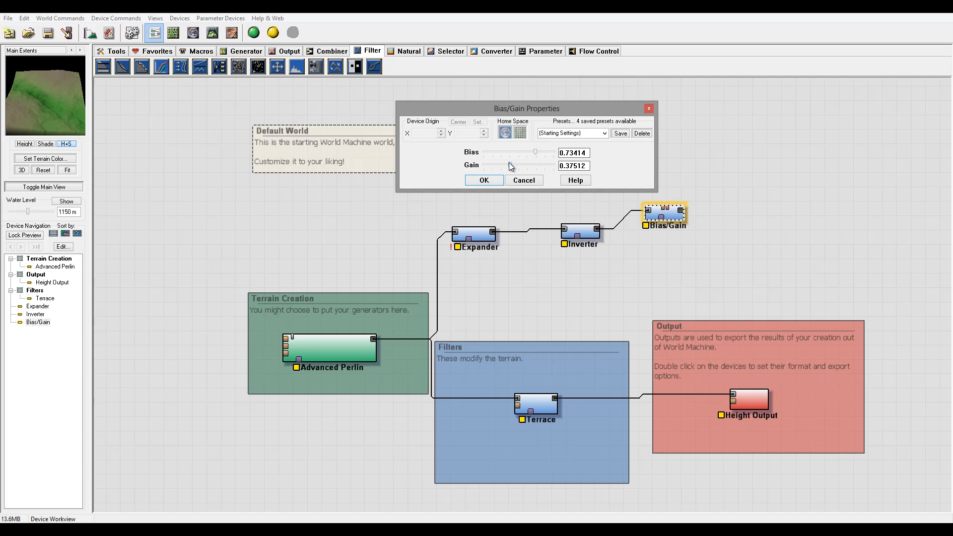
drag(511, 167, 550, 167)
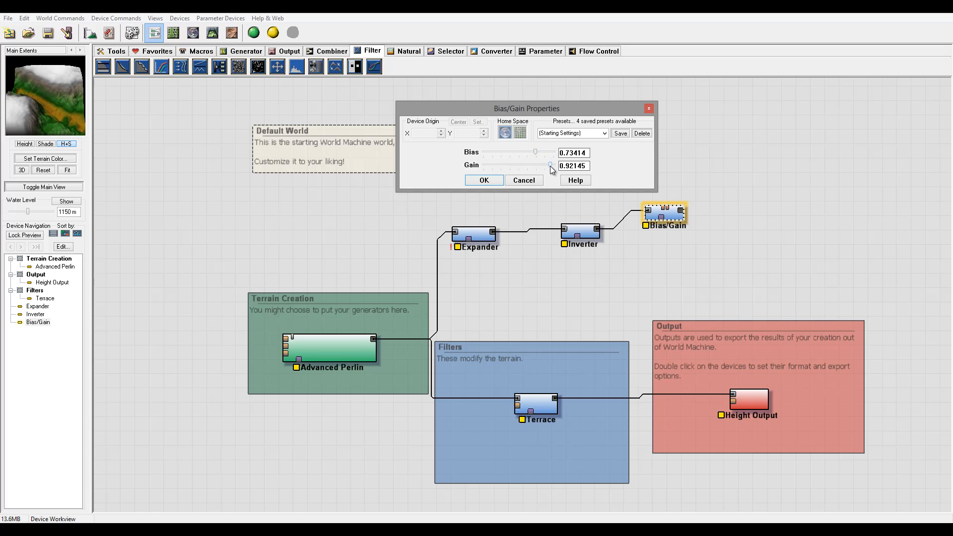
drag(534, 151, 538, 150)
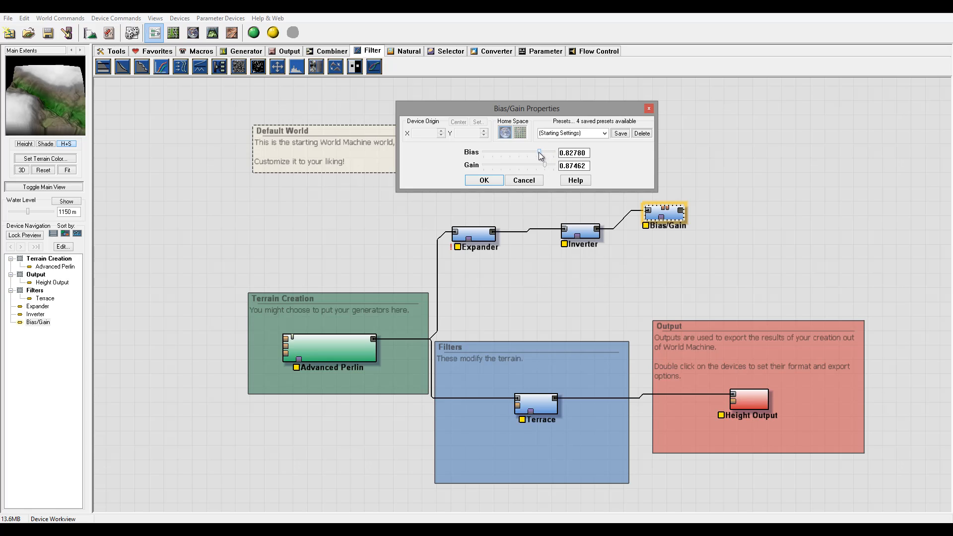
drag(544, 153, 539, 153)
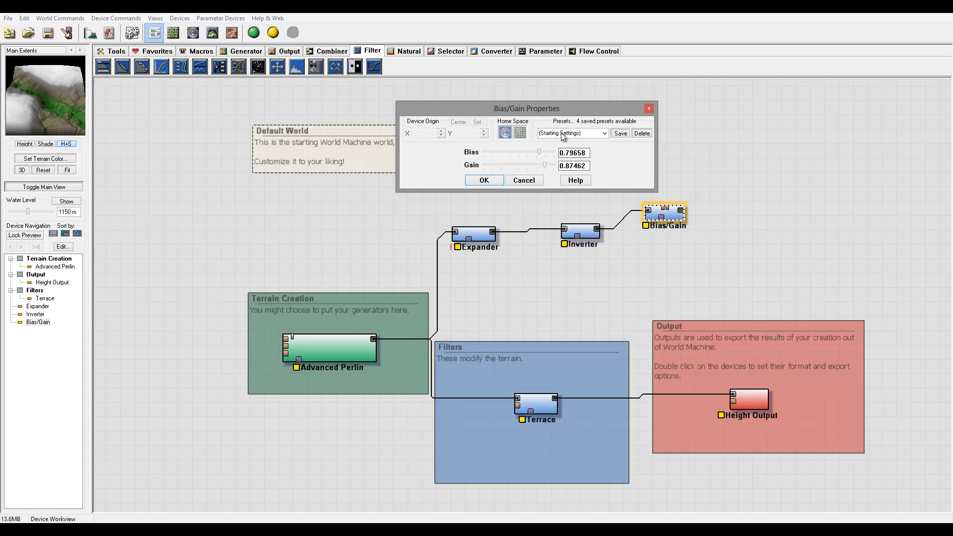
click(483, 179)
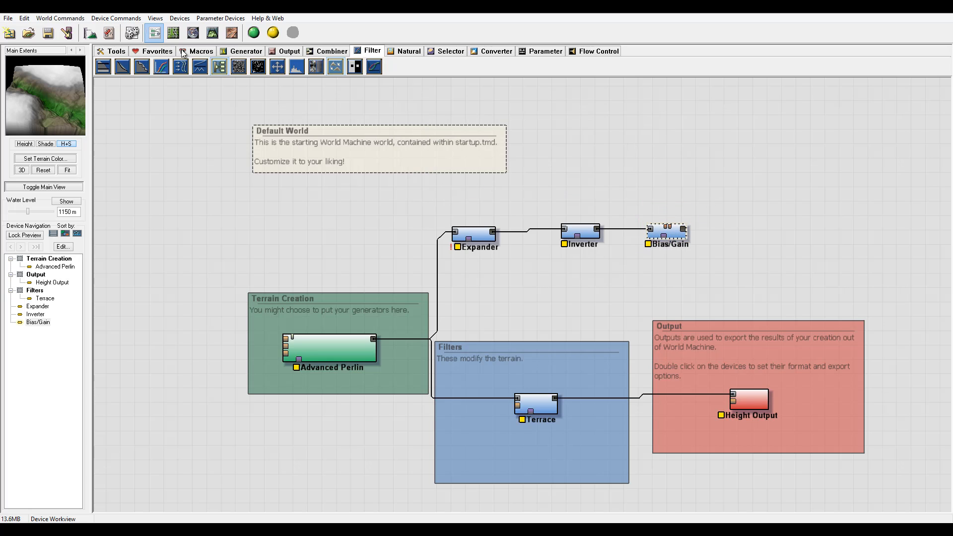
mouse_move(390, 79)
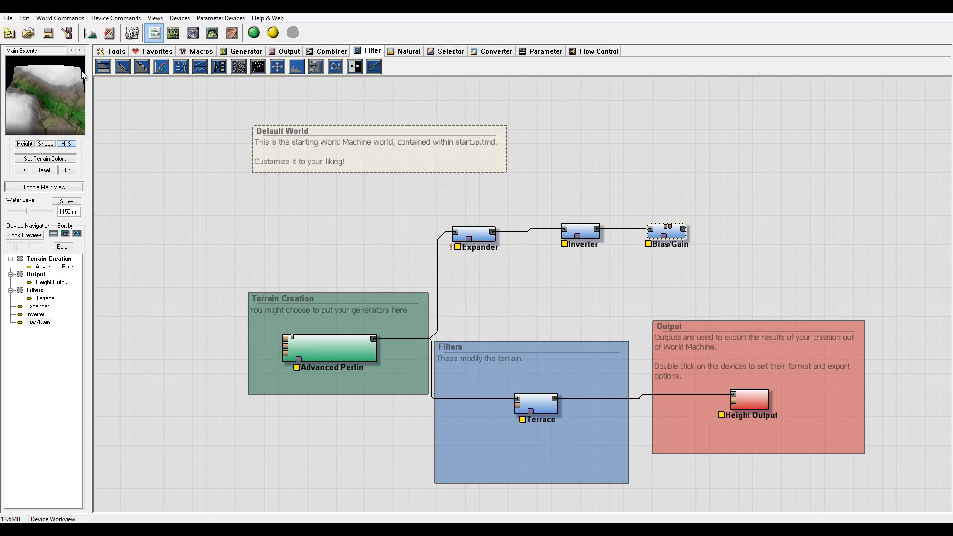
mouse_move(286, 116)
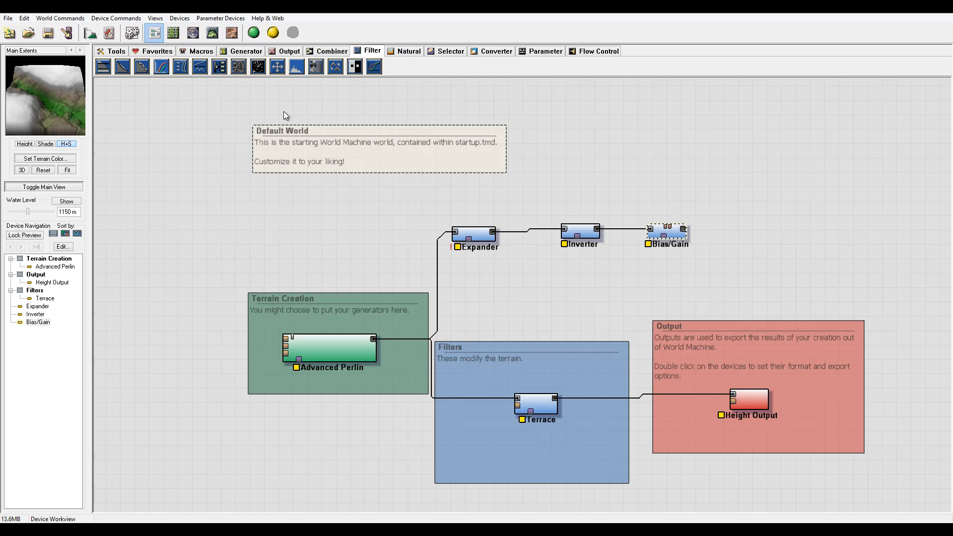
mouse_move(663, 199)
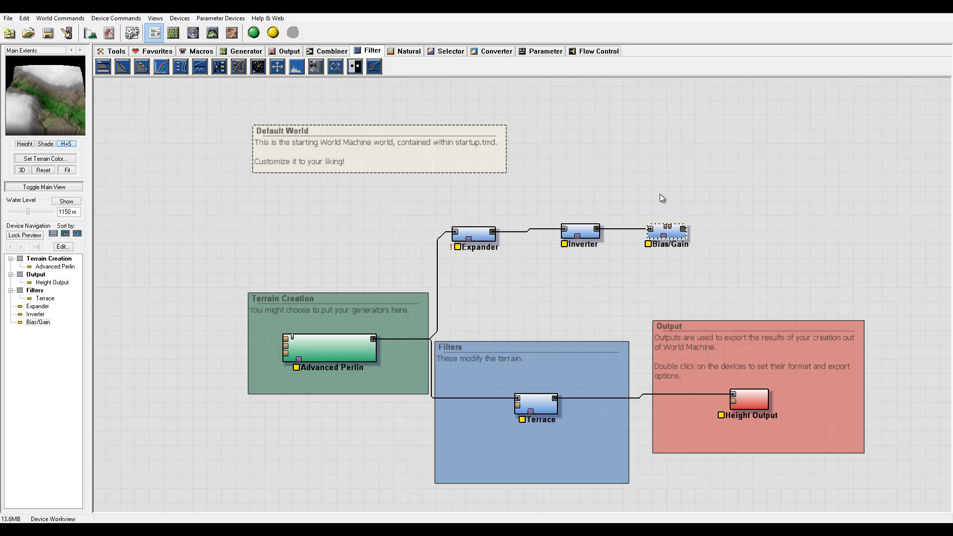
mouse_move(181, 123)
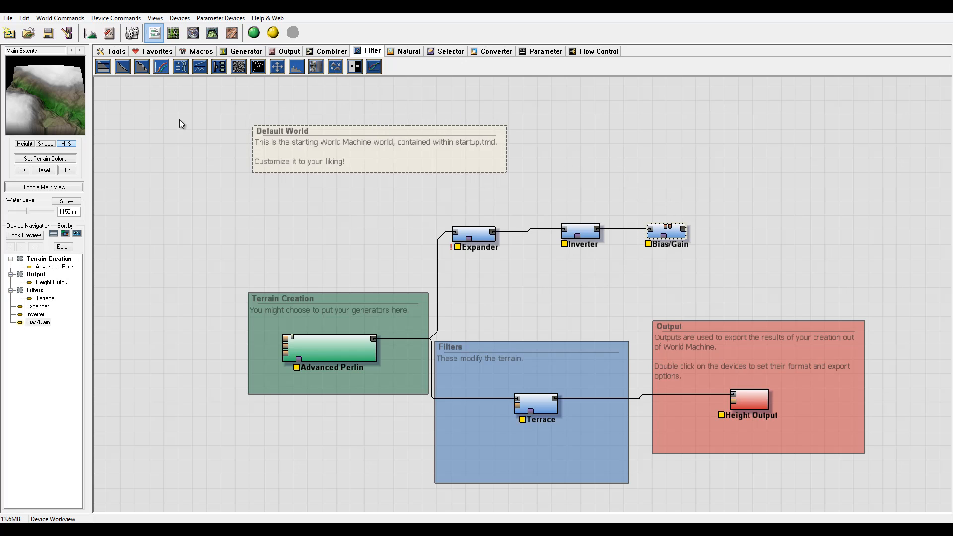
mouse_move(517, 245)
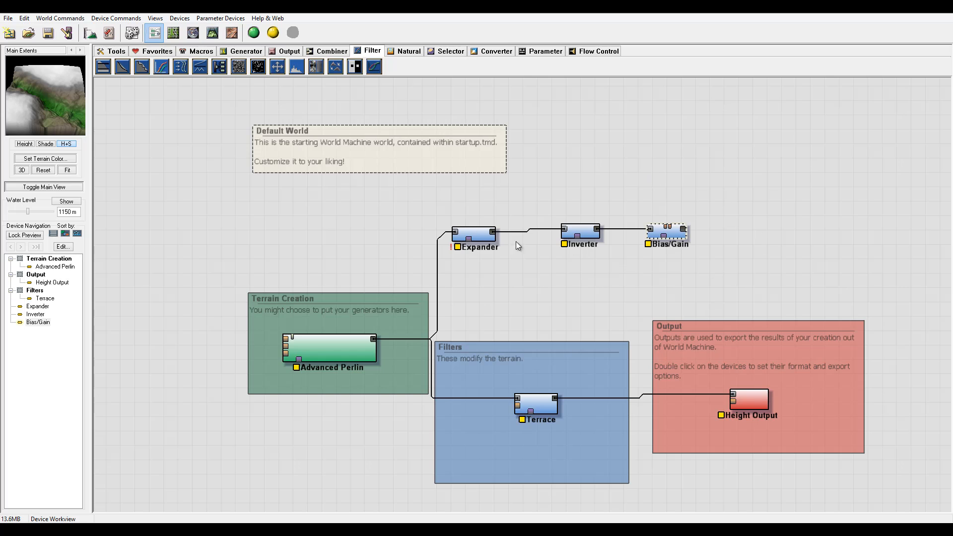
mouse_move(309, 259)
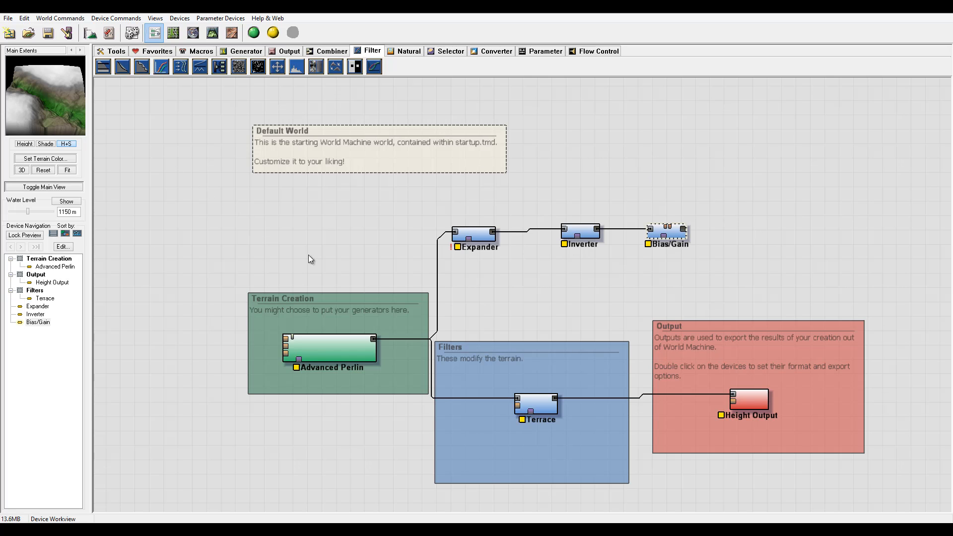
mouse_move(432, 125)
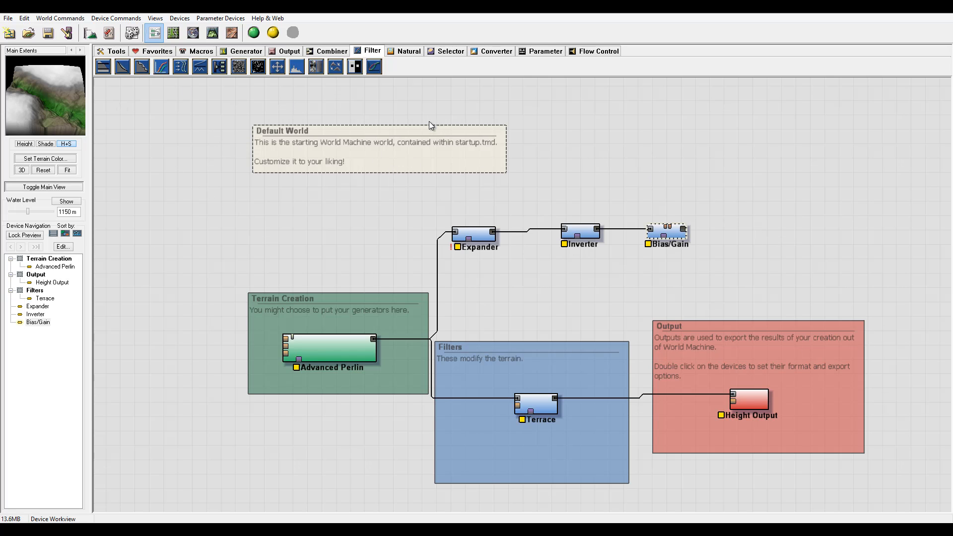
mouse_move(375, 115)
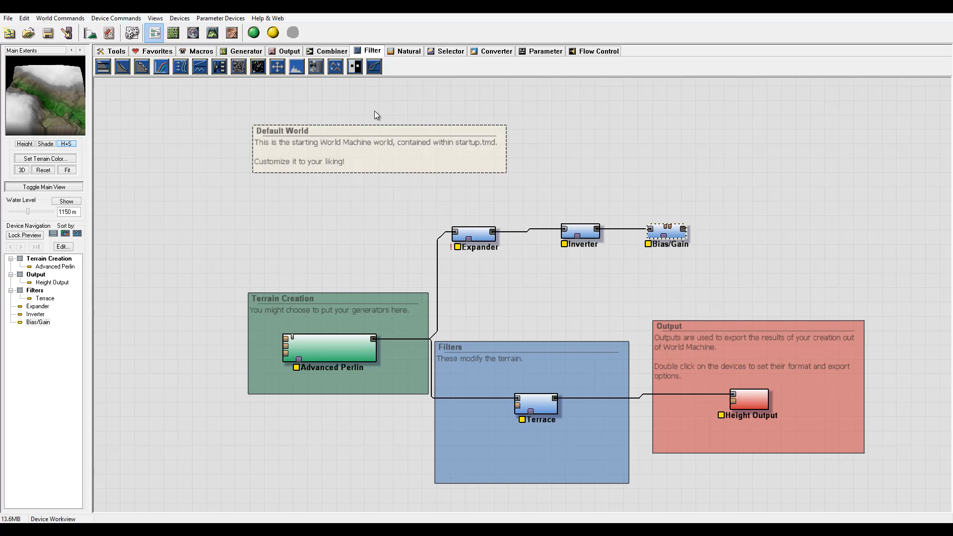
mouse_move(426, 146)
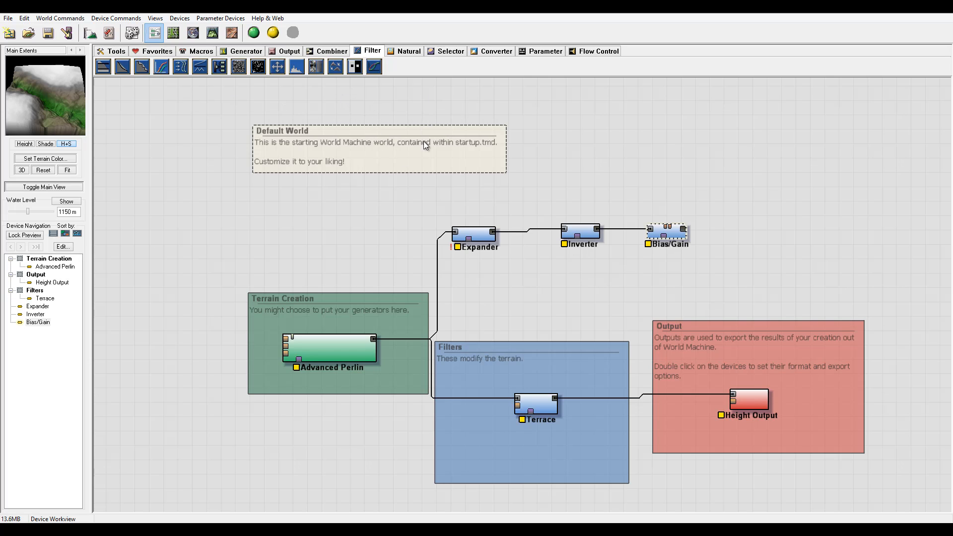
mouse_move(238, 83)
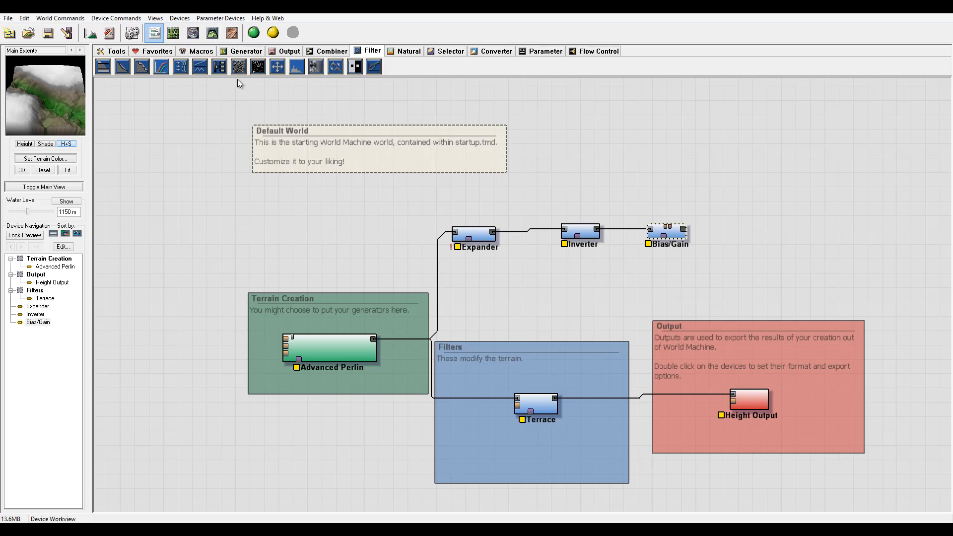